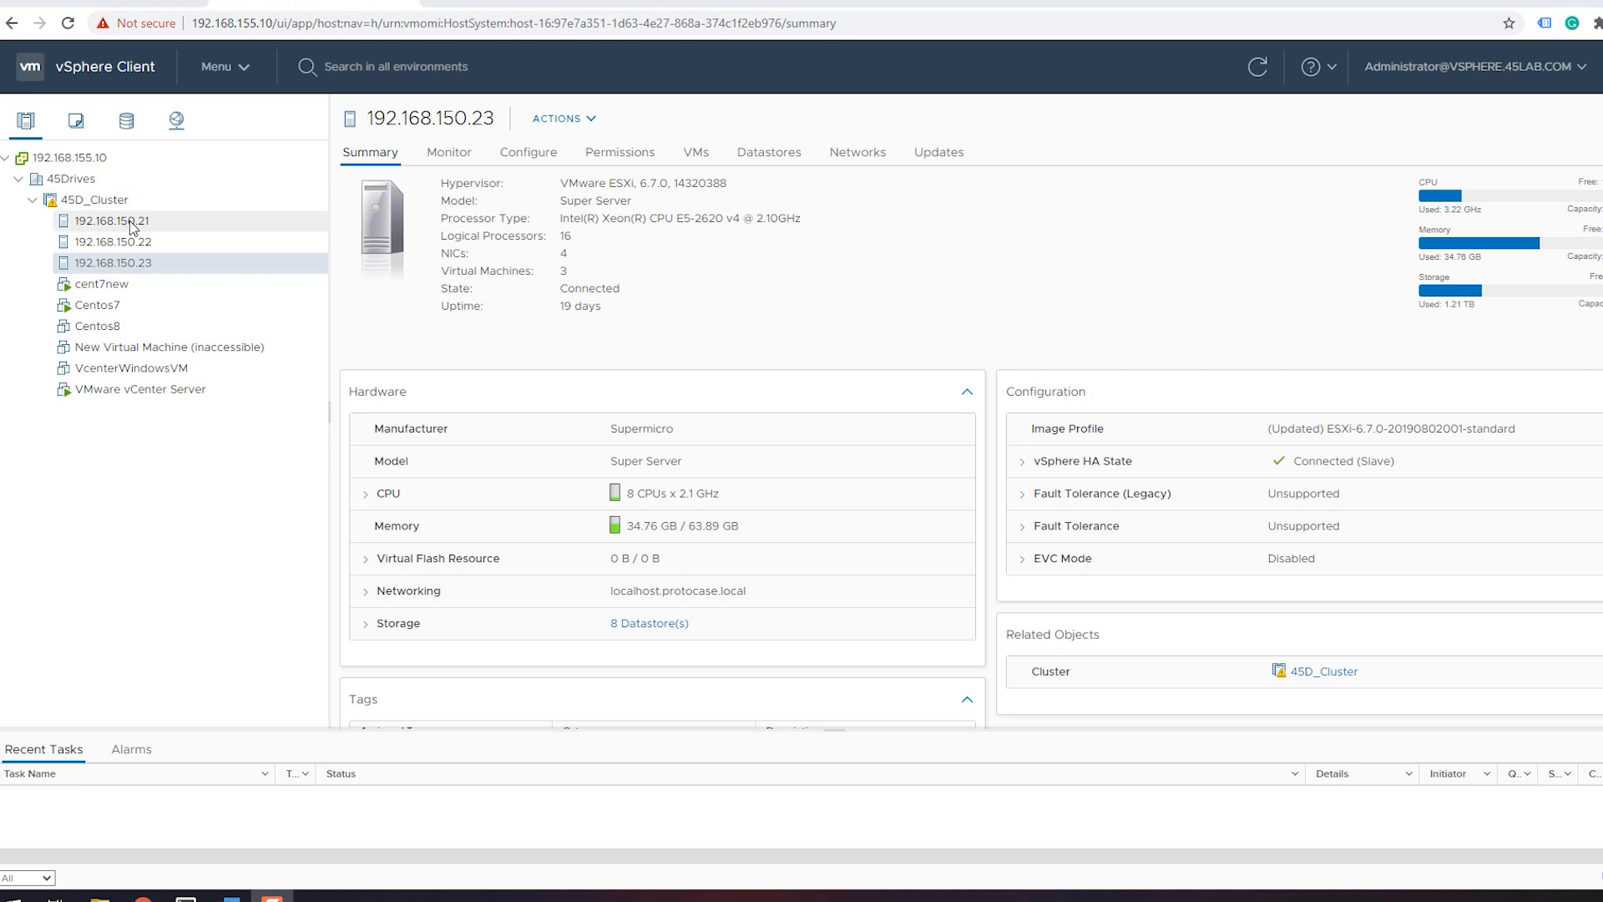
pyautogui.moveTo(160, 240)
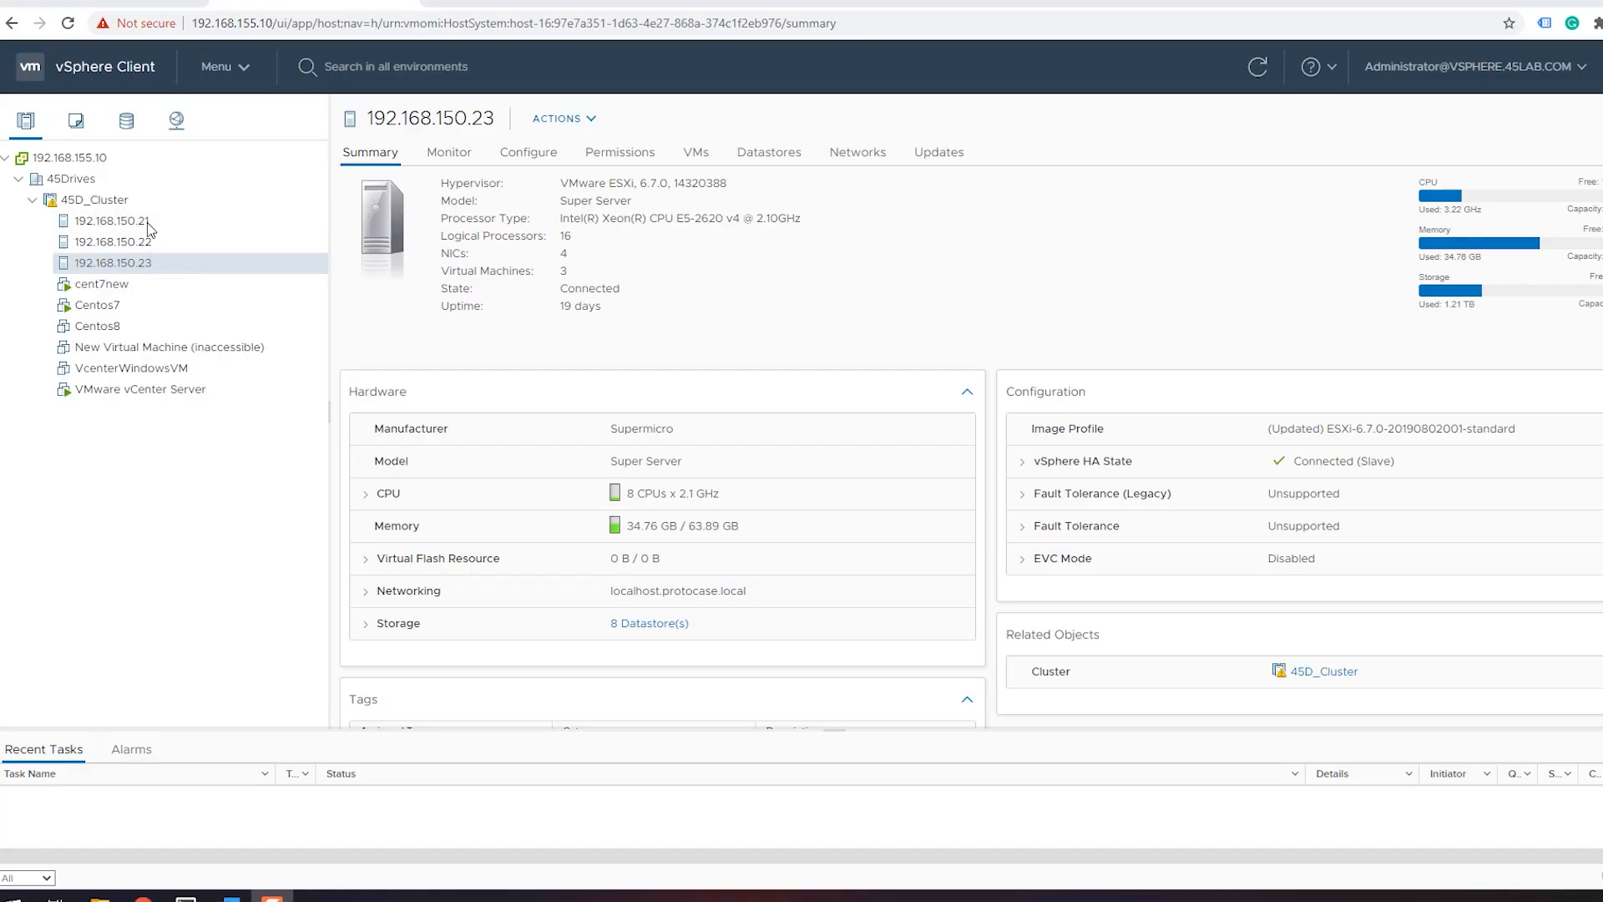
# Step: Show the vmware datastore's Summary, then bring up the PetaSAN iSCSI Disks list
pyautogui.click(125, 121)
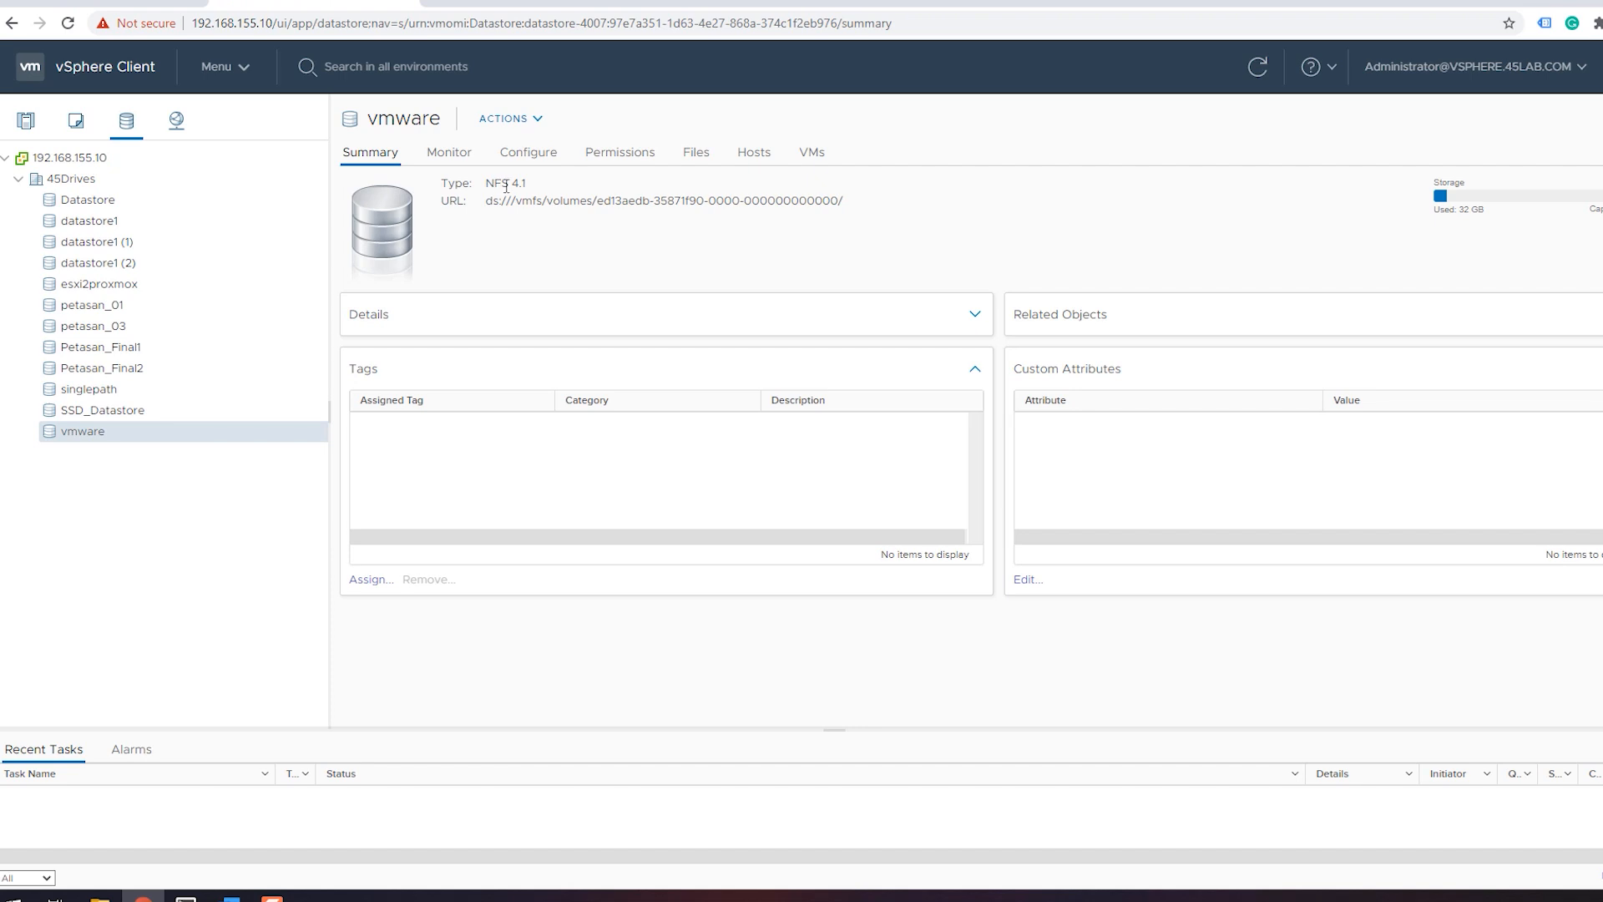
pyautogui.moveTo(150, 294)
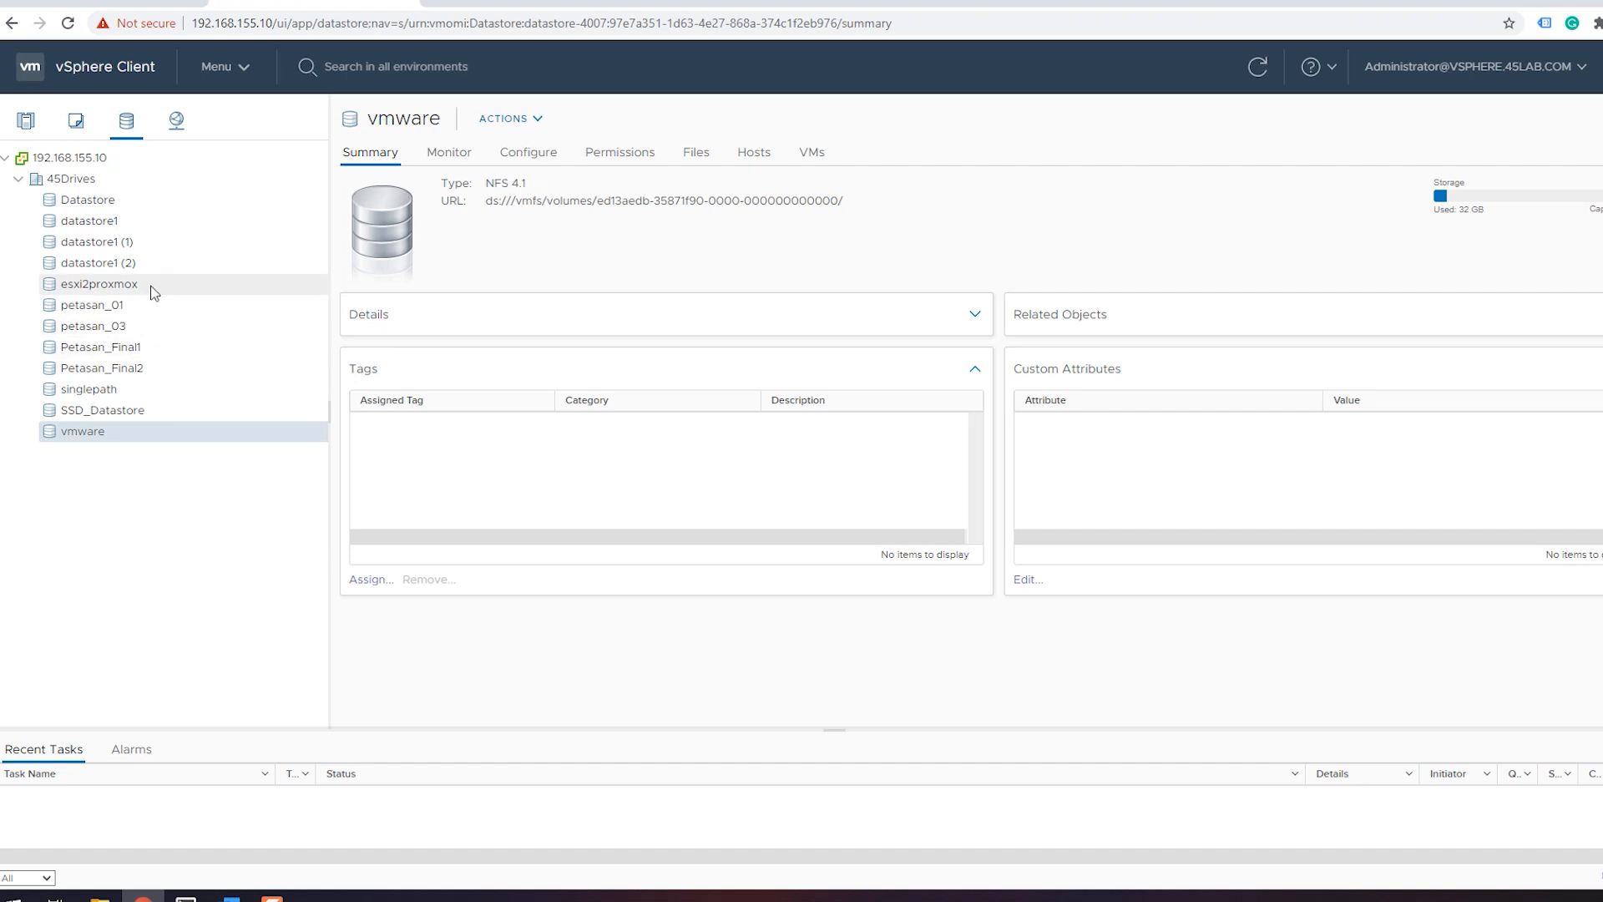
pyautogui.click(92, 326)
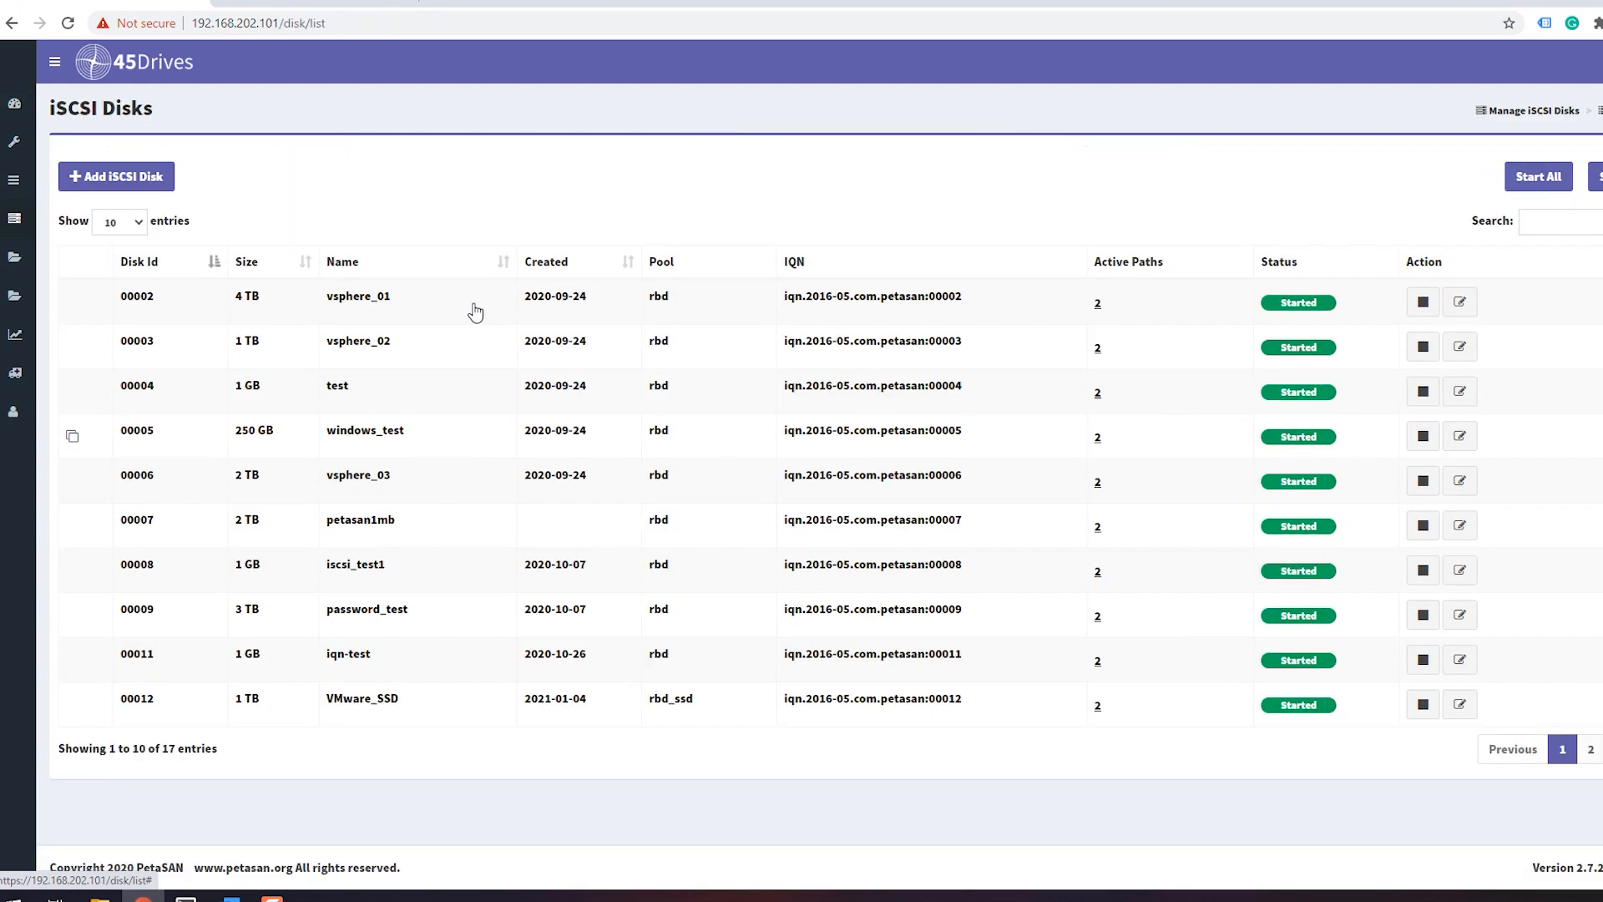
pyautogui.moveTo(366, 353)
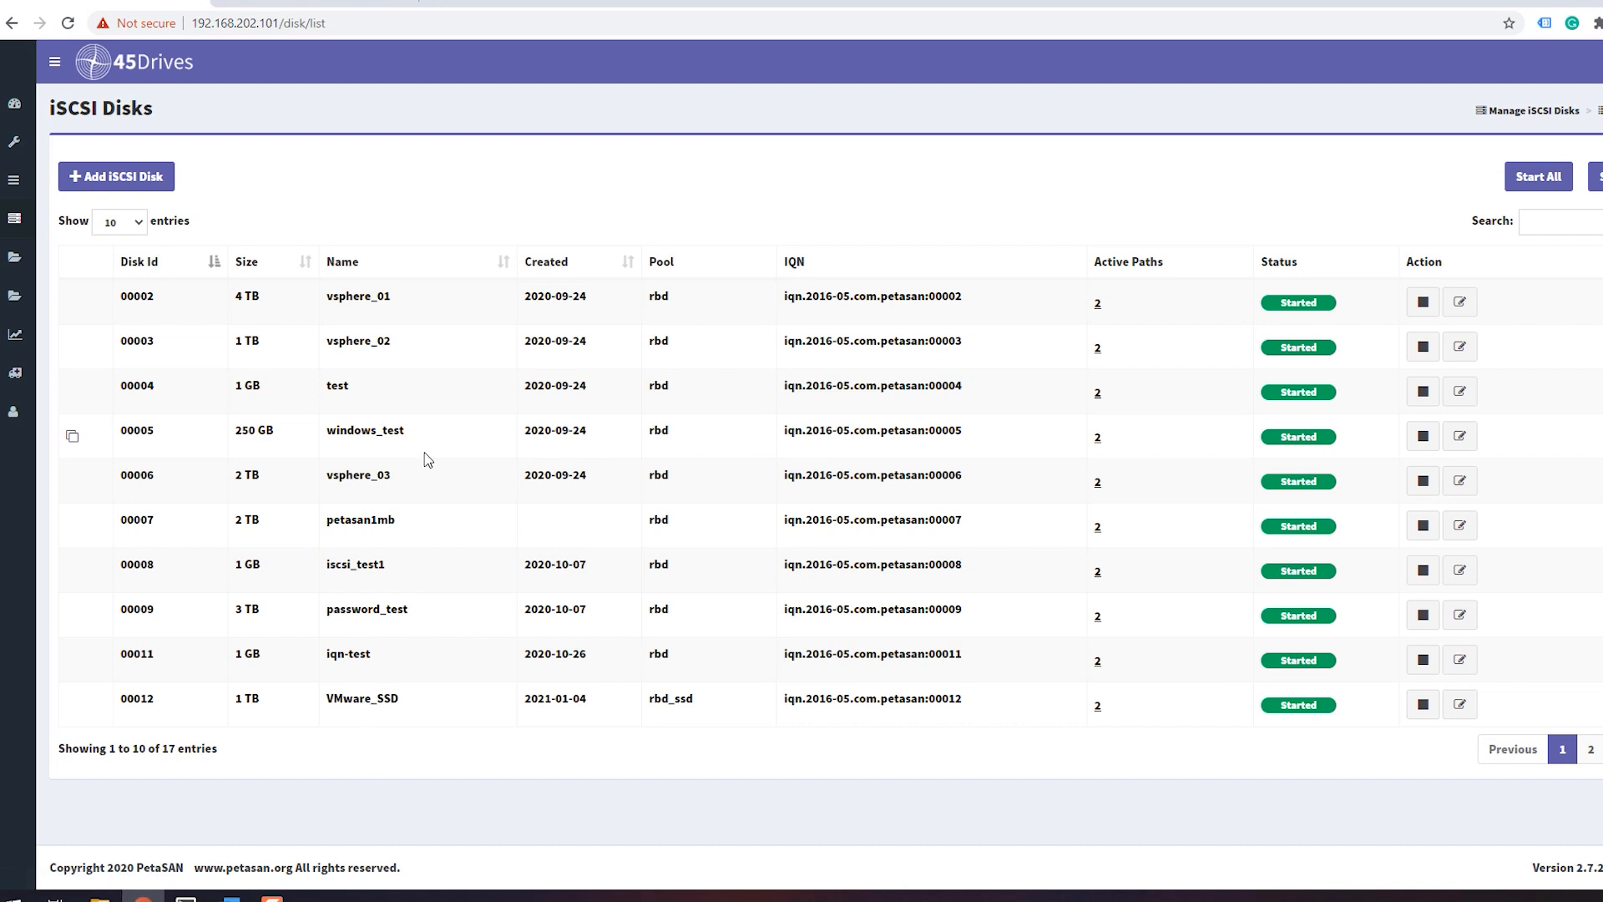
pyautogui.moveTo(835, 362)
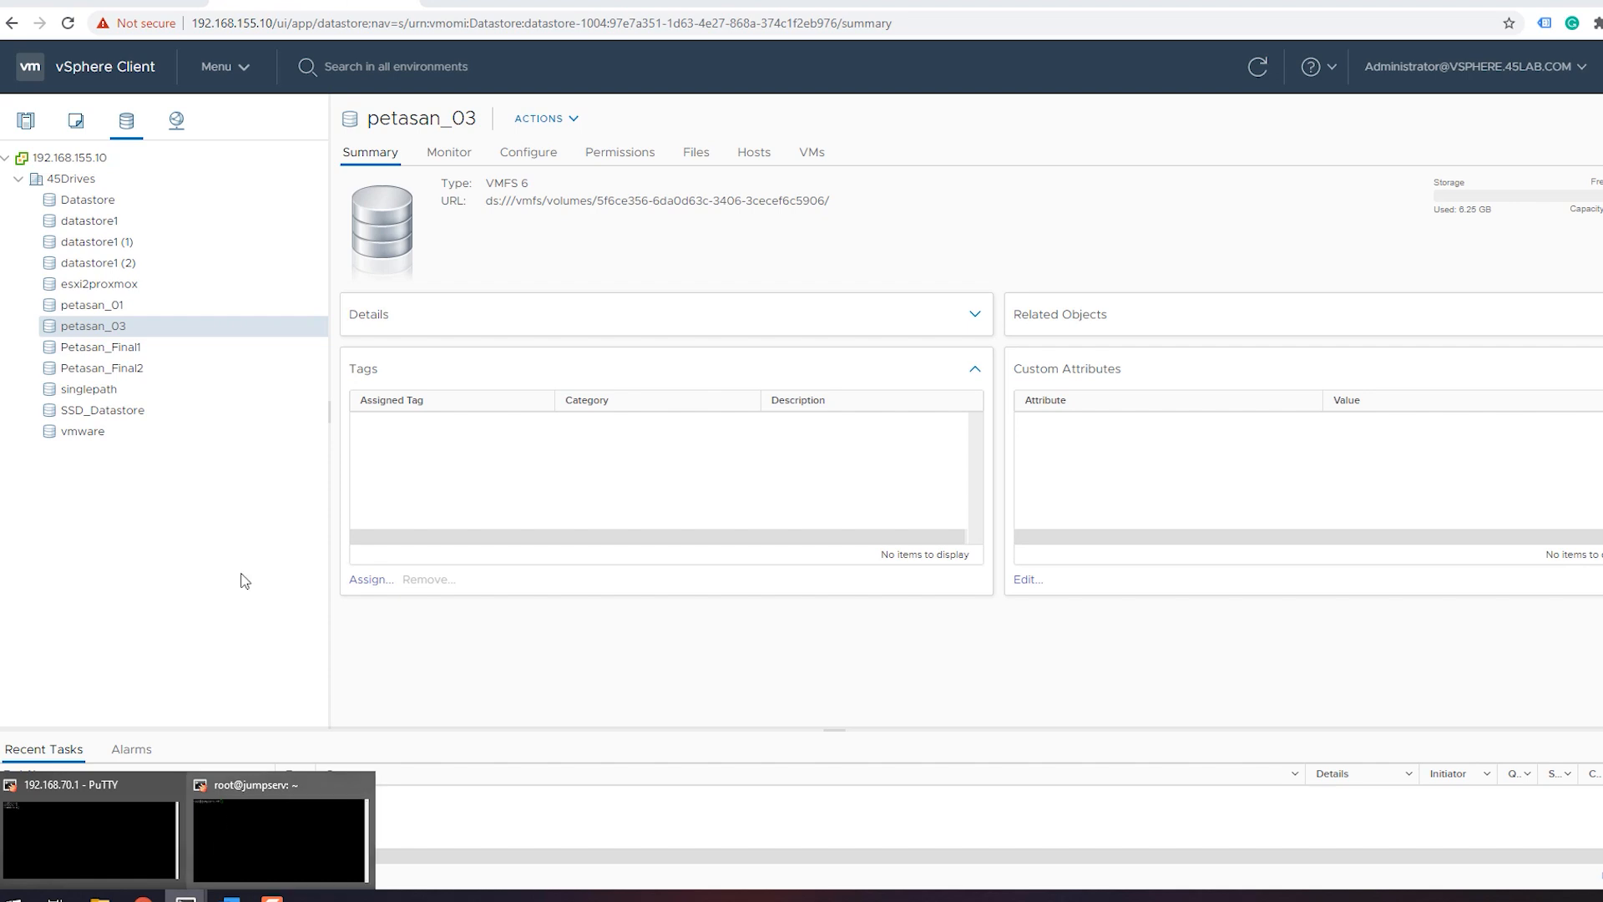
# Step: Switch to the Proxmox tab and select Datacenter to list node 45prox's resources
pyautogui.click(87, 784)
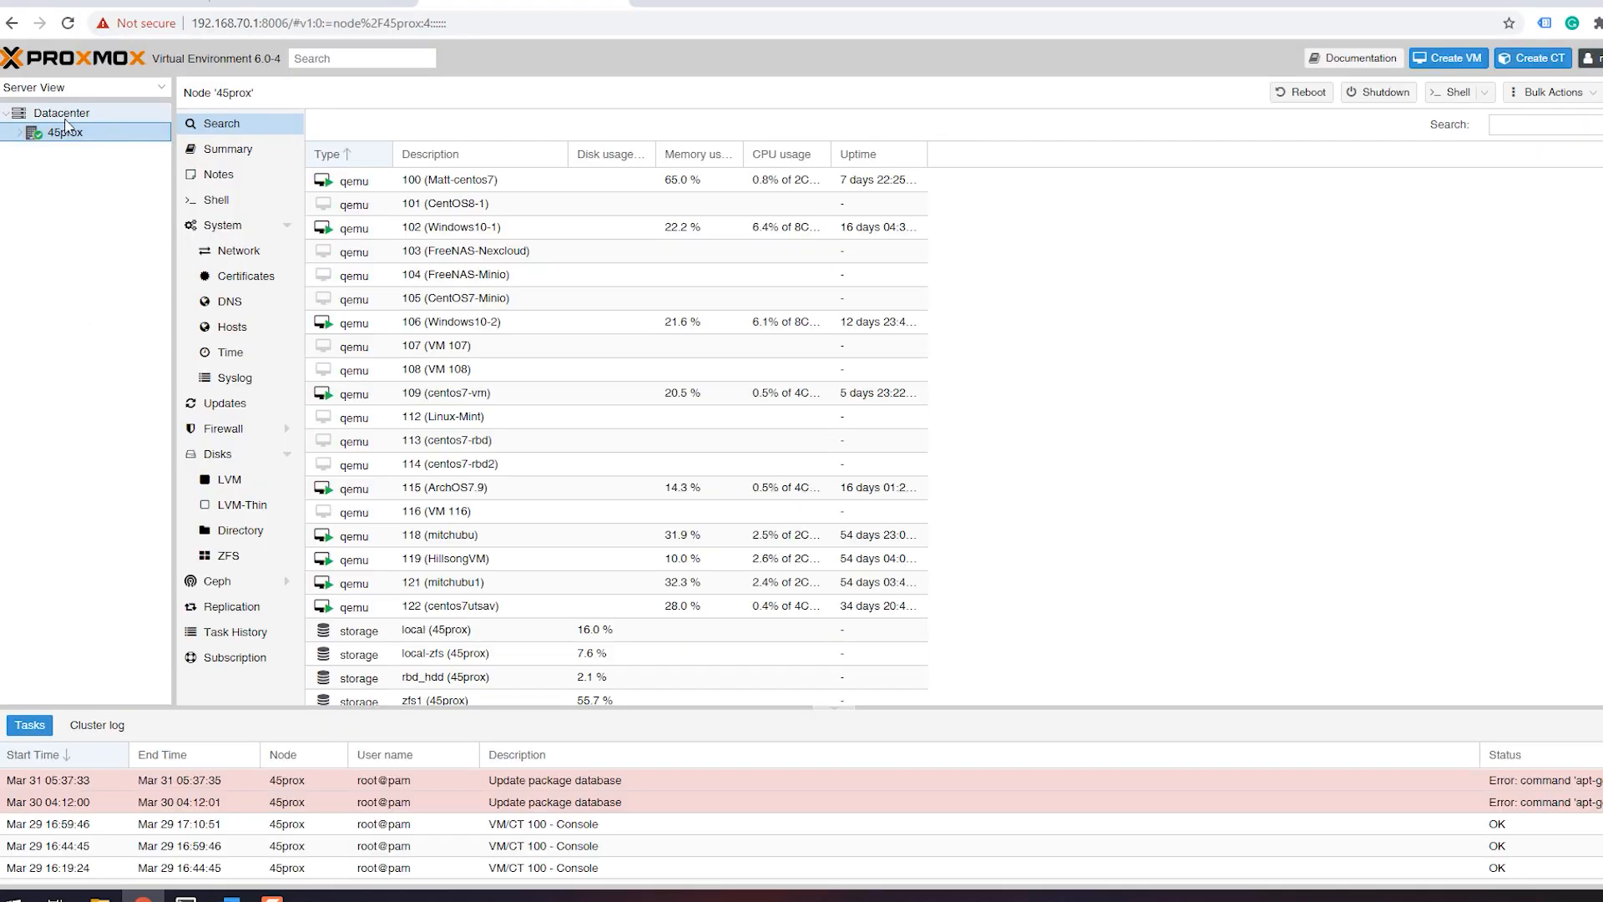
pyautogui.click(62, 112)
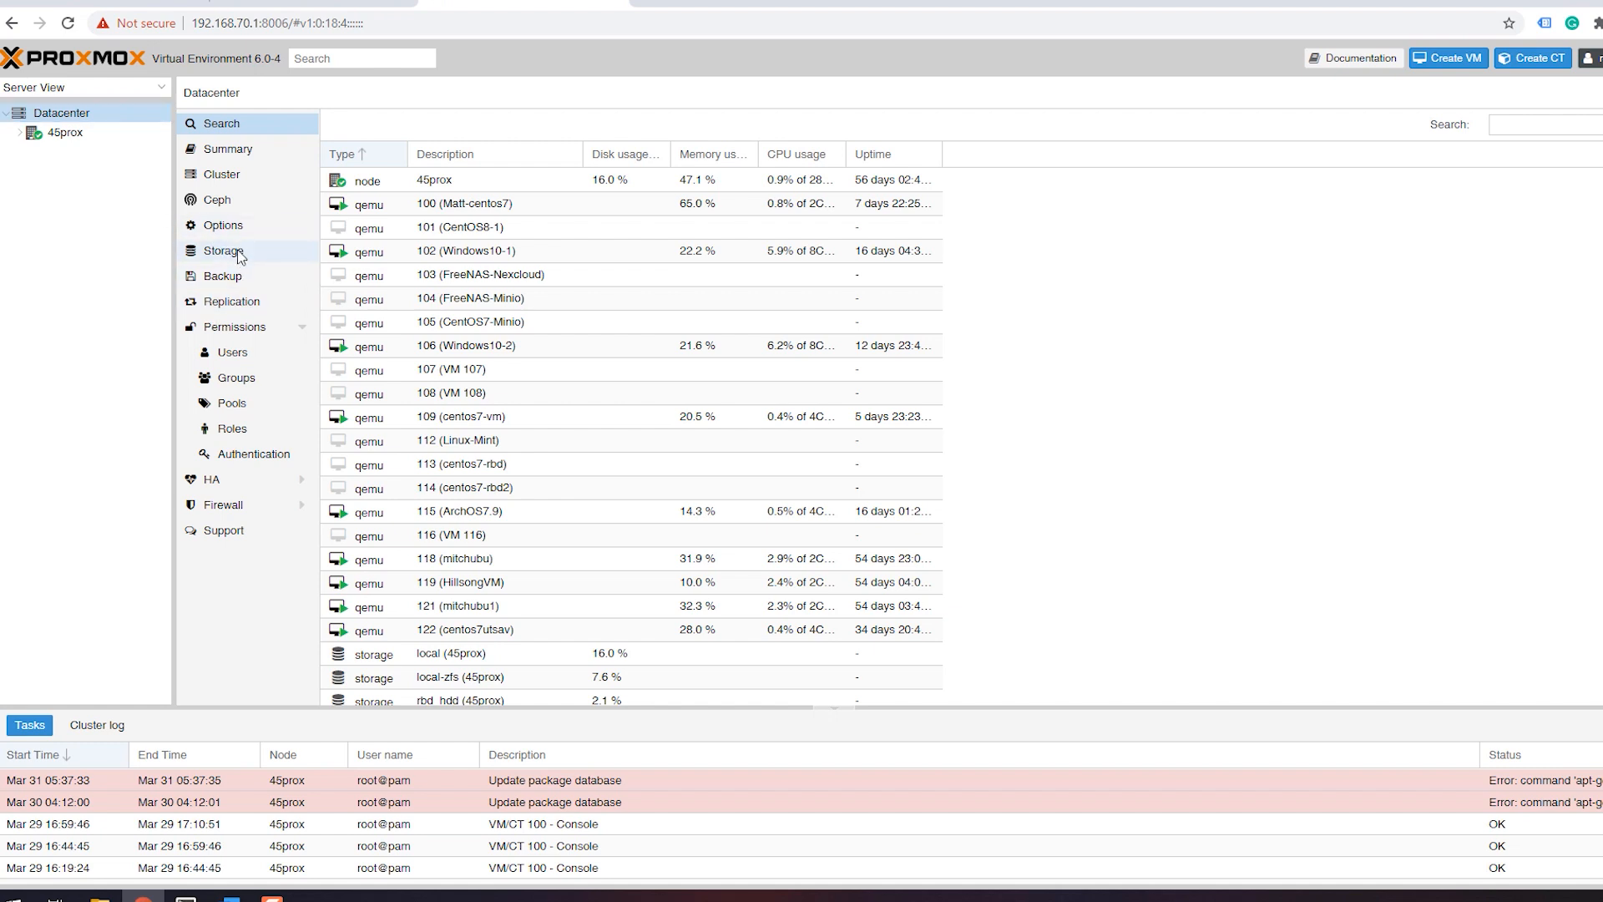
# Step: Show the Datacenter storage list with local, local-zfs, rbd_hdd and zfs1
pyautogui.click(222, 250)
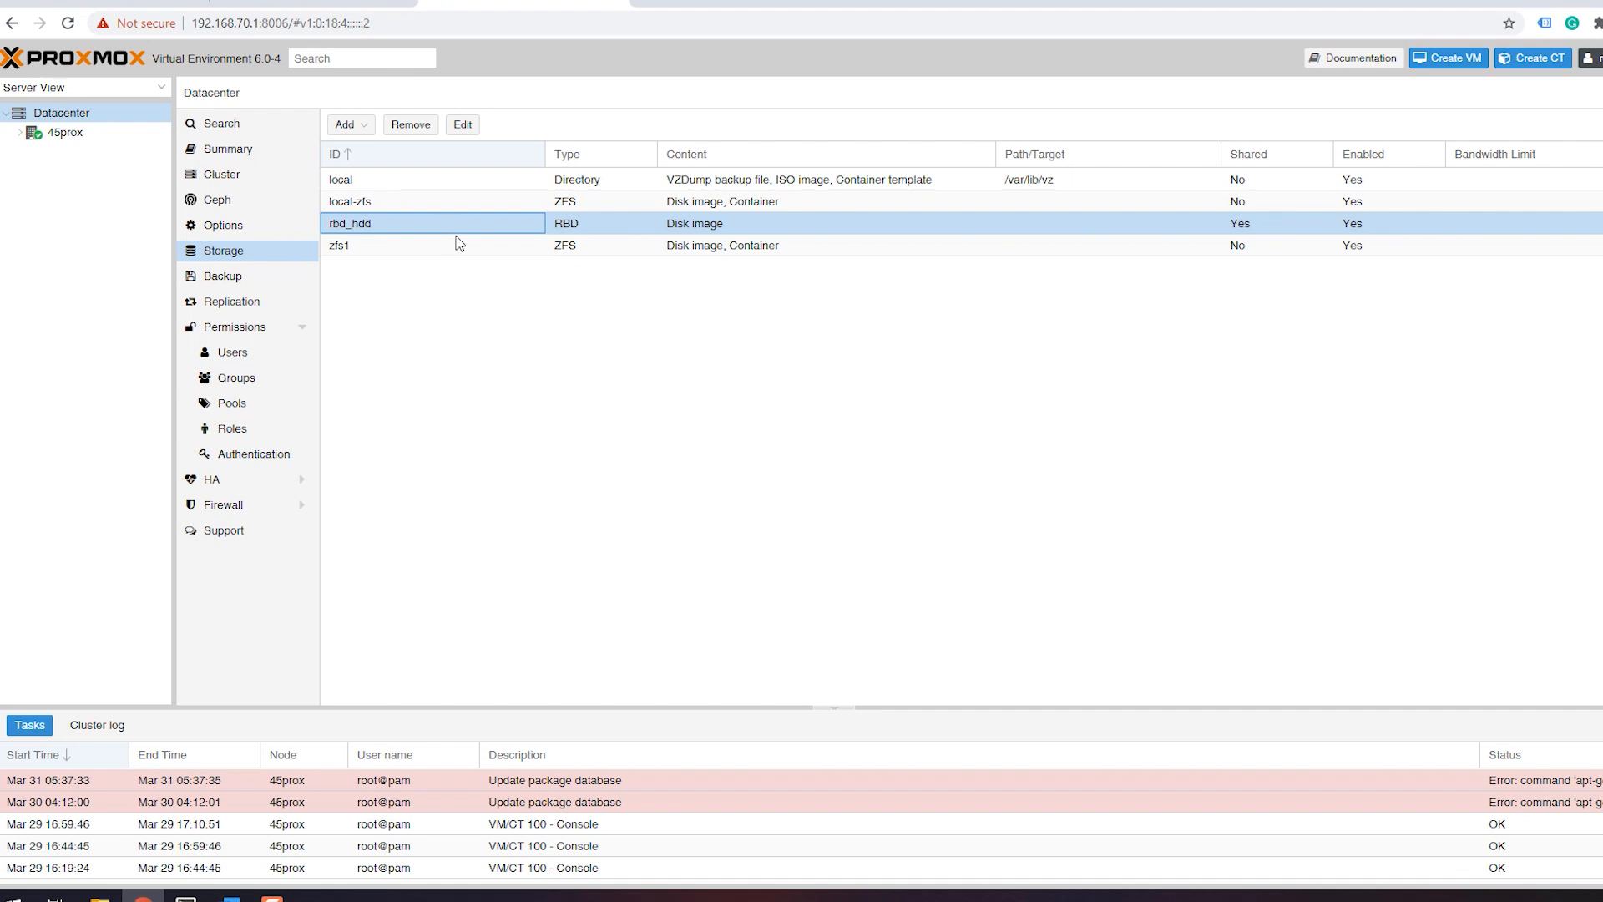
pyautogui.moveTo(365, 237)
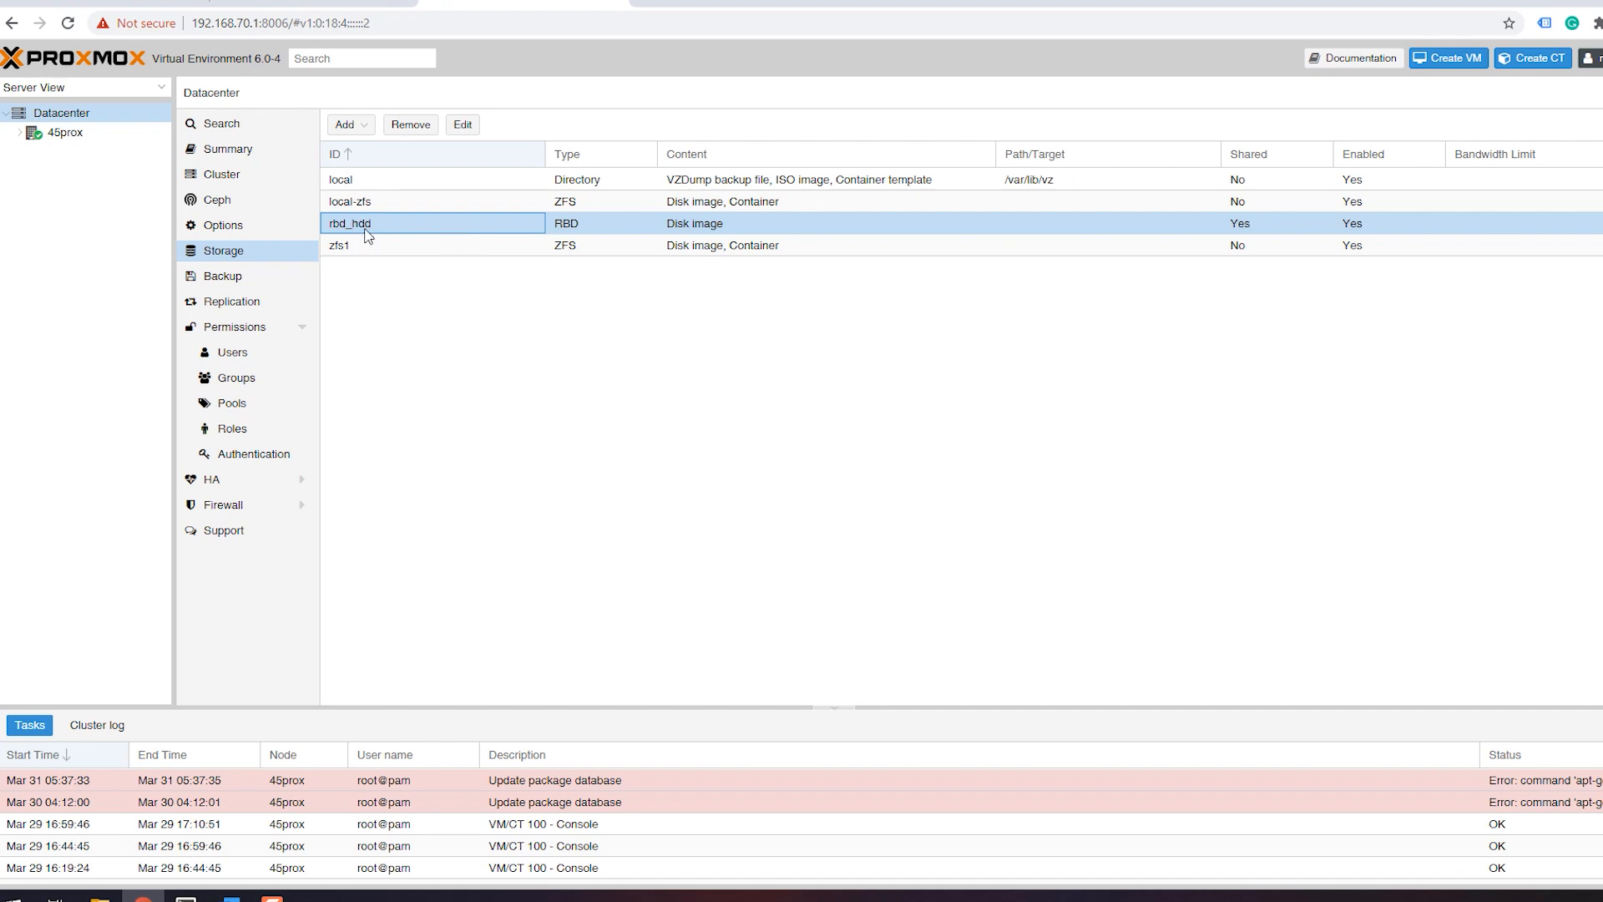
pyautogui.moveTo(459, 234)
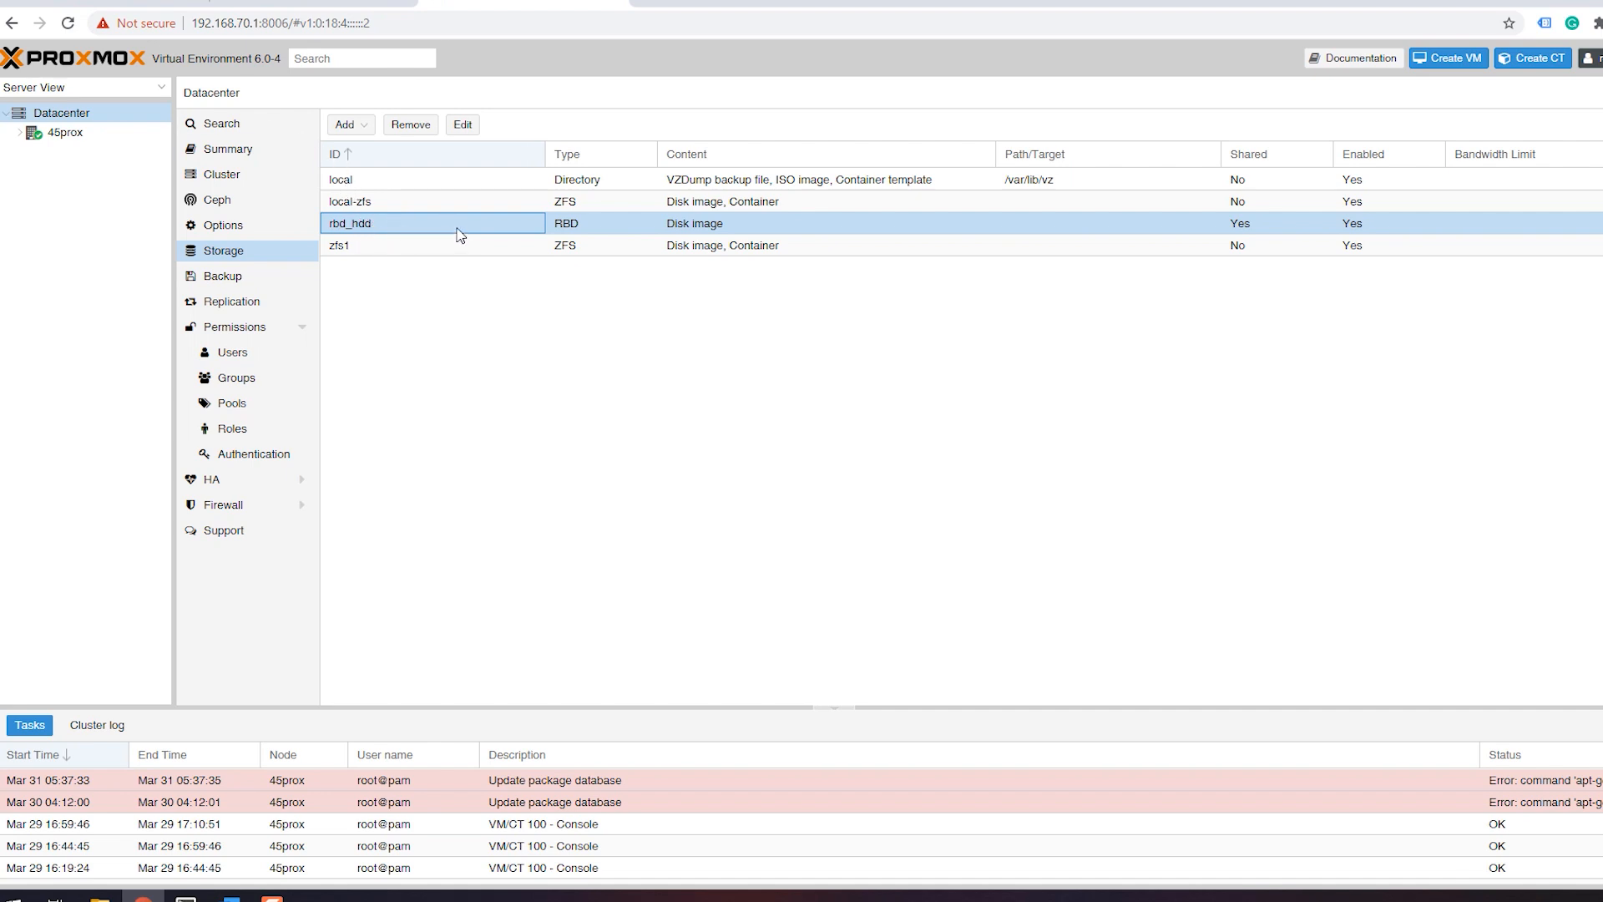
pyautogui.moveTo(407, 275)
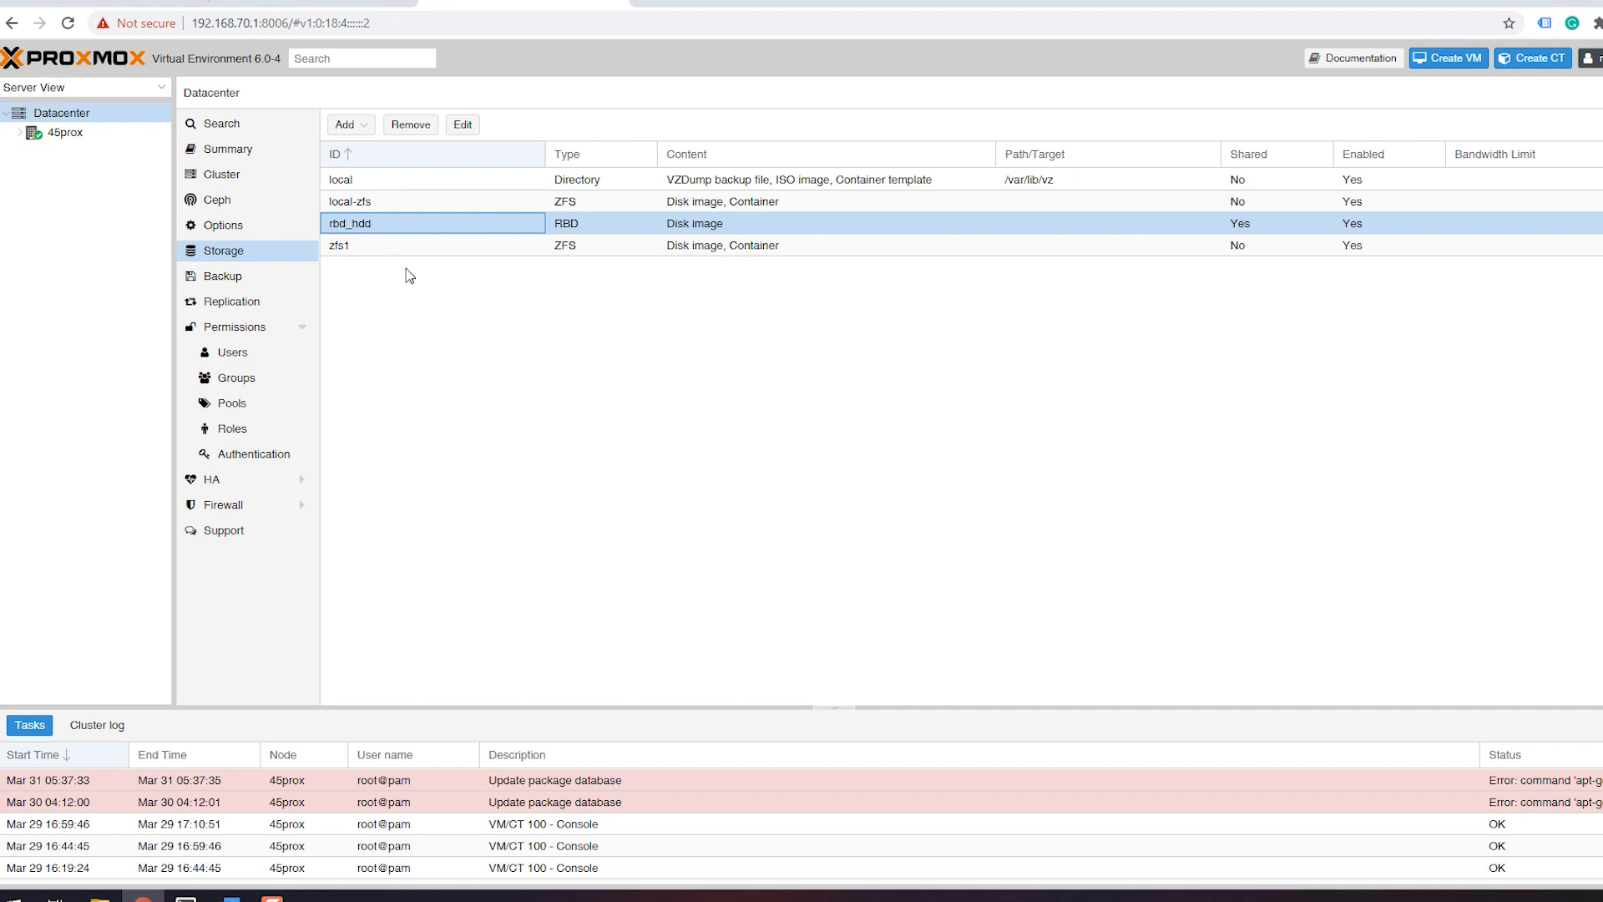
pyautogui.moveTo(408, 244)
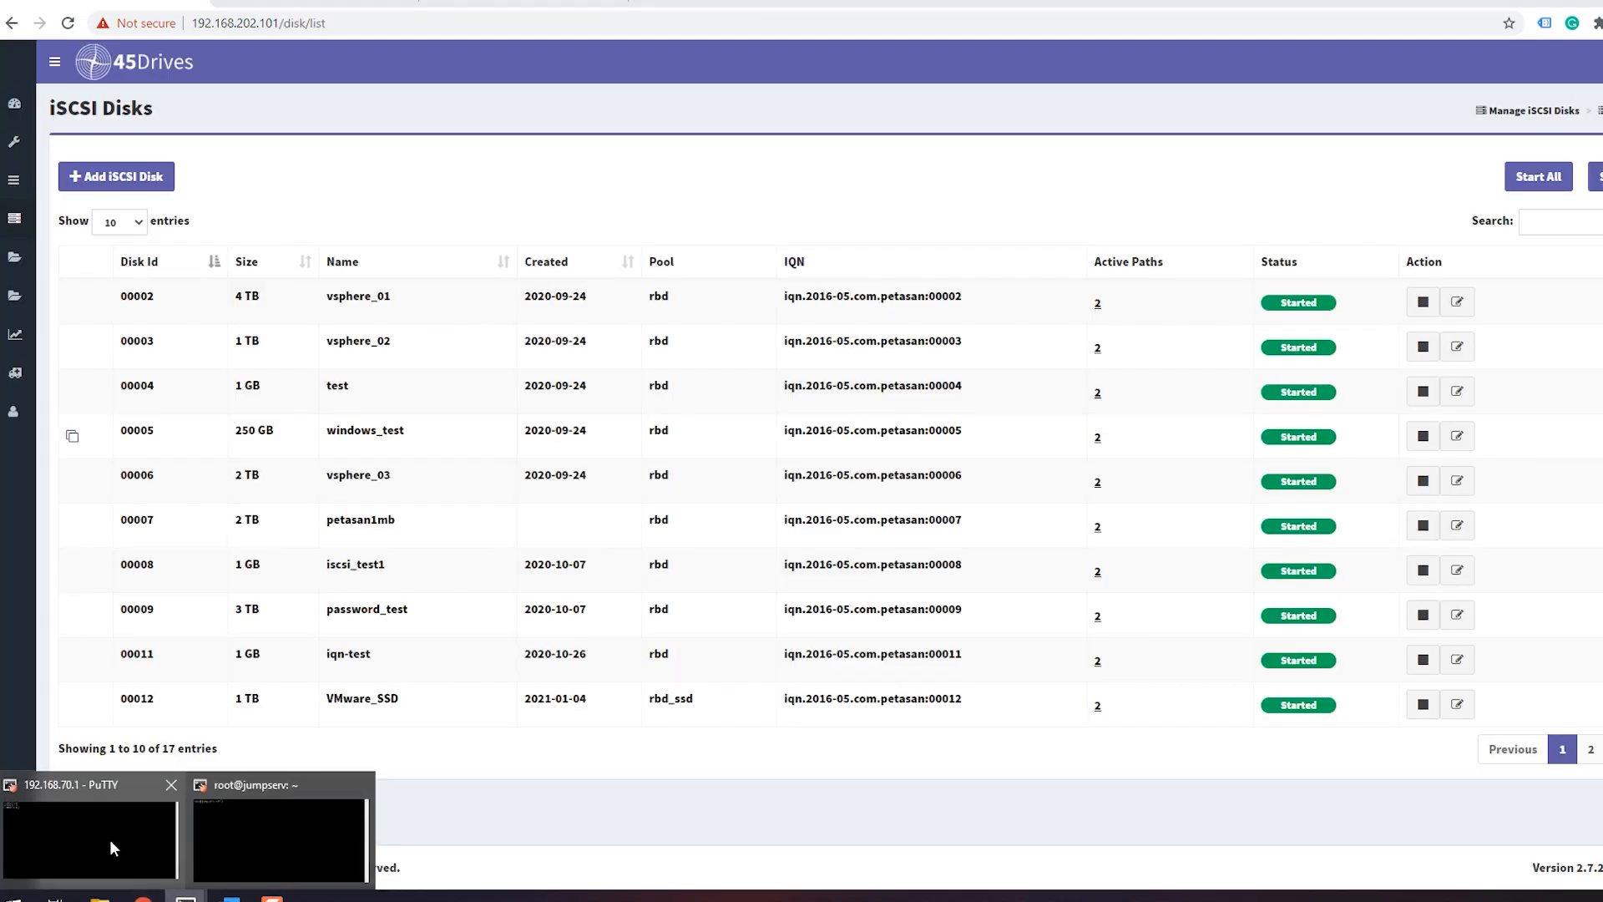
# Step: Create /mnt/nfstest on 45prox and mount NFS share 192.168.122.41:/vmware there
pyautogui.click(87, 785)
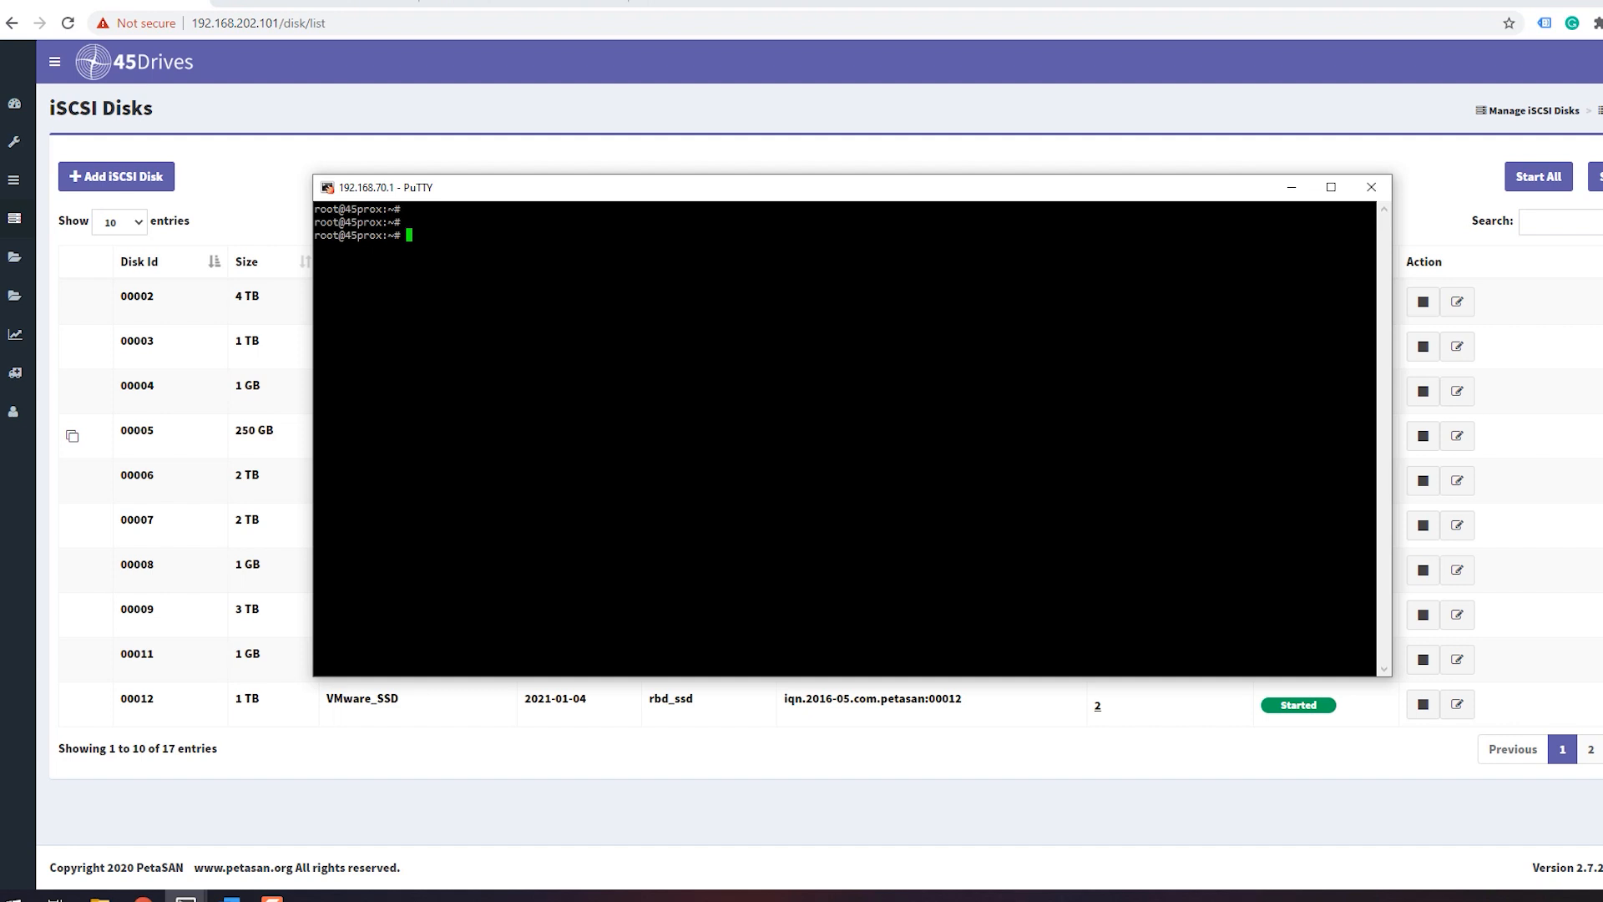
pyautogui.write('mk')
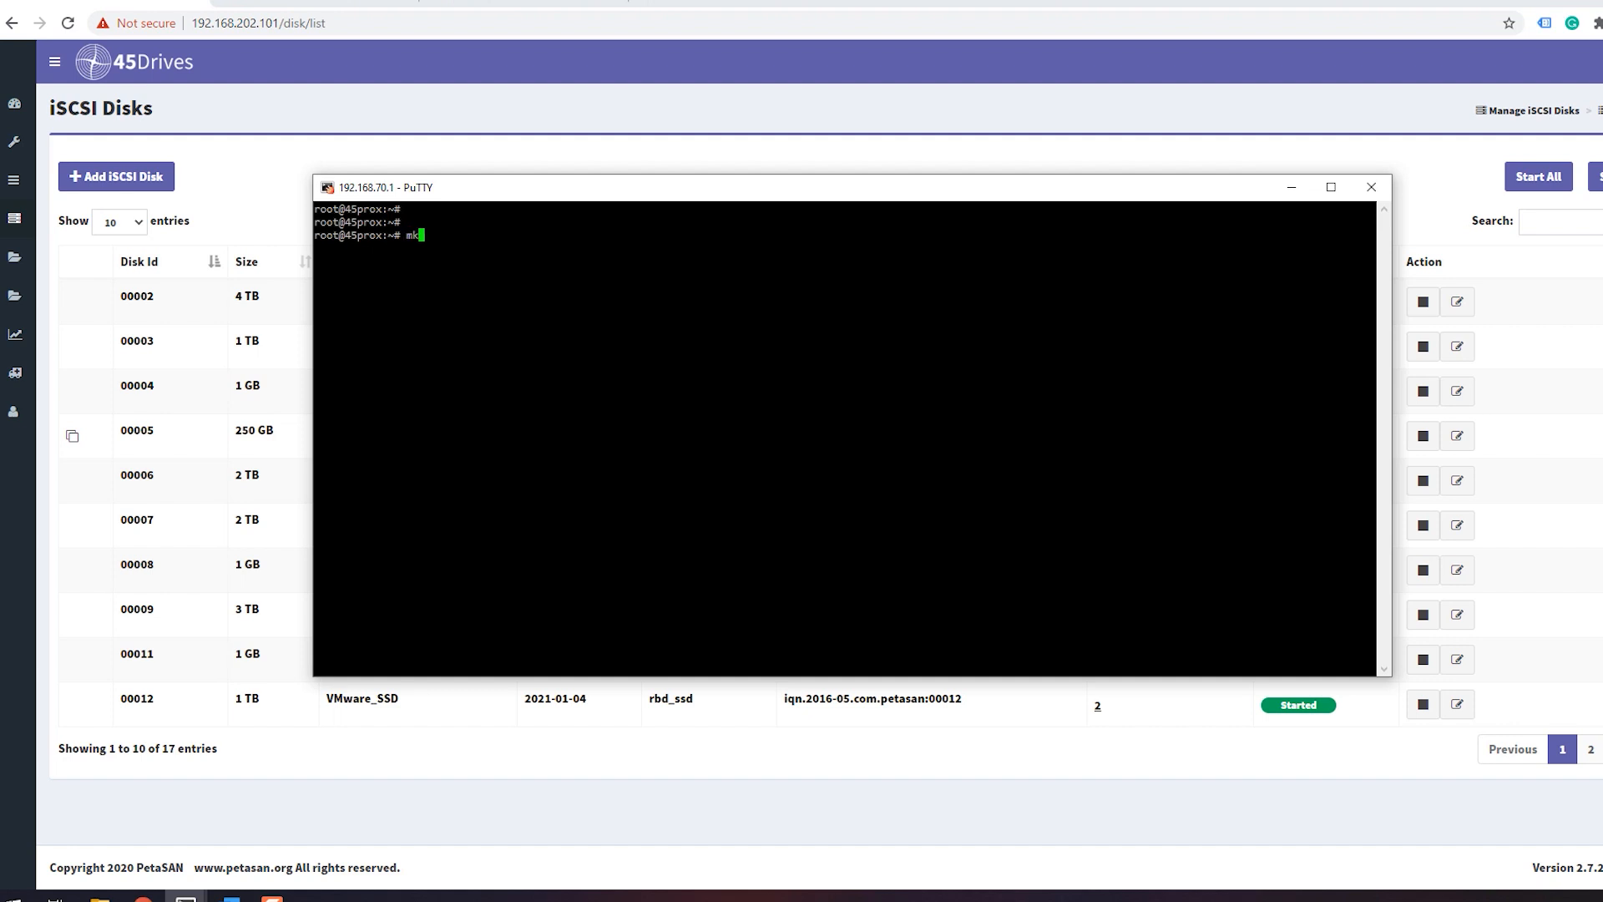
pyautogui.write('dir /mnt/nfstest')
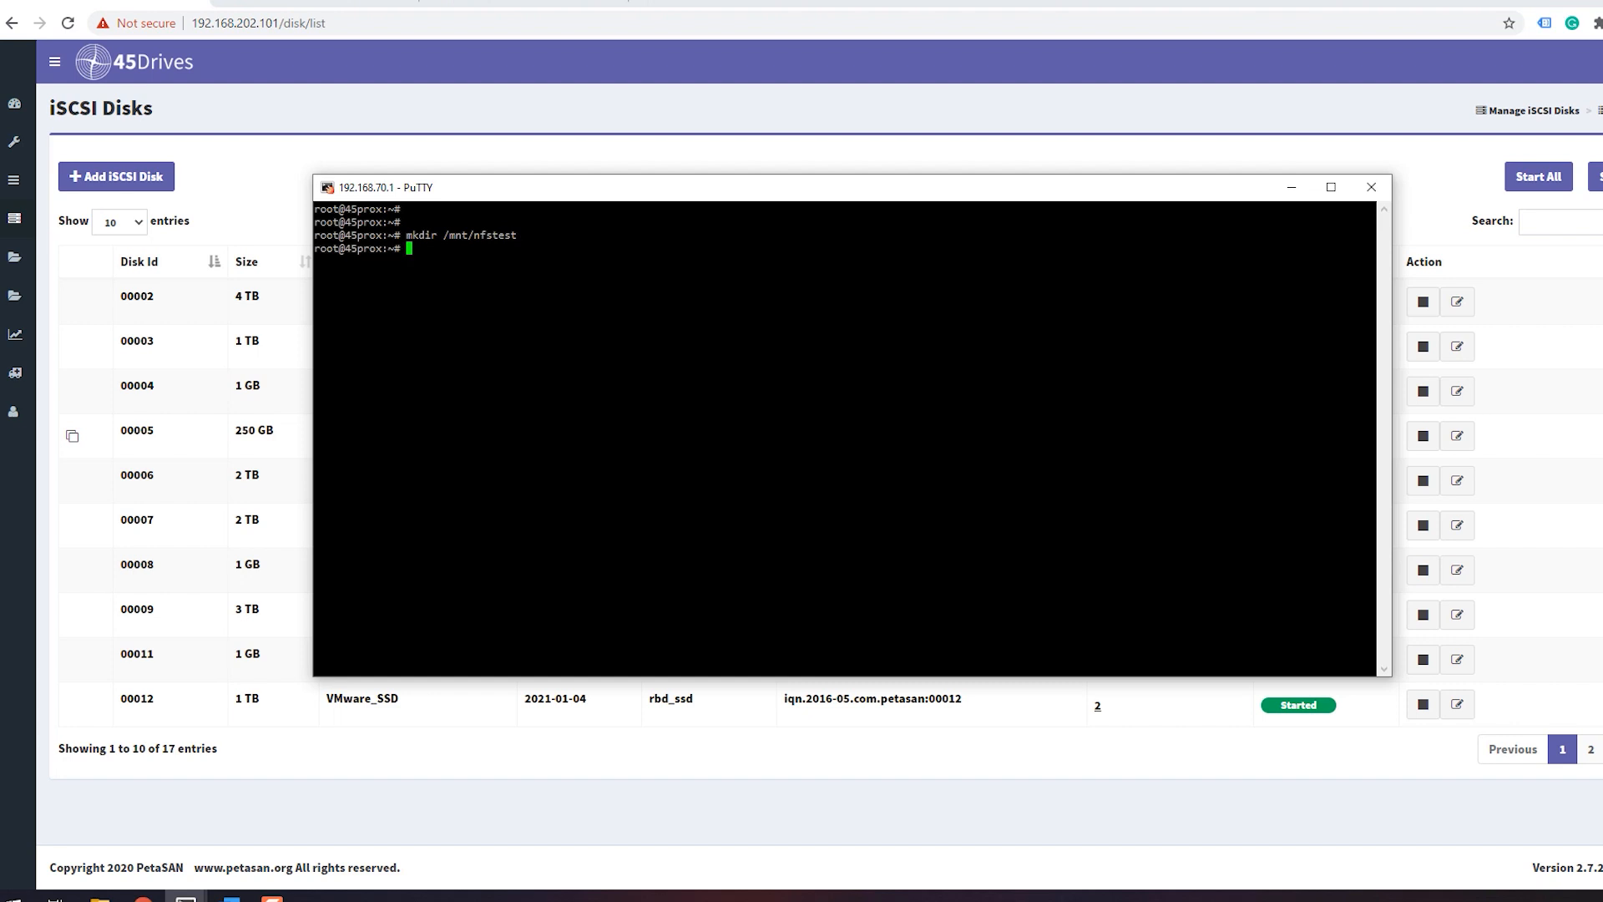
pyautogui.write('mount -t nfs')
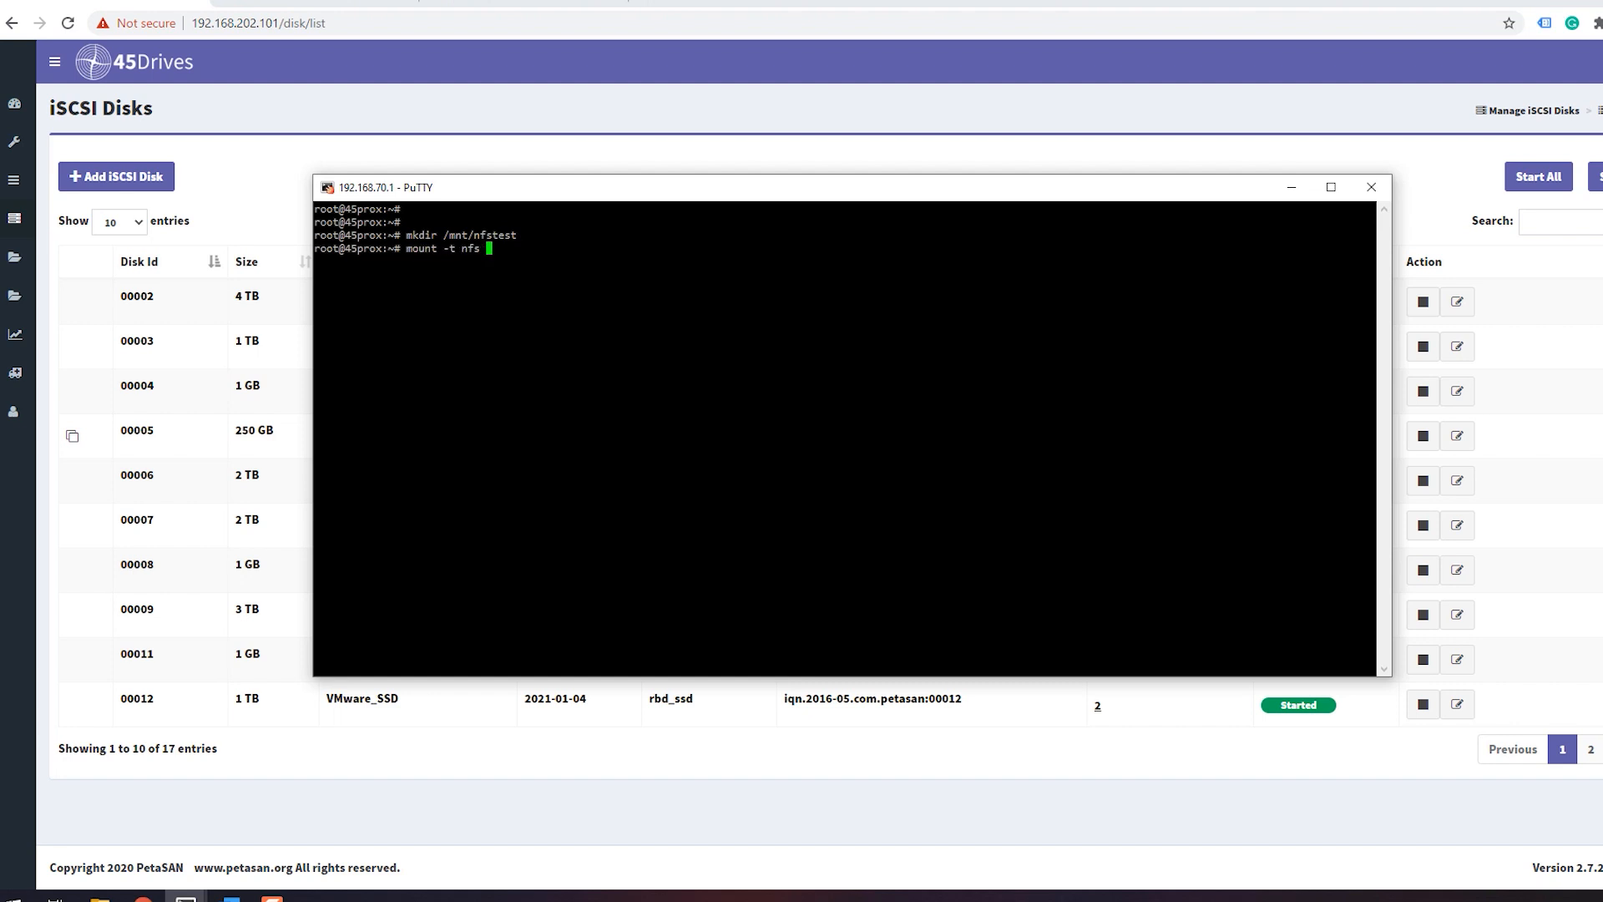
pyautogui.write('192.168.122.41:/vmwar')
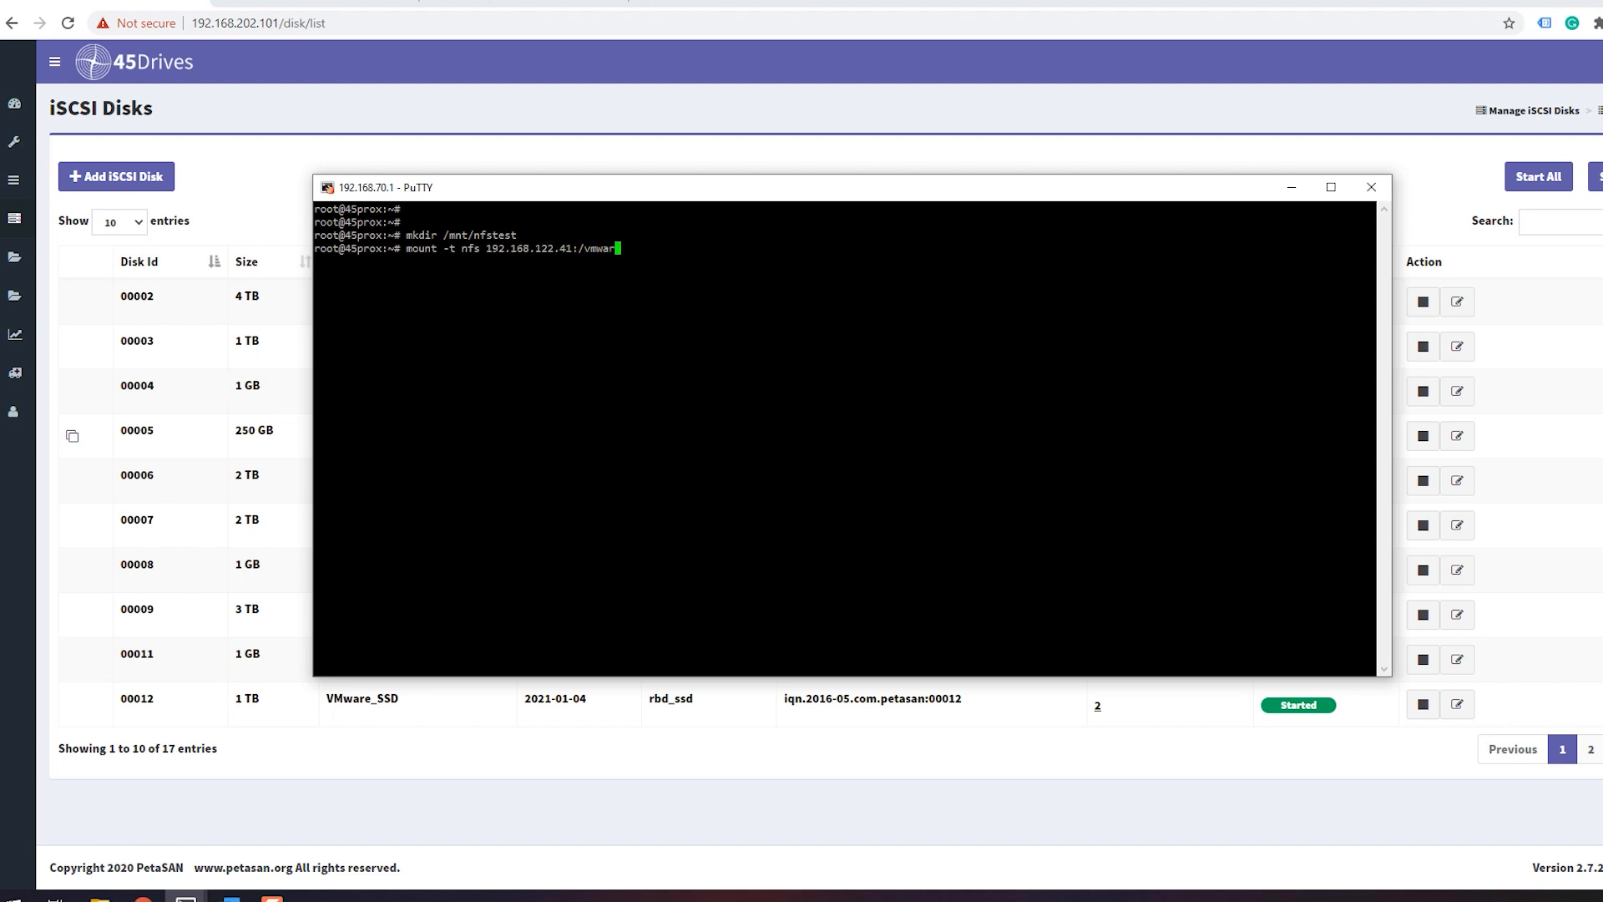
pyautogui.write('/mnt/nfstest/')
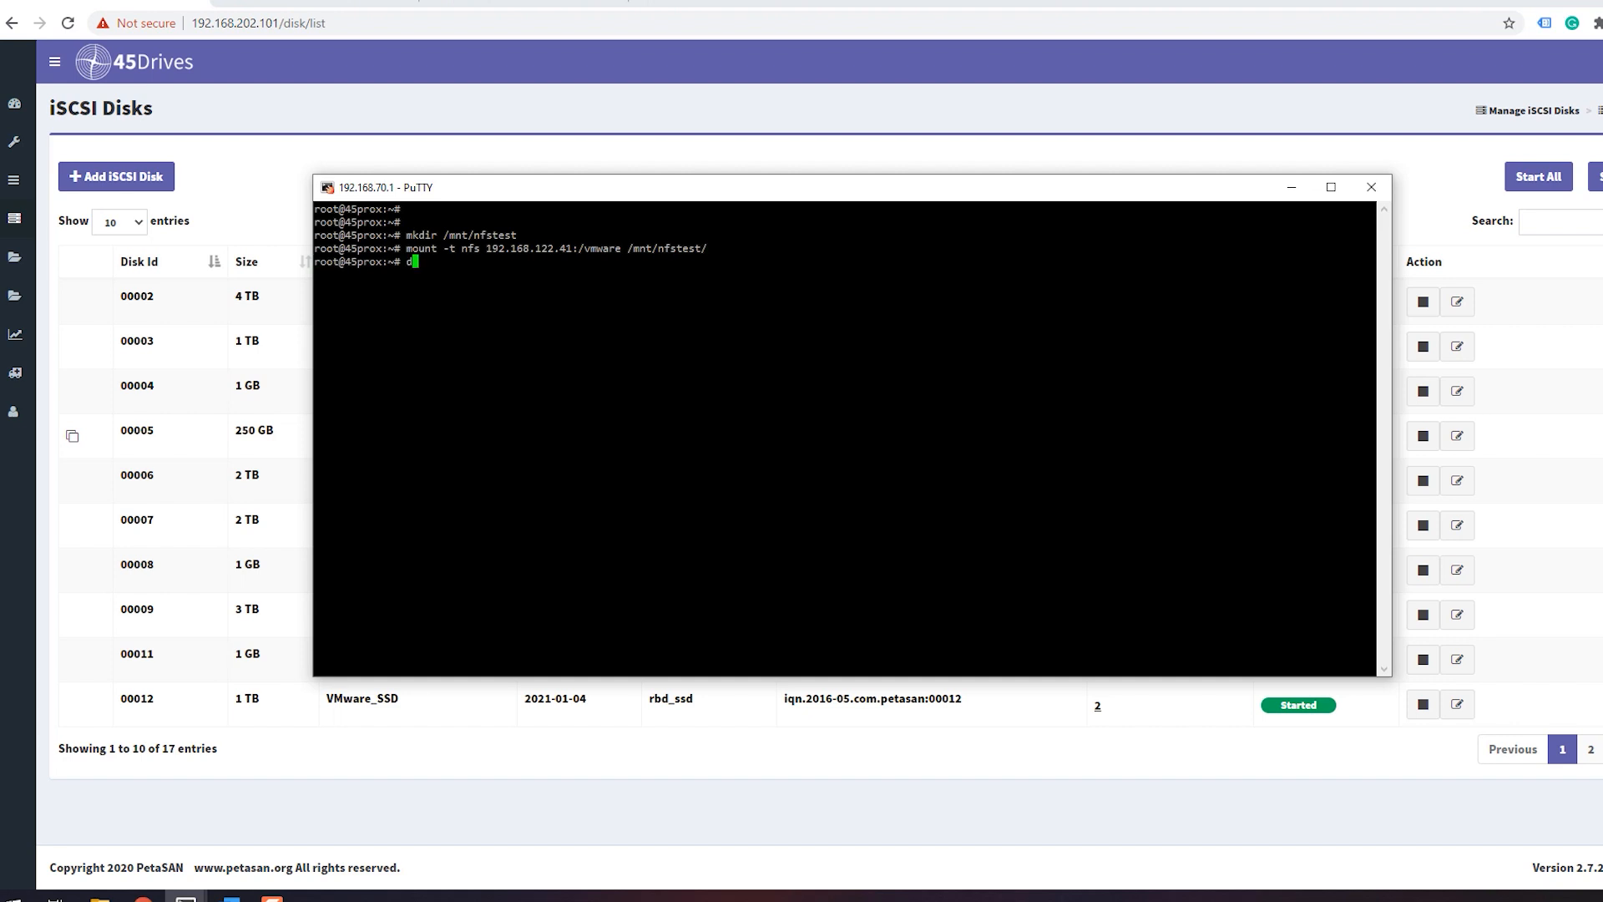
# Step: Verify the mount with df -h and list /mnt/nfstest, showing the VcenterWindowsVM folder
pyautogui.write('df -h')
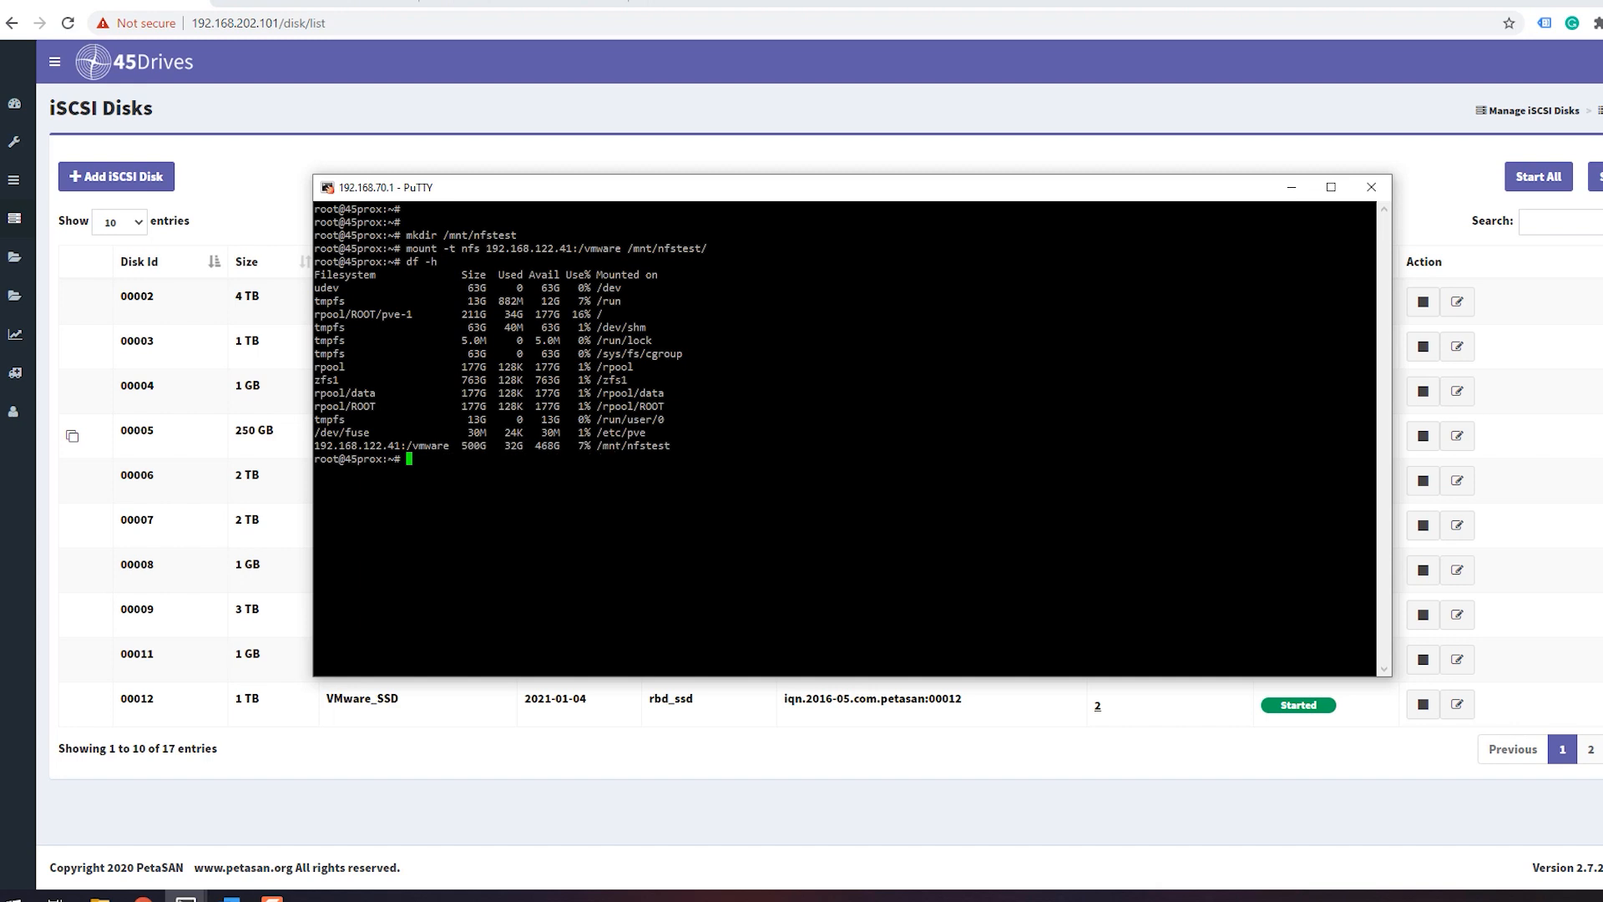
pyautogui.write('cd /mnt/nfstest/')
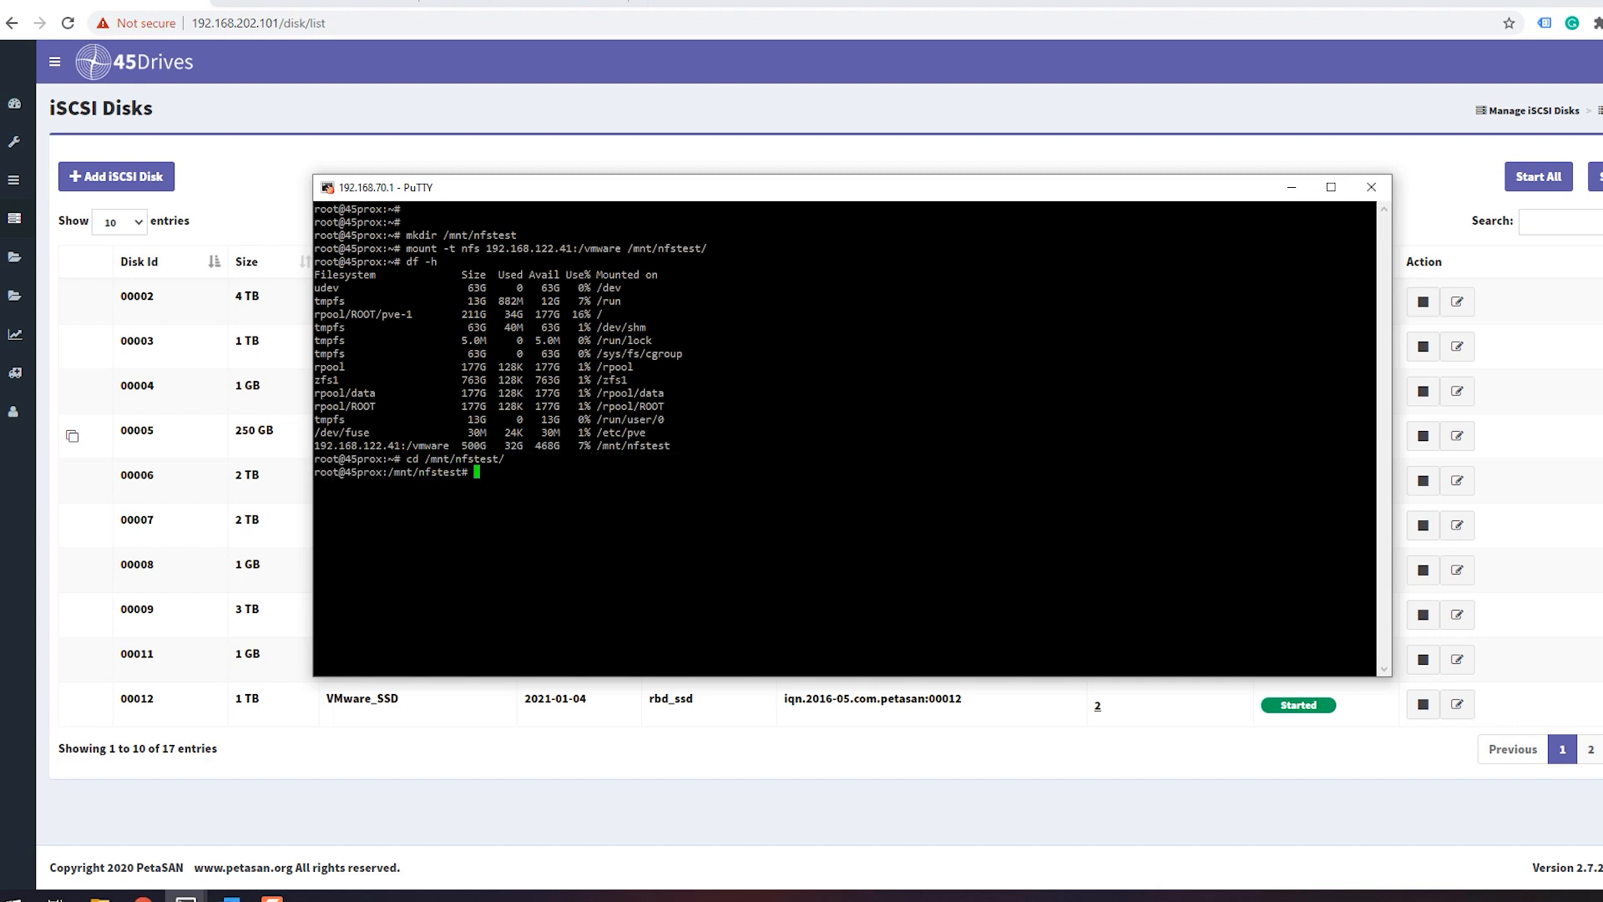
pyautogui.write('ls')
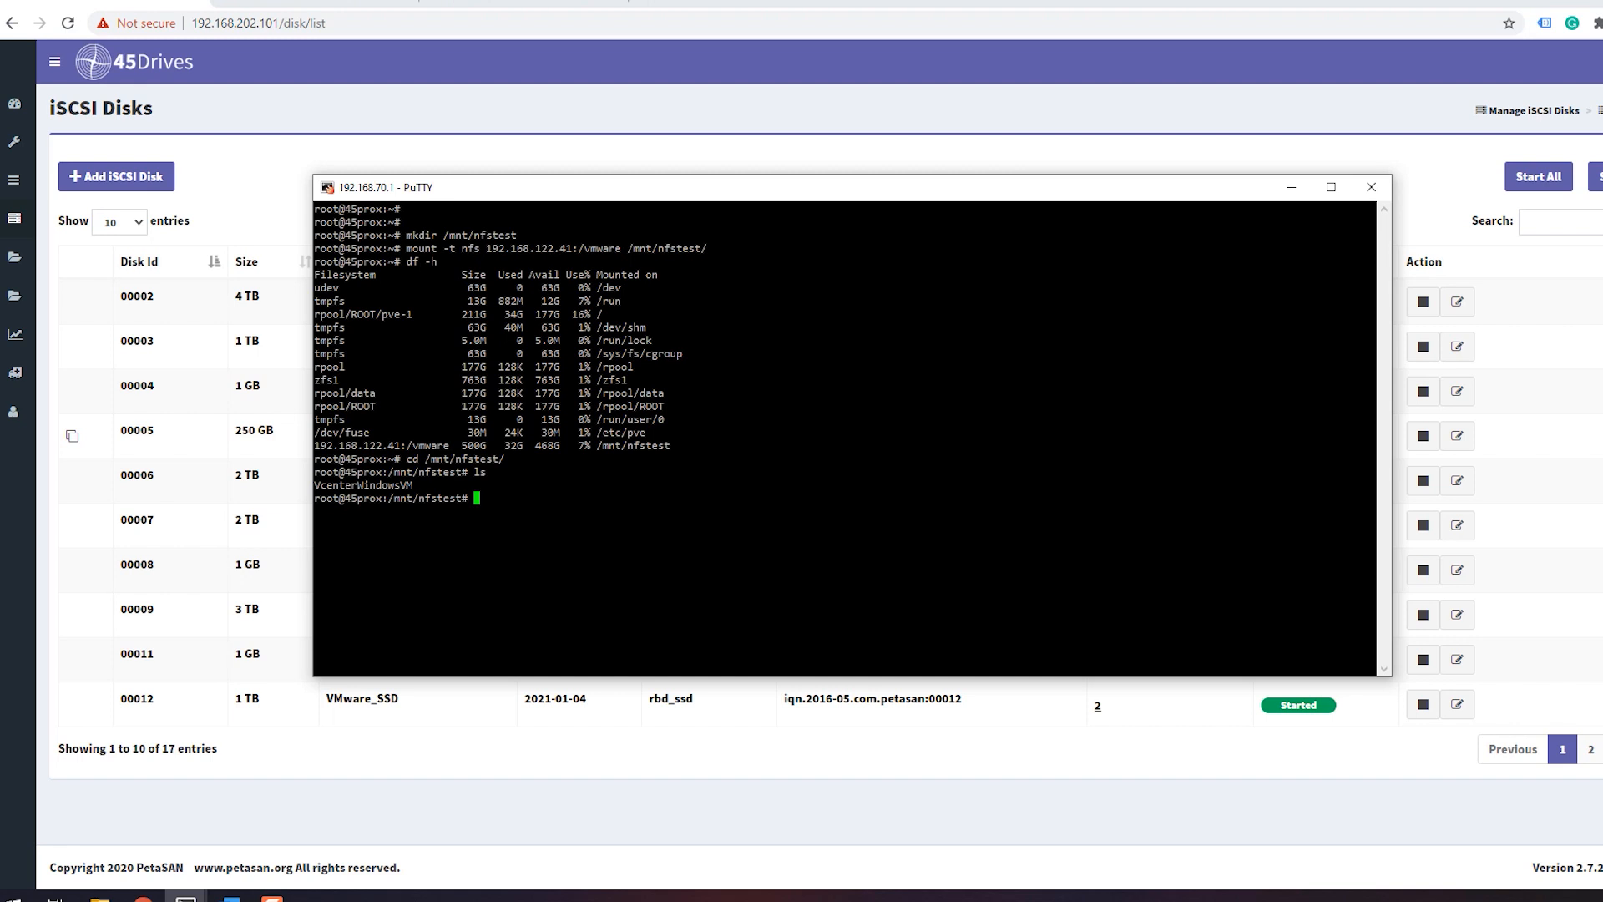
# Step: List the VcenterWindowsVM folder, showing the 32G flat vmdk and its small descriptor
pyautogui.write('cd VcenterWindowsVM/')
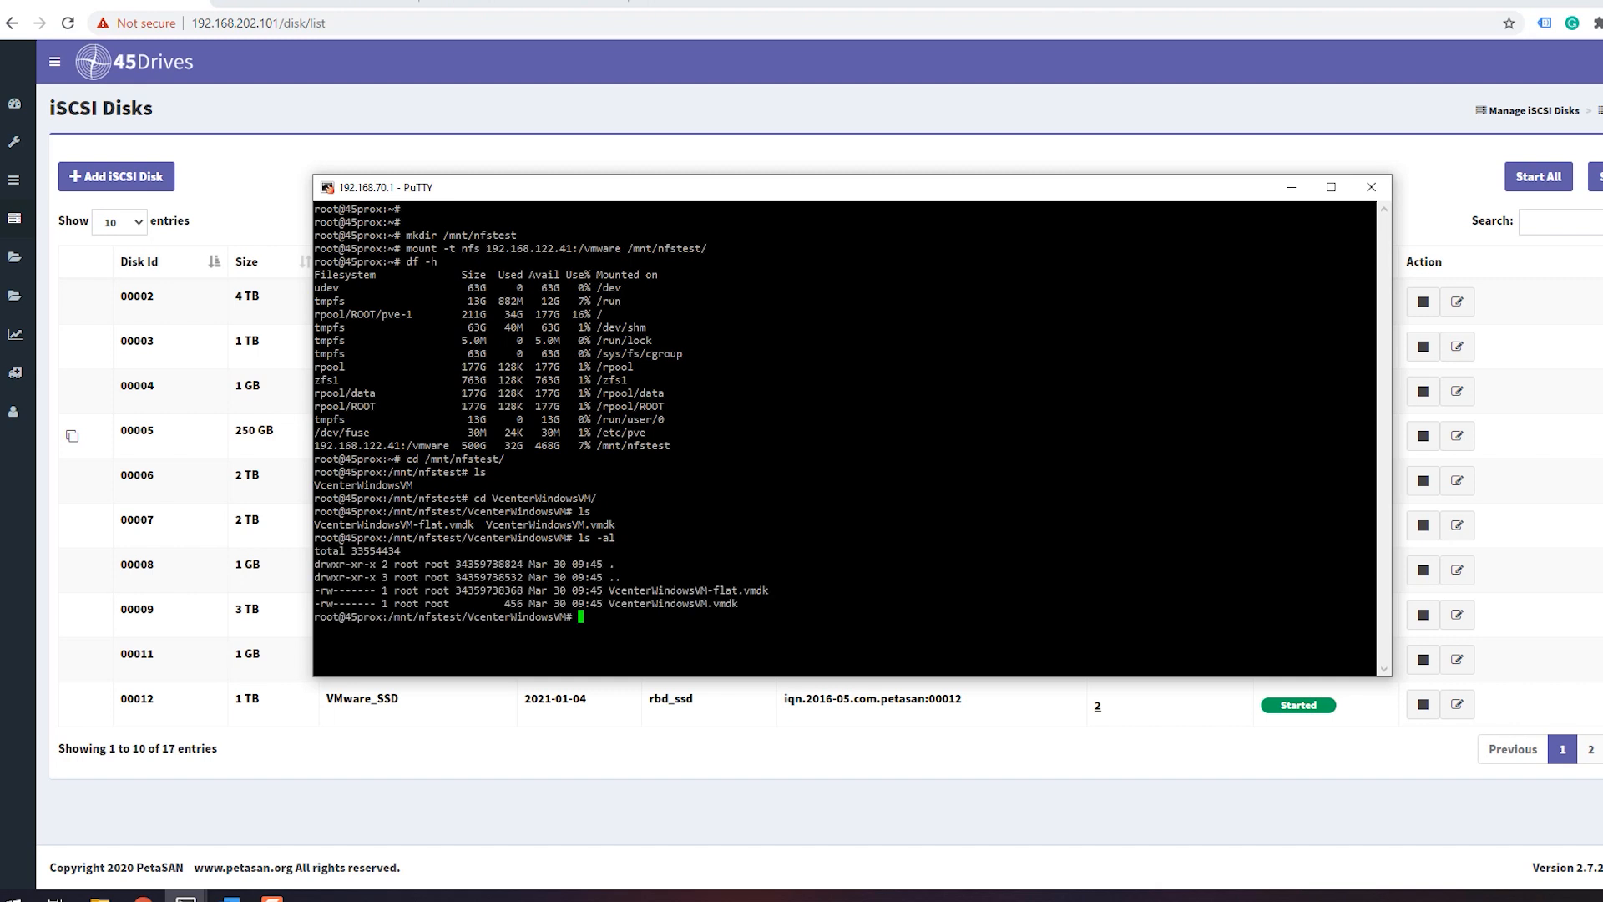
pyautogui.write('clear')
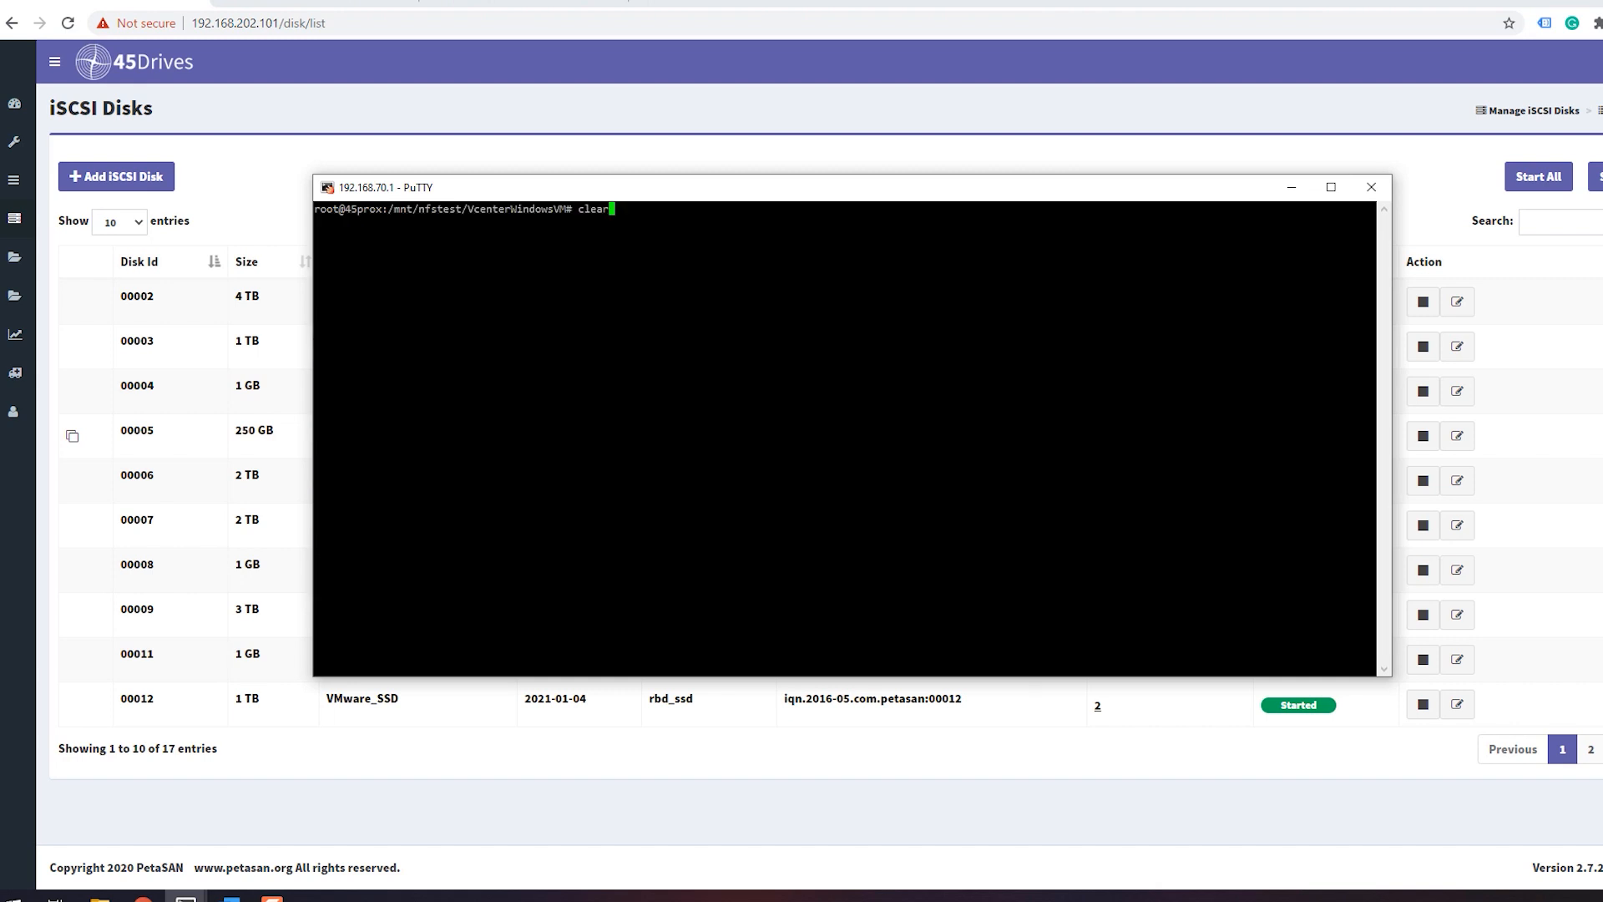
pyautogui.write('ls -ah')
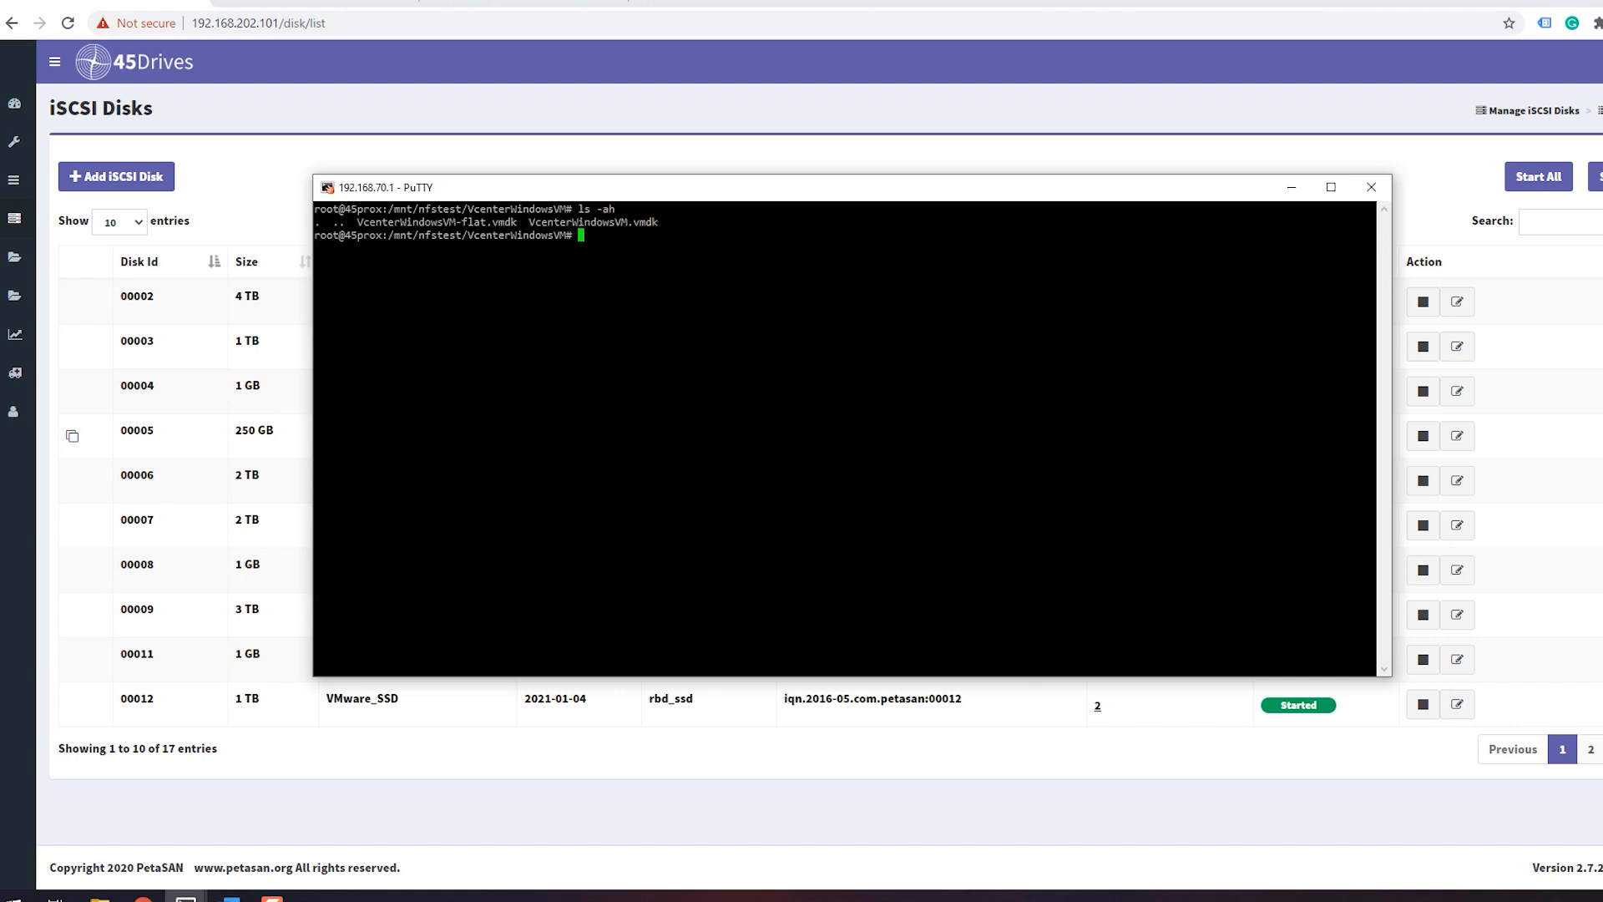
pyautogui.write('ls -alh')
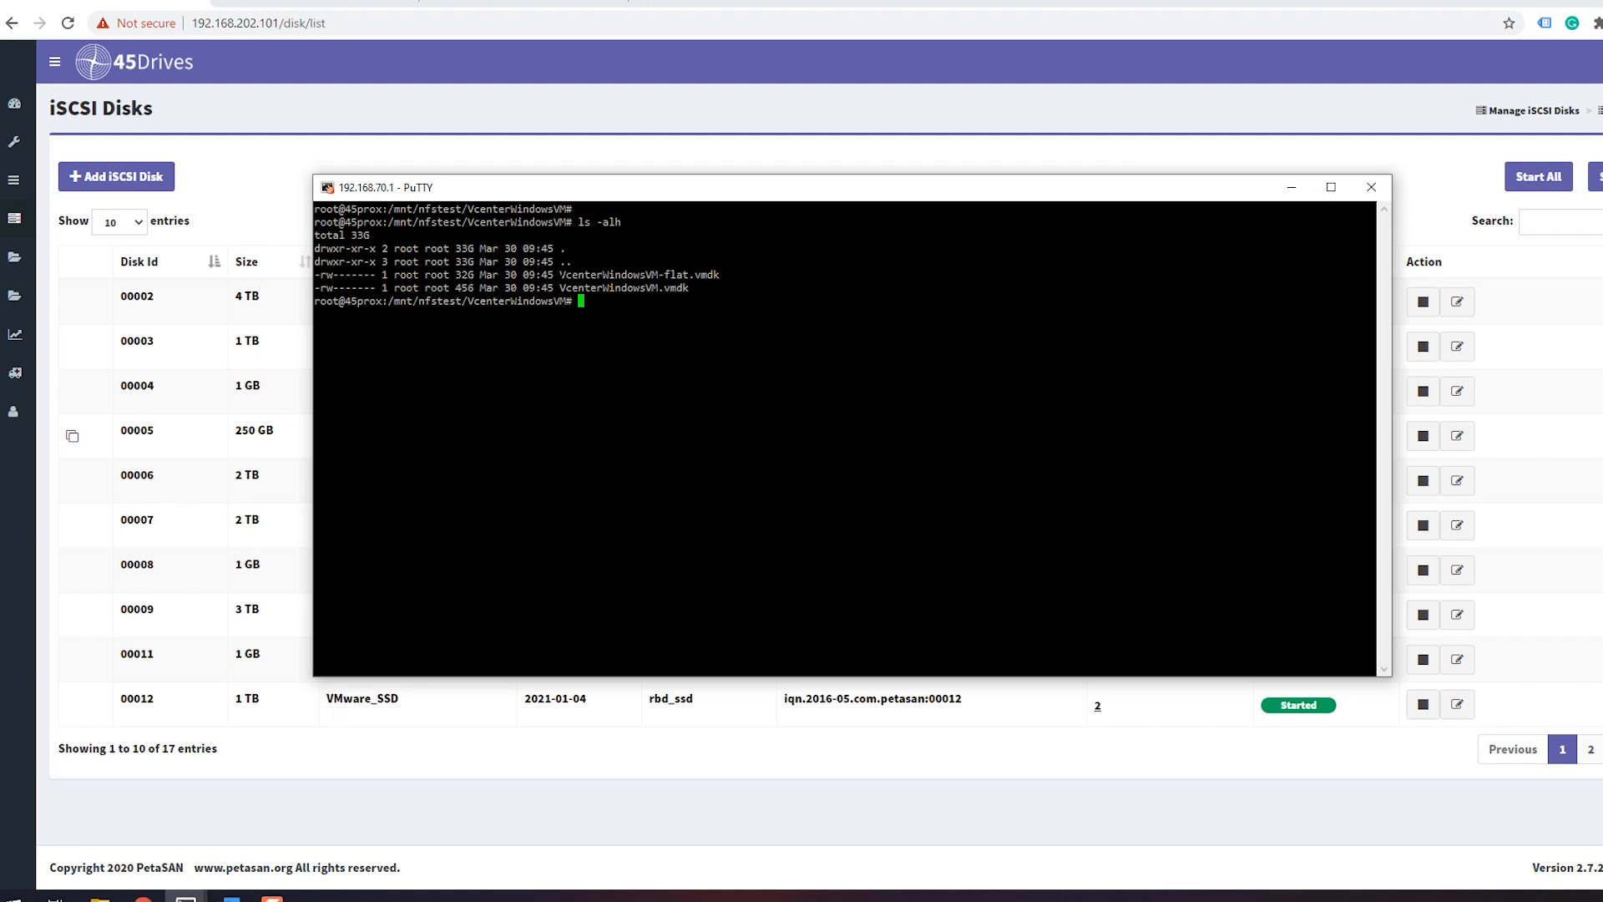
pyautogui.doubleClick(641, 274)
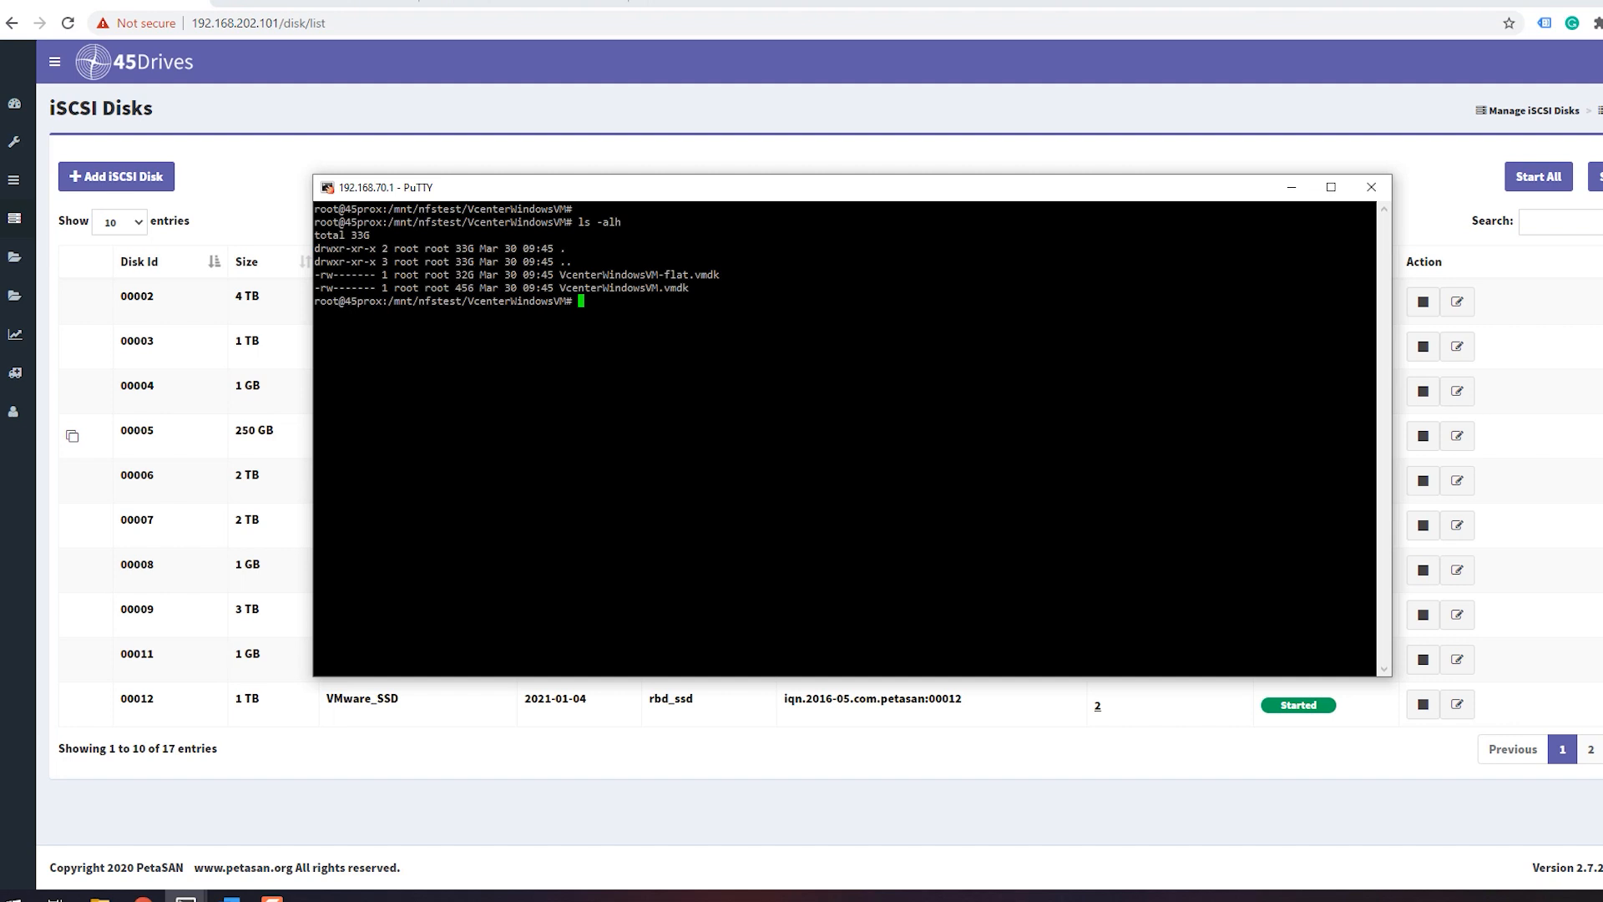
pyautogui.doubleClick(609, 274)
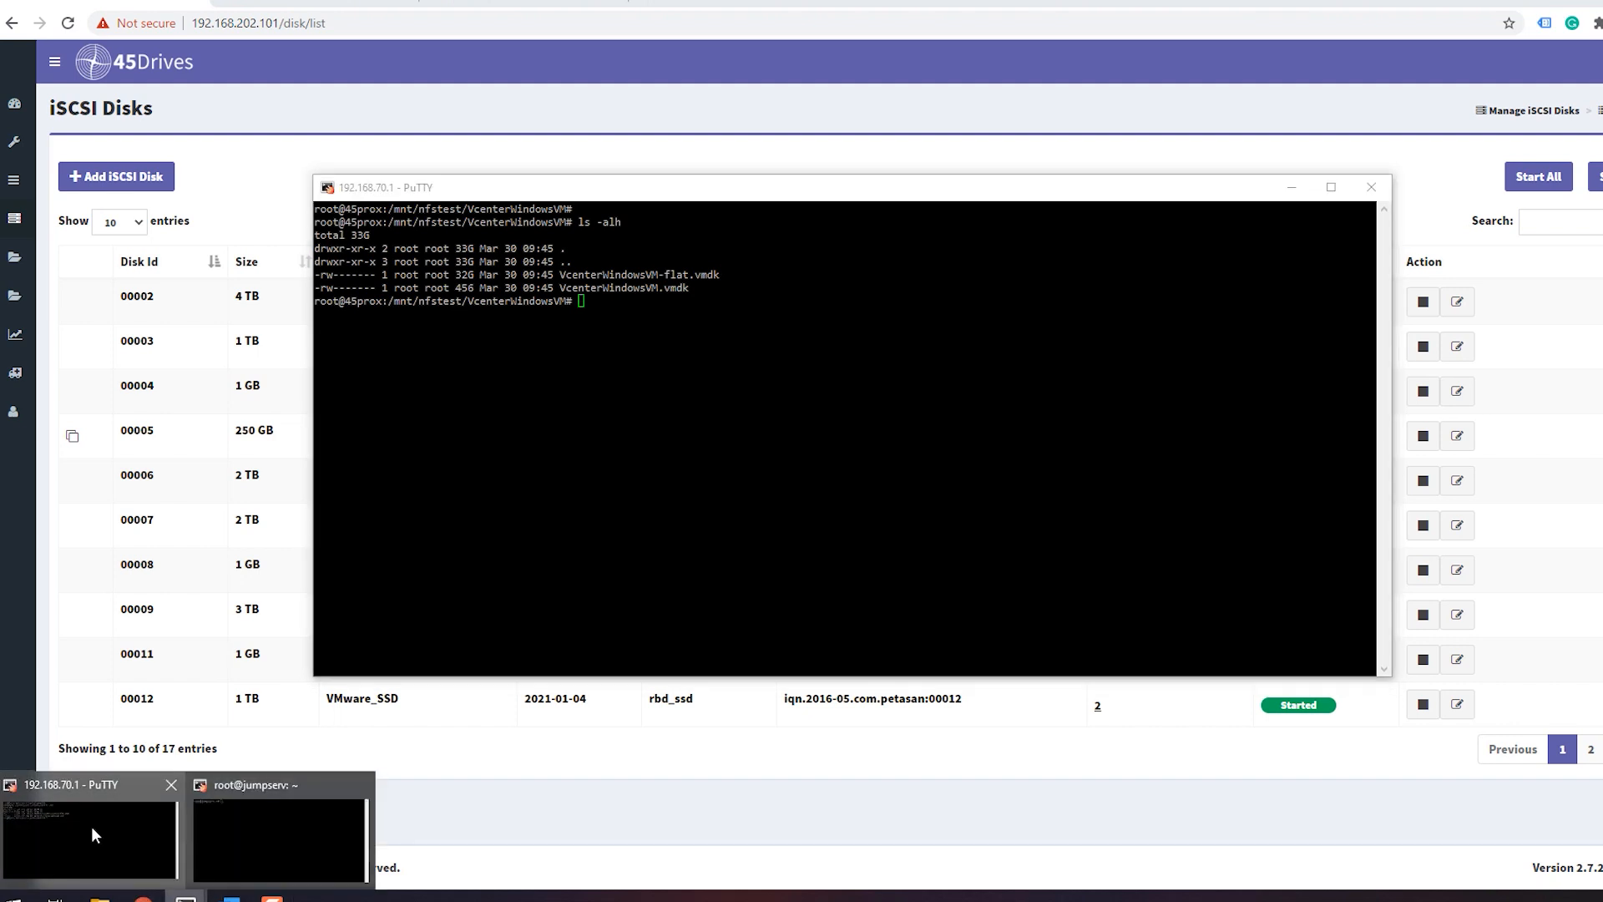
# Step: On jumpserv, run iscsiadm discovery against portal 10.10.2.13 to find the PetaSAN target
pyautogui.click(246, 785)
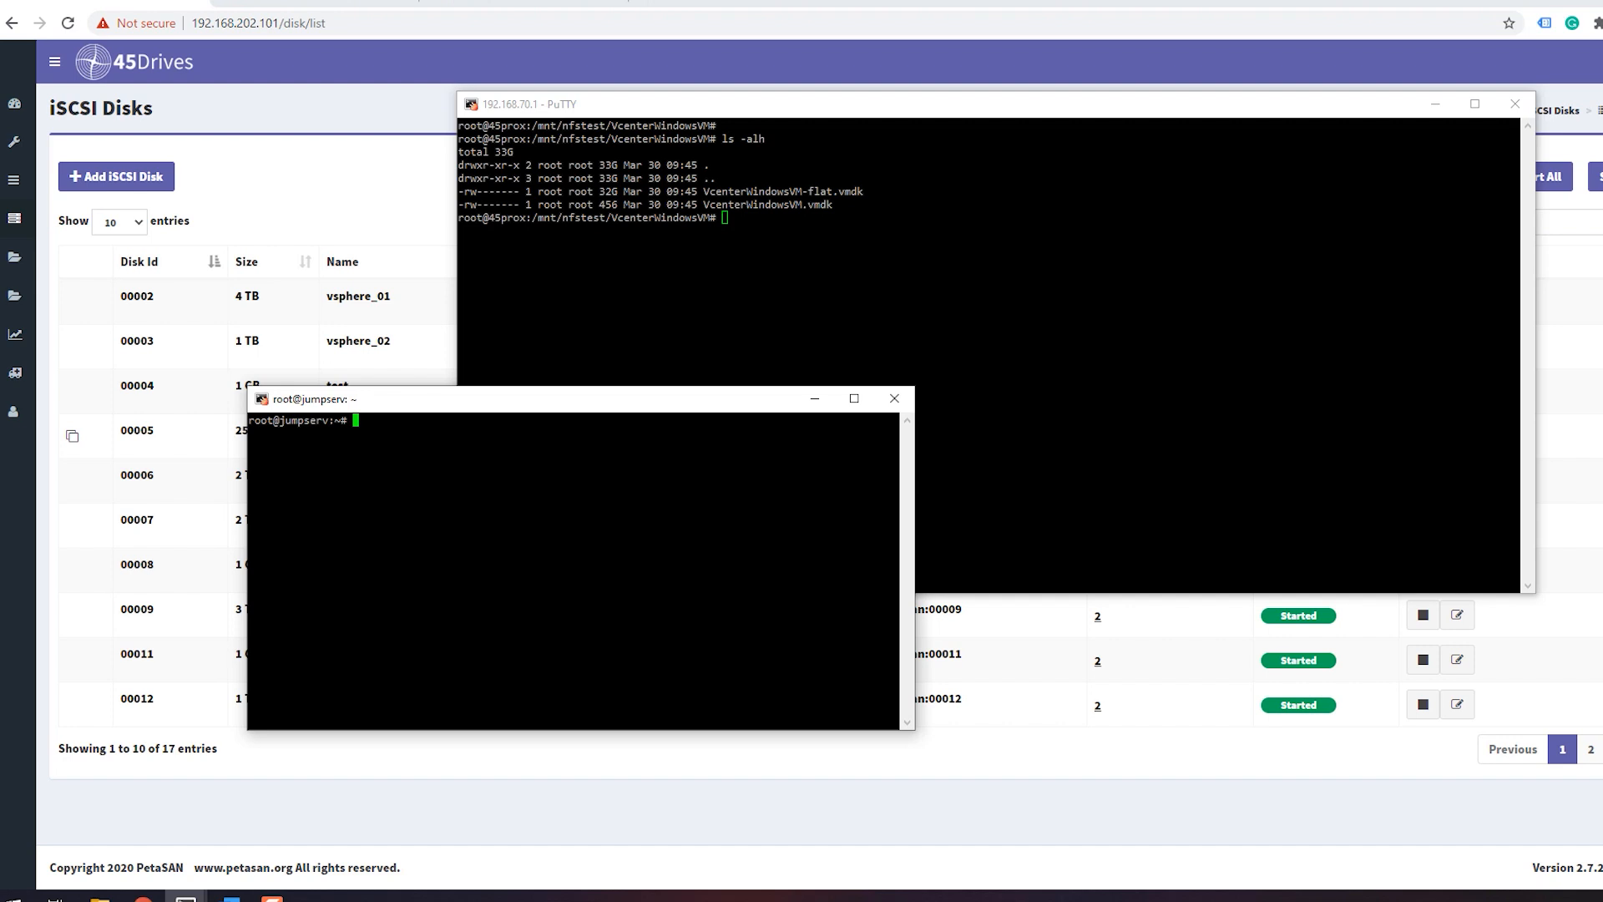
pyautogui.write('iscsiadm --mode discovery -t sendtargets --po')
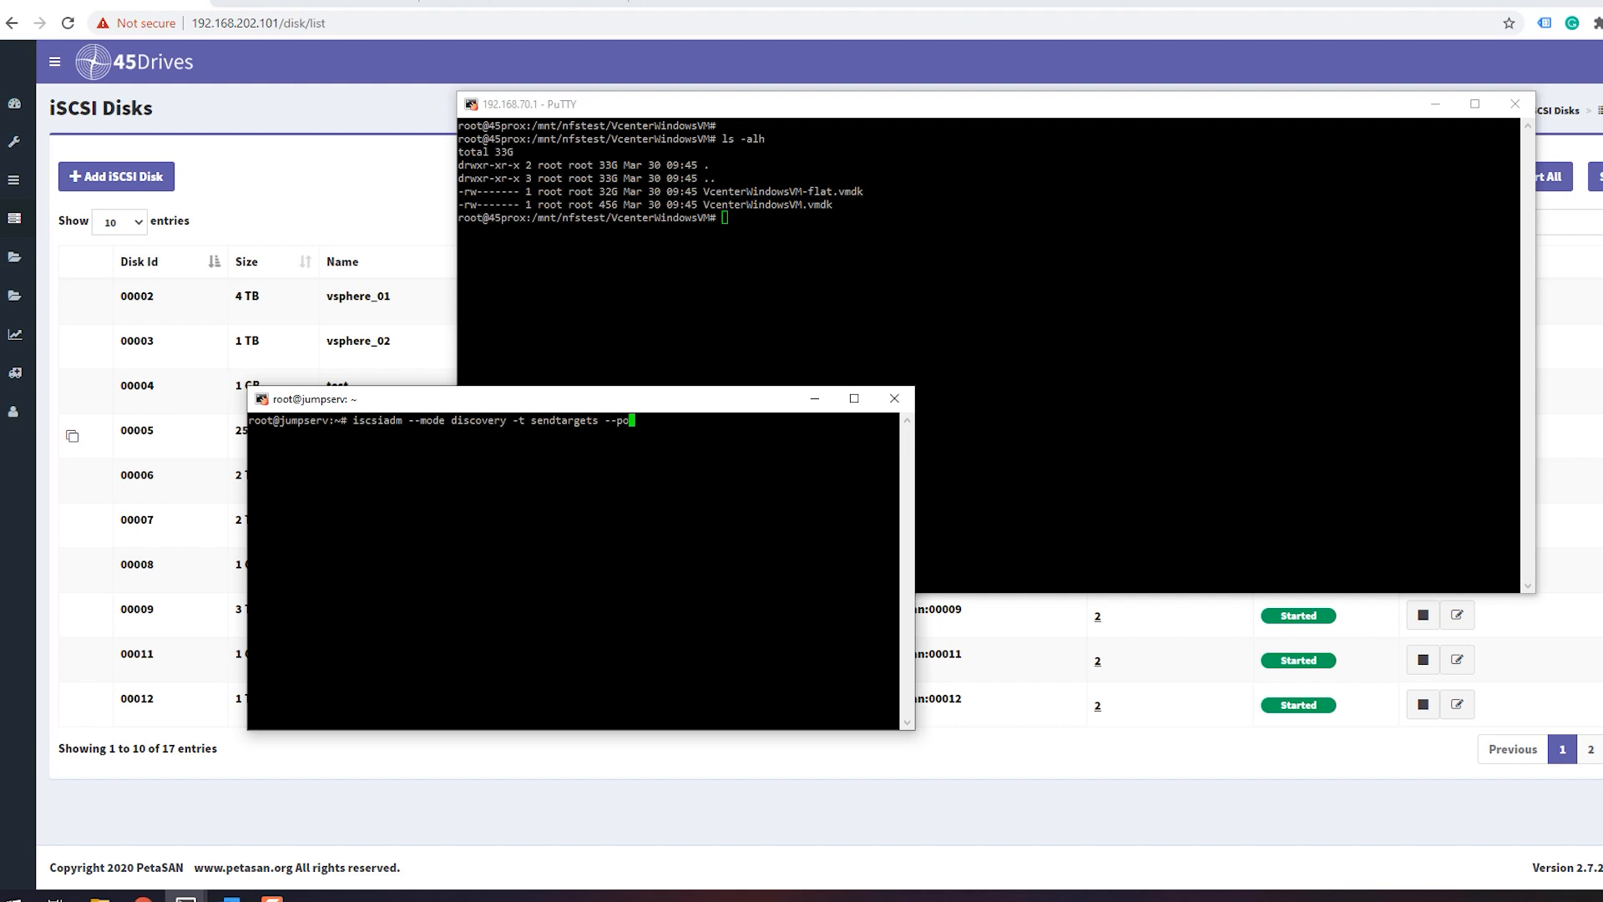
pyautogui.write('rtal 10.10.2.13')
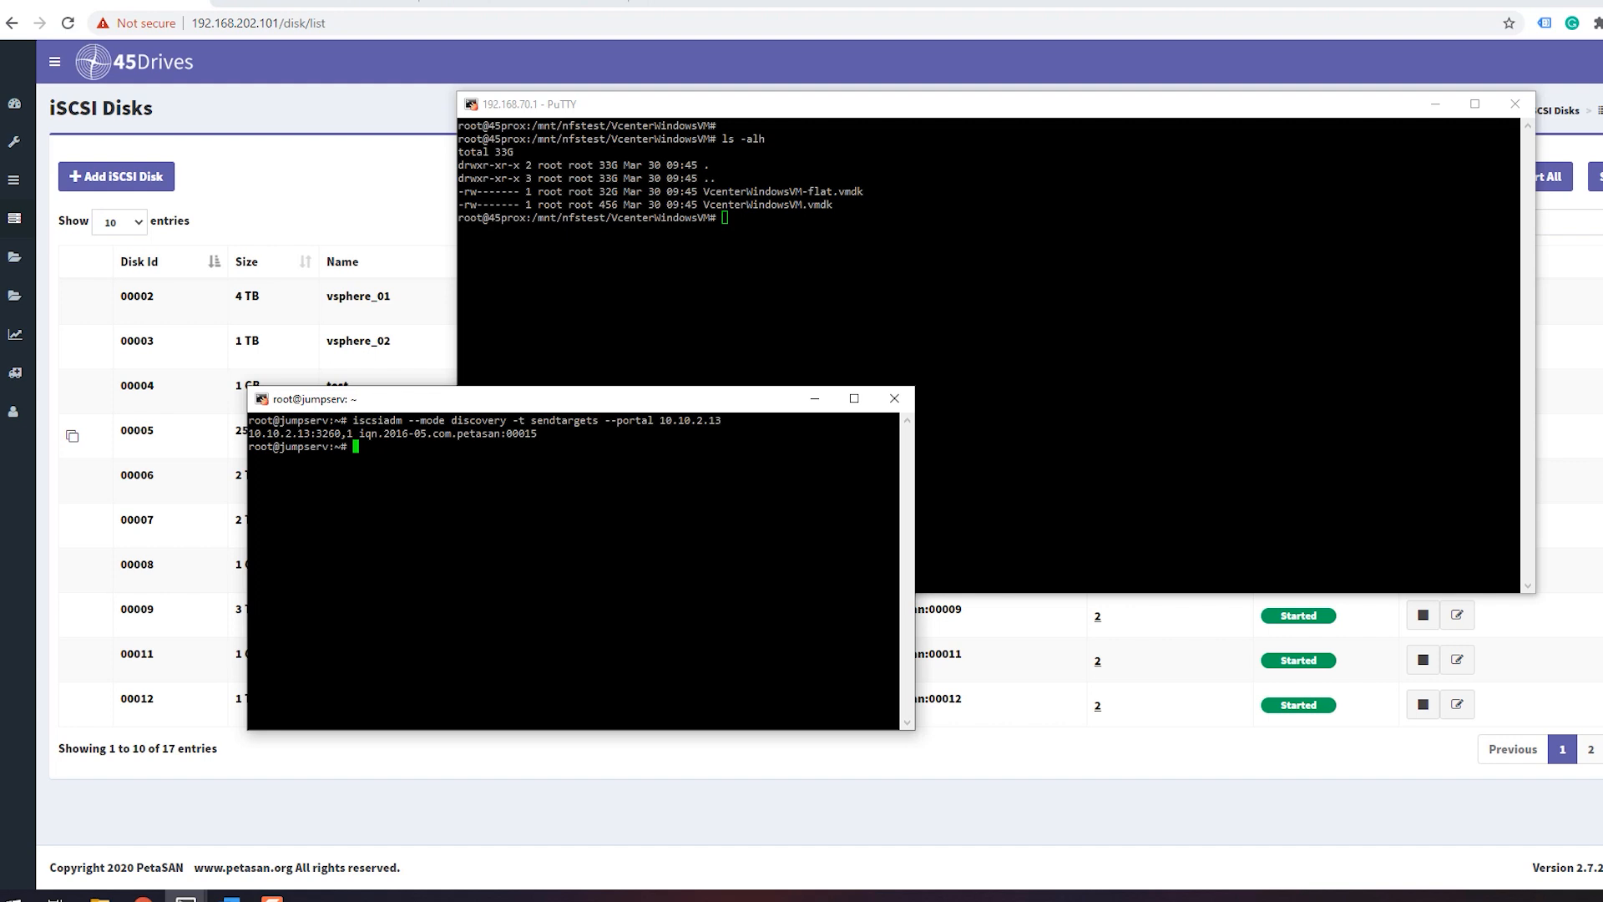
# Step: Log in to iSCSI target iqn.2016-05.com.petasan:00015 at 10.10.2.13:3260
pyautogui.write('iscsiadm --mode n')
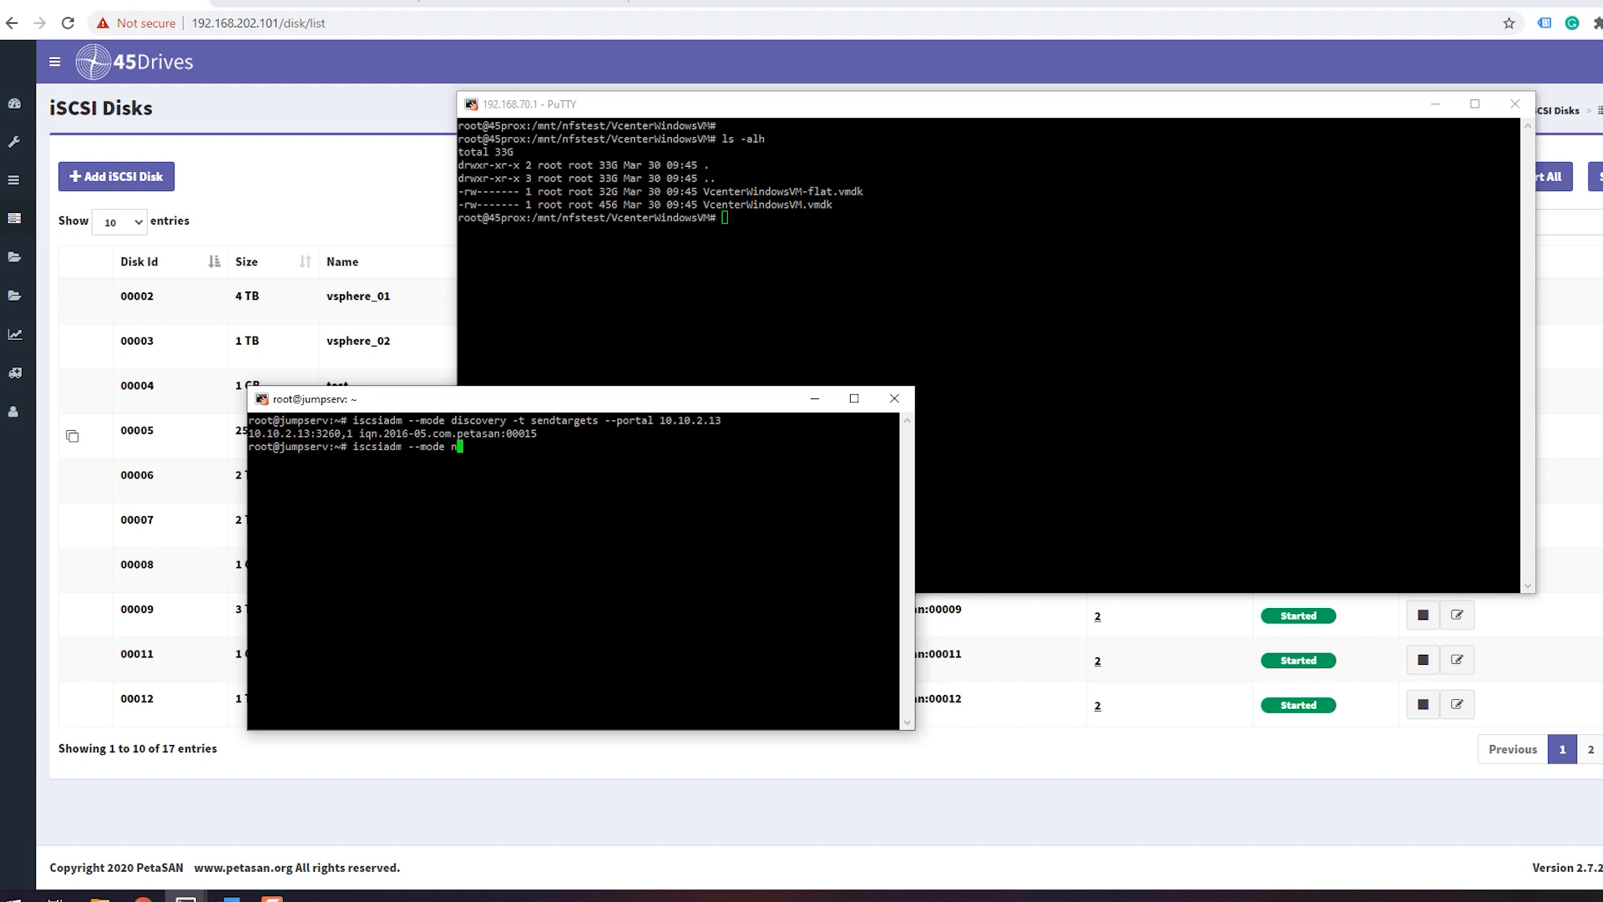
pyautogui.write('ode --targetname')
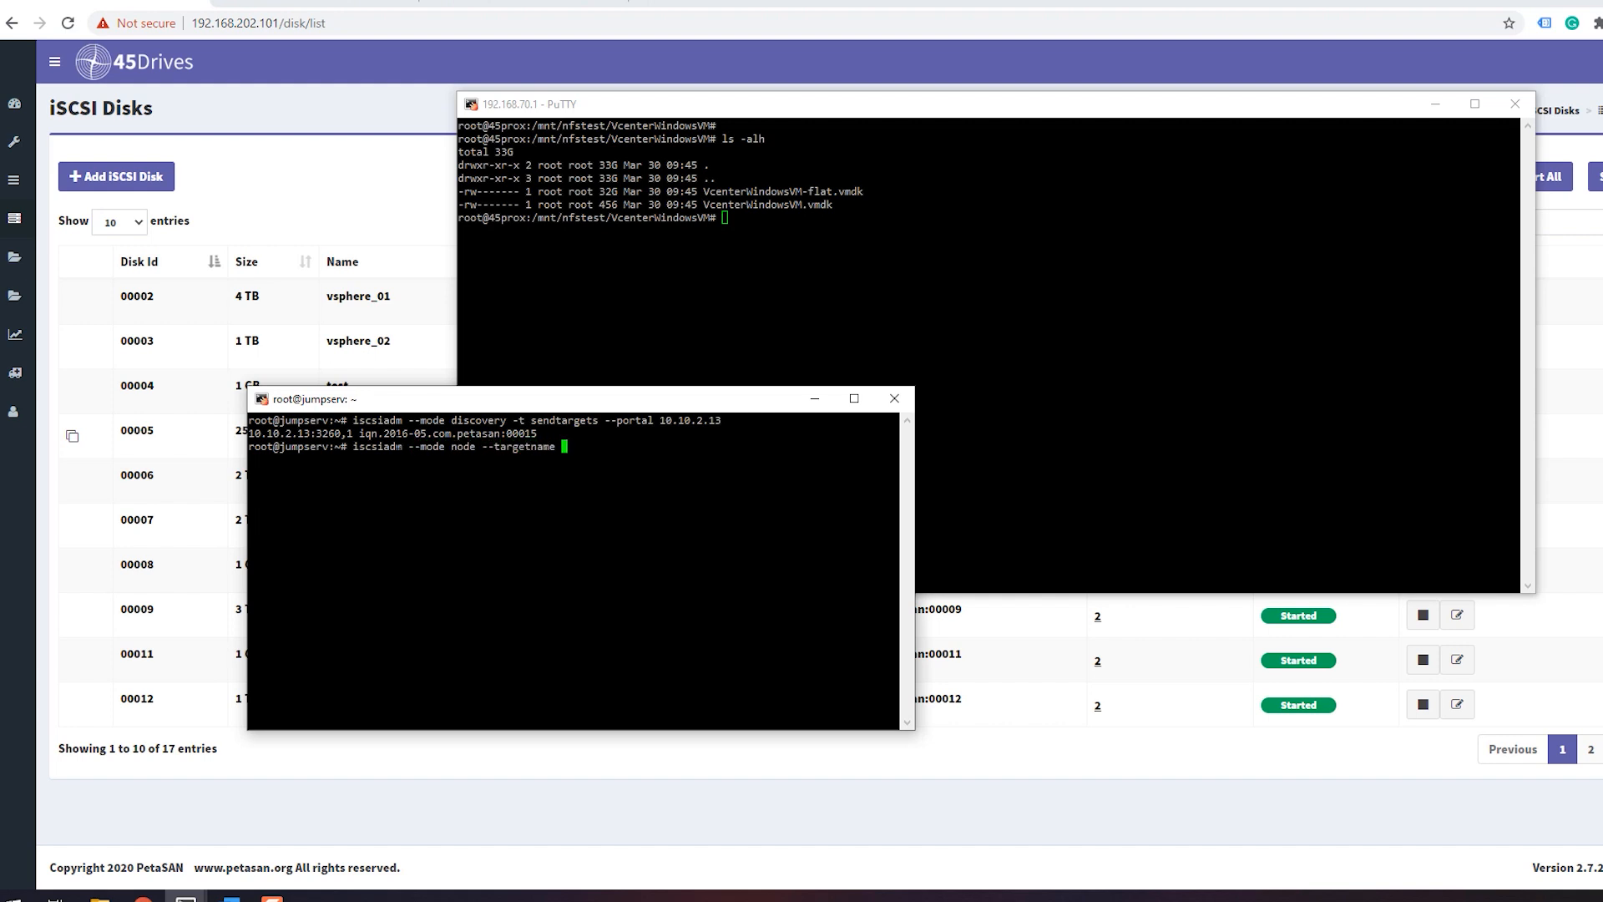
pyautogui.doubleClick(380, 435)
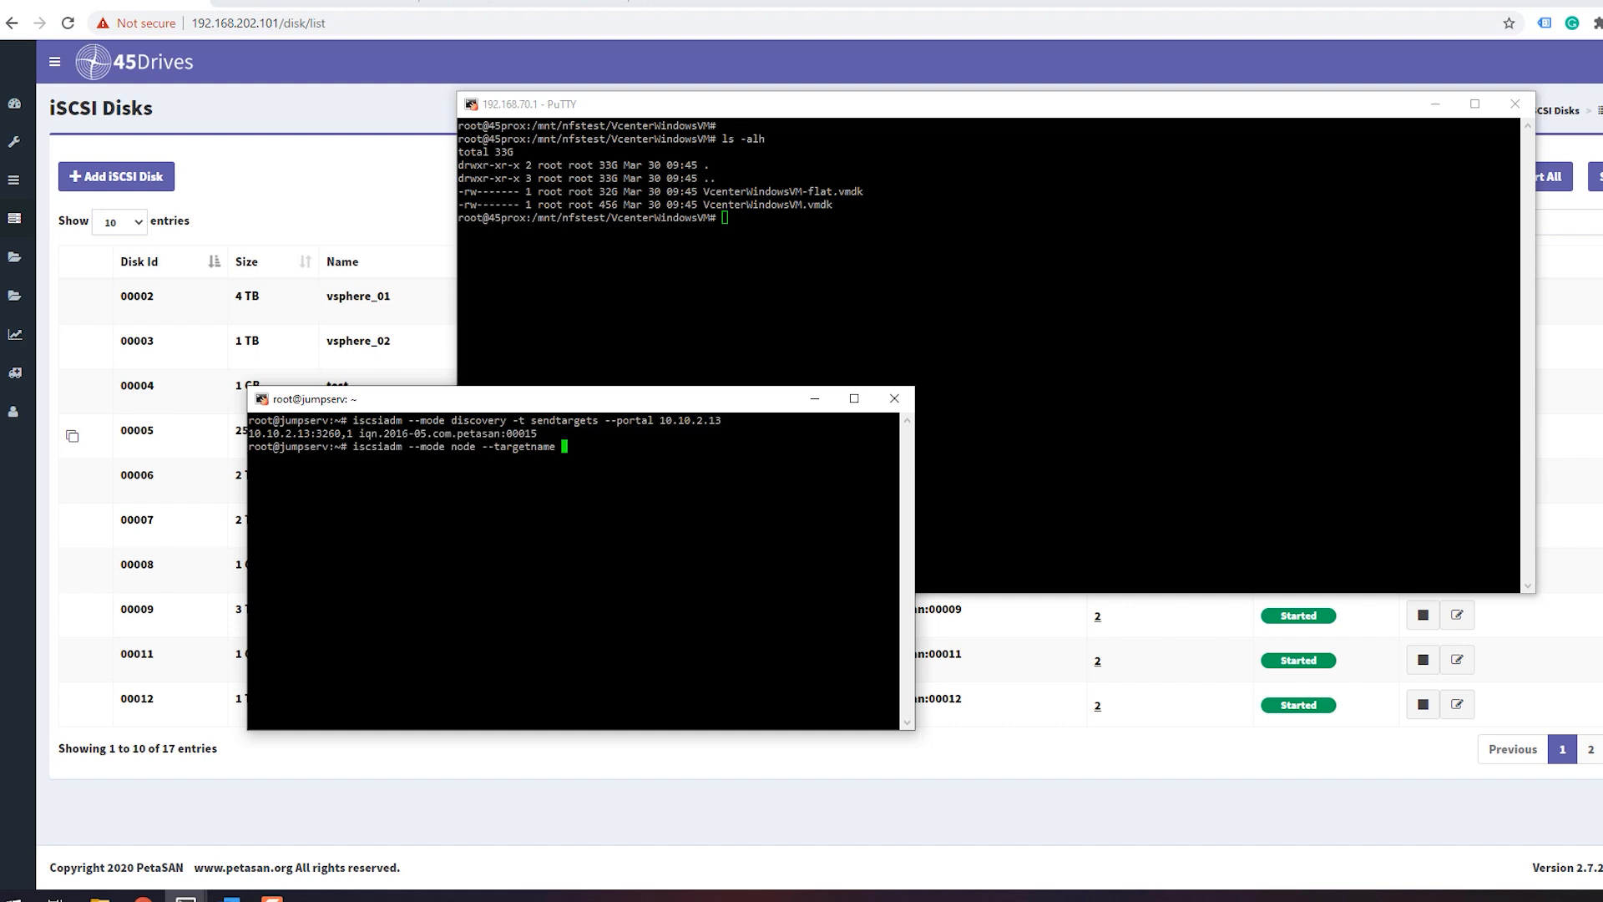
pyautogui.write('iqn.2016-05.com.petasan:00015 --portal 10.10.2')
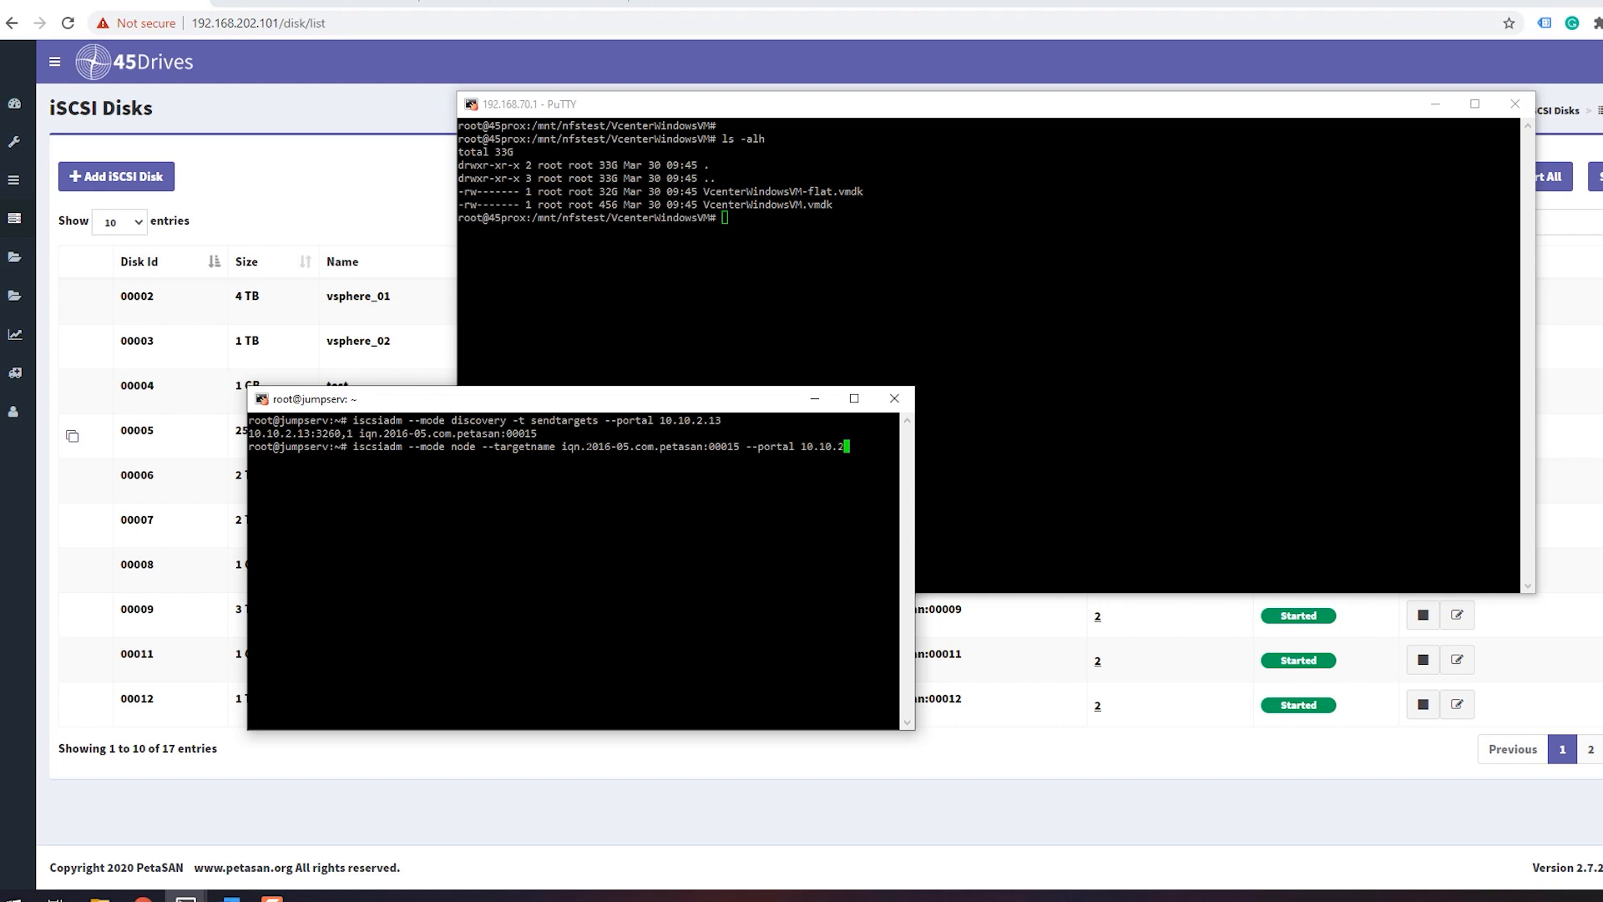
pyautogui.write(':3260')
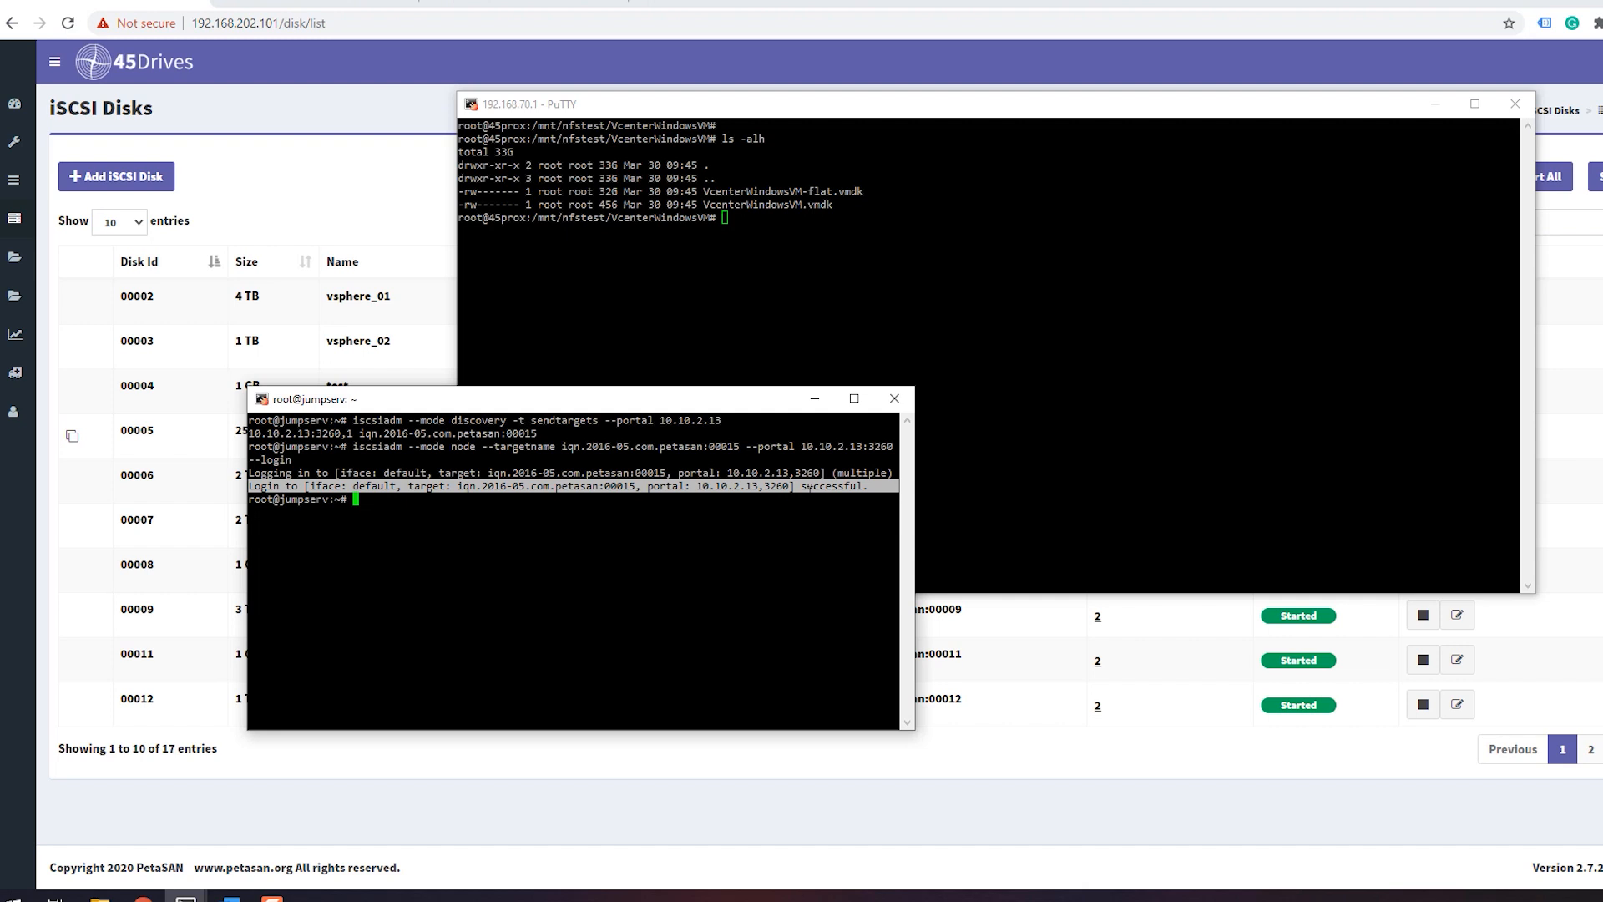
# Step: Run lsblk to find the new 100G sda disk and confirm vmfs6-tools is installed
pyautogui.write('lsblk')
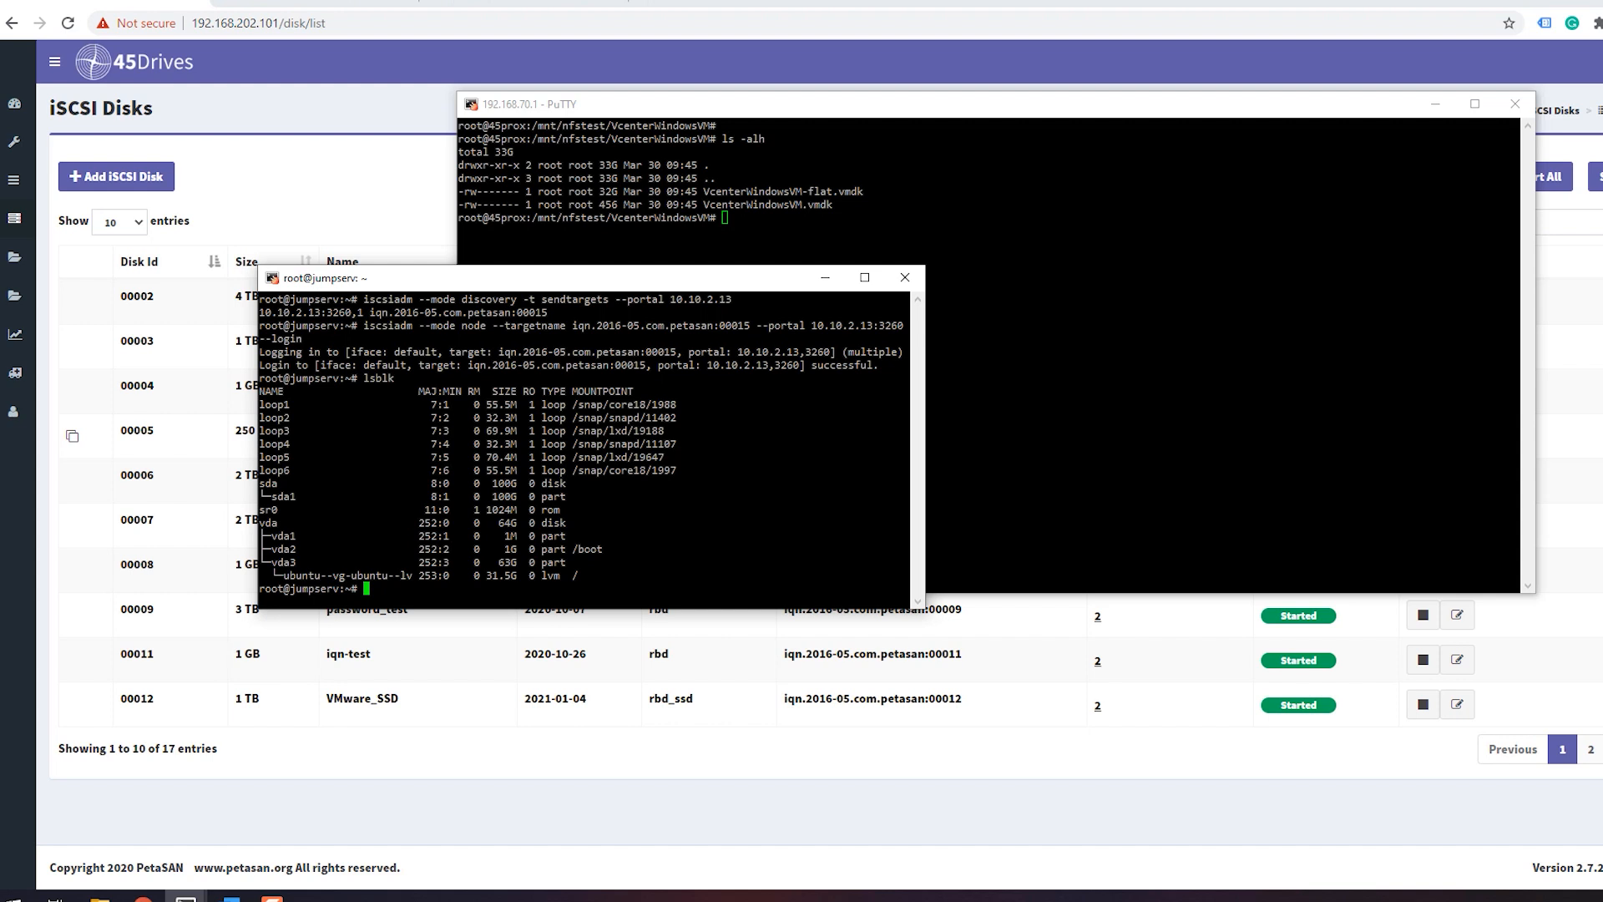
pyautogui.write('apt instal')
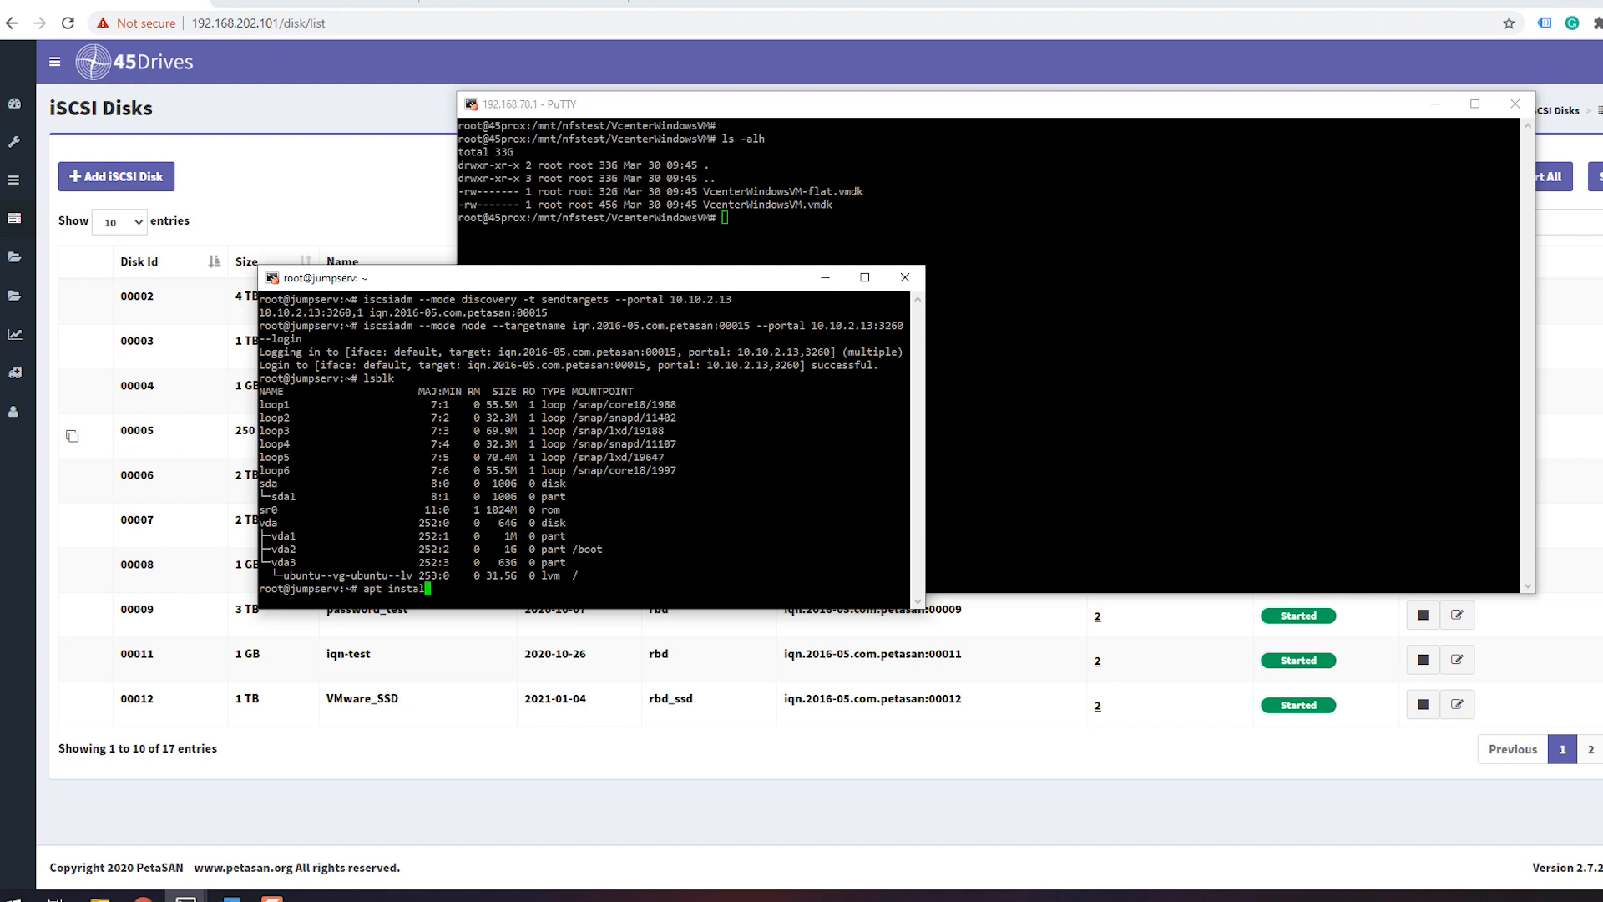
pyautogui.write('vmfs6-tools')
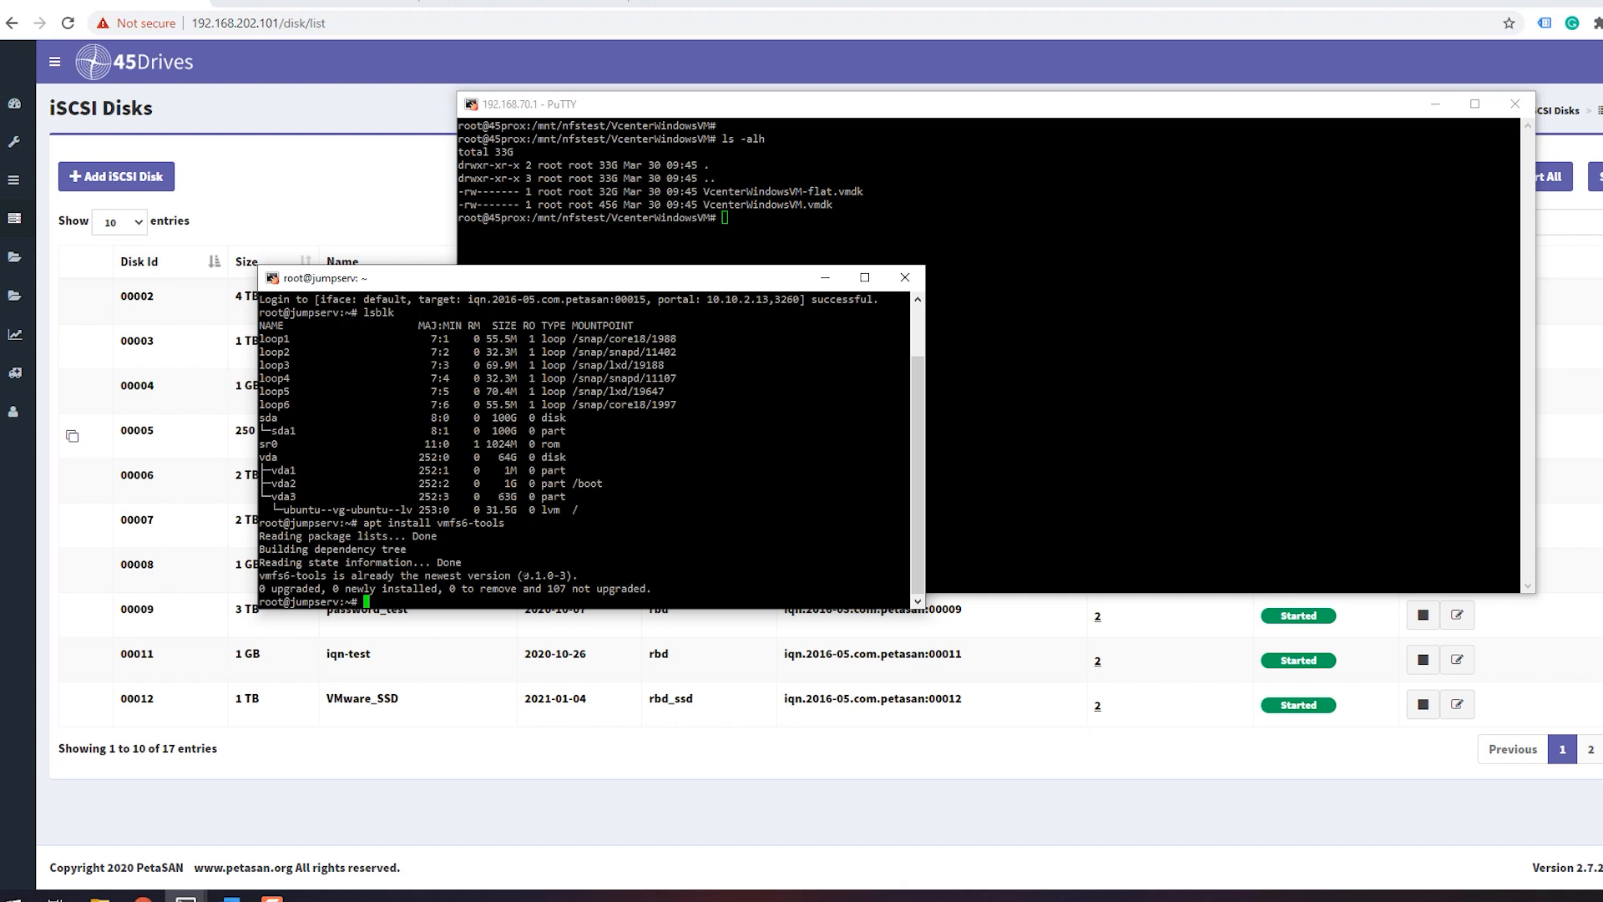
# Step: Mount VMFS 6 partition /dev/sda1 at /mnt/tmpfs with vmfs6-fuse and verify with df -h
pyautogui.write('cle')
pyautogui.write('mkdir')
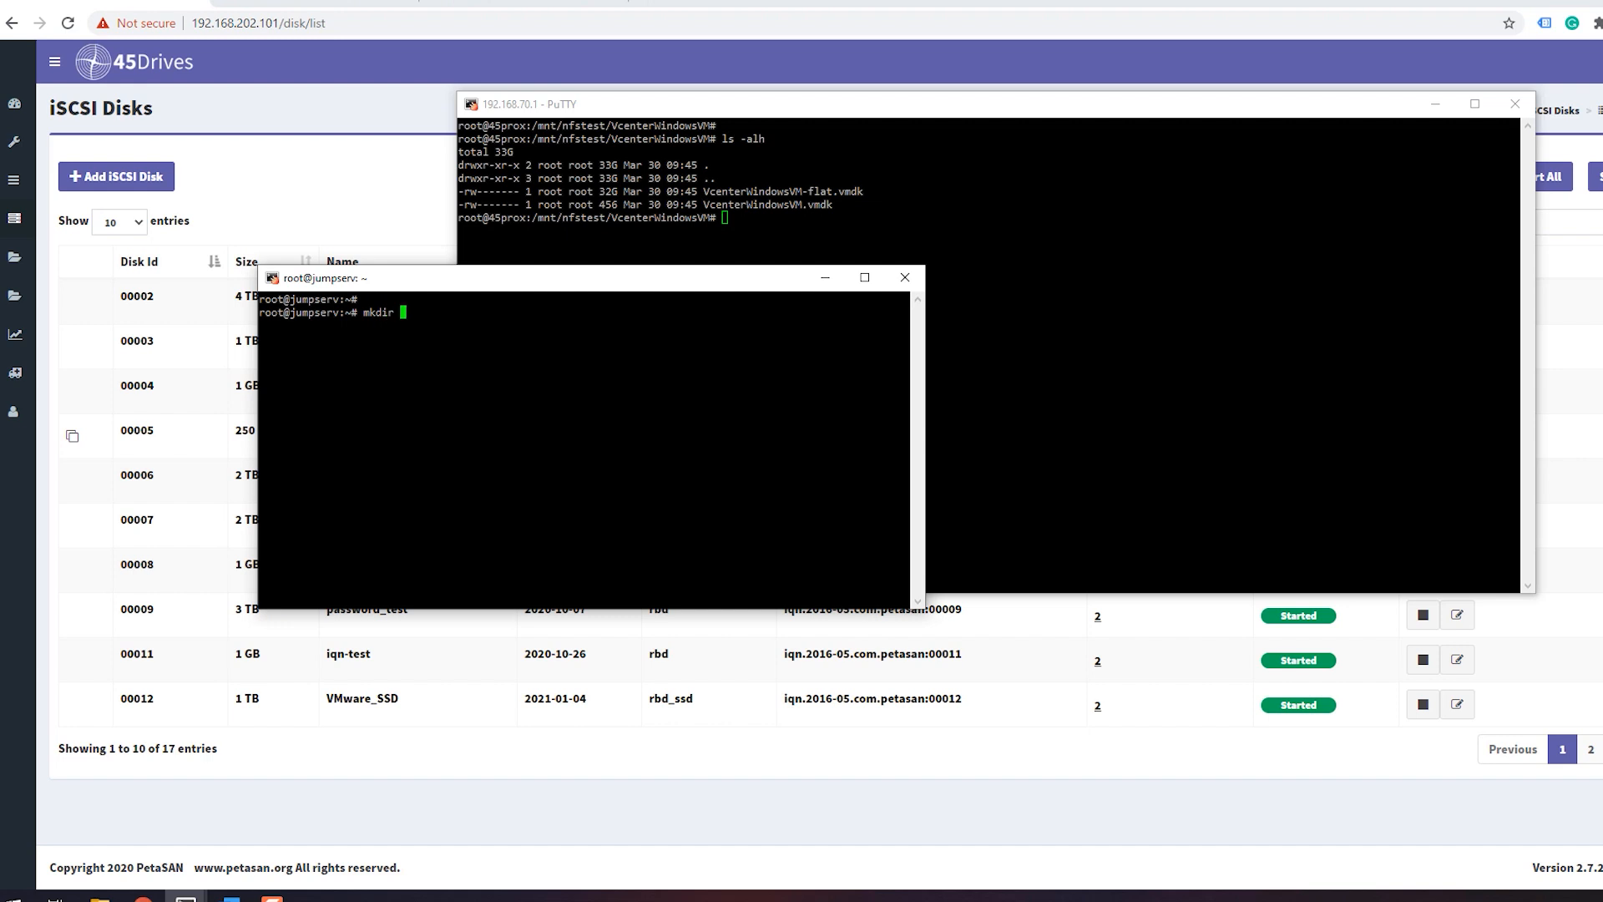
pyautogui.write('/mnt/tmpfs')
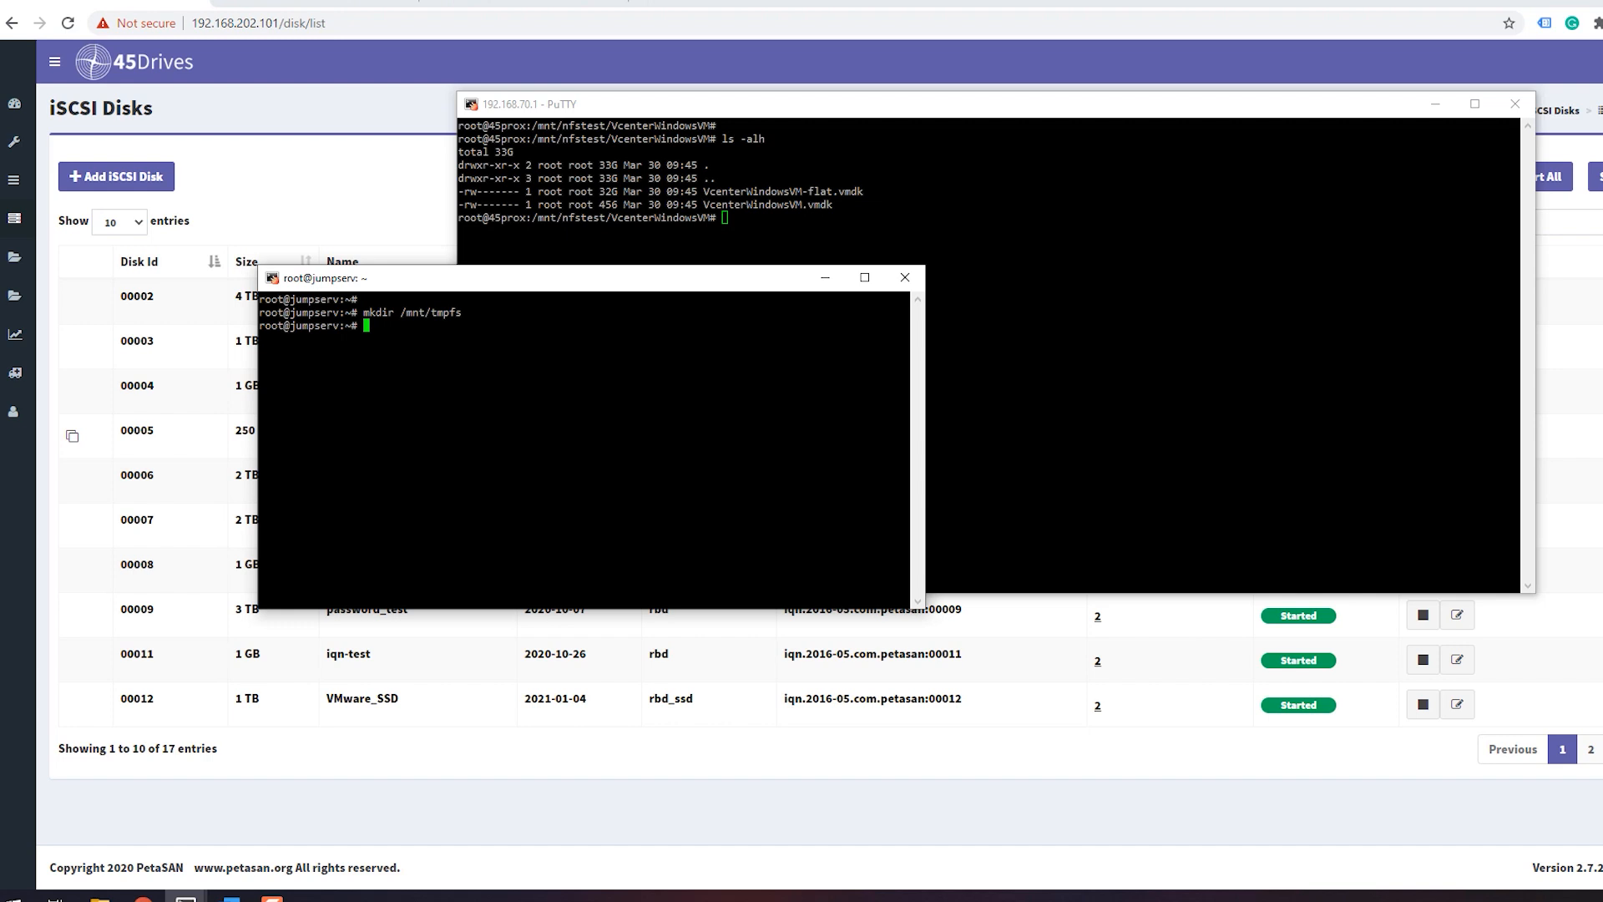
pyautogui.write('vmf')
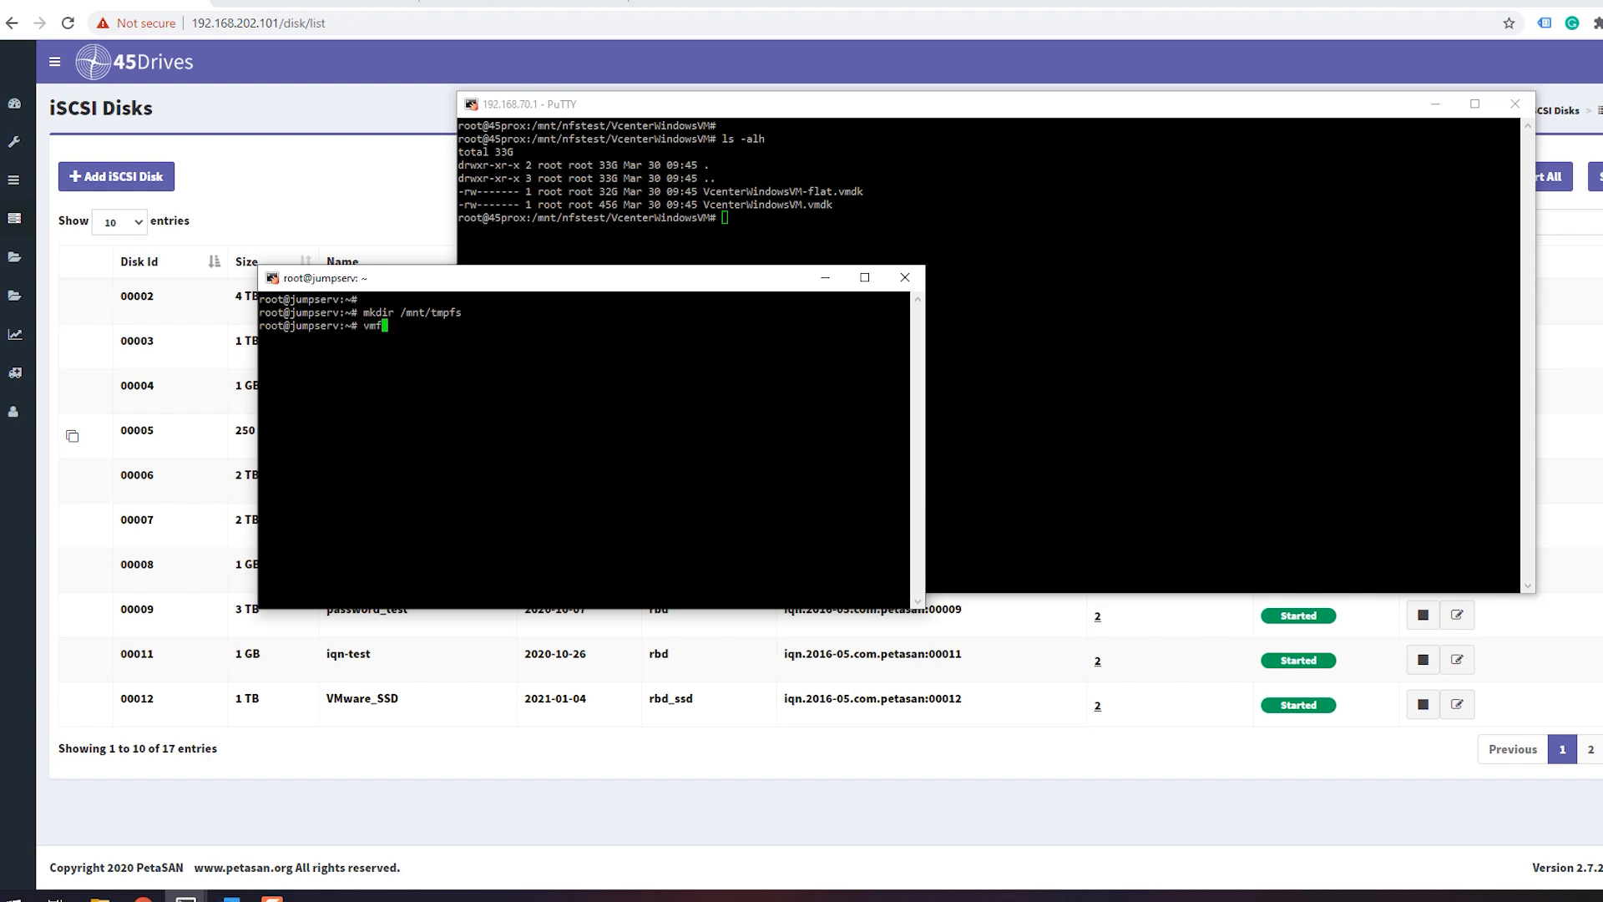
pyautogui.write('s6-fuse /dev/sd')
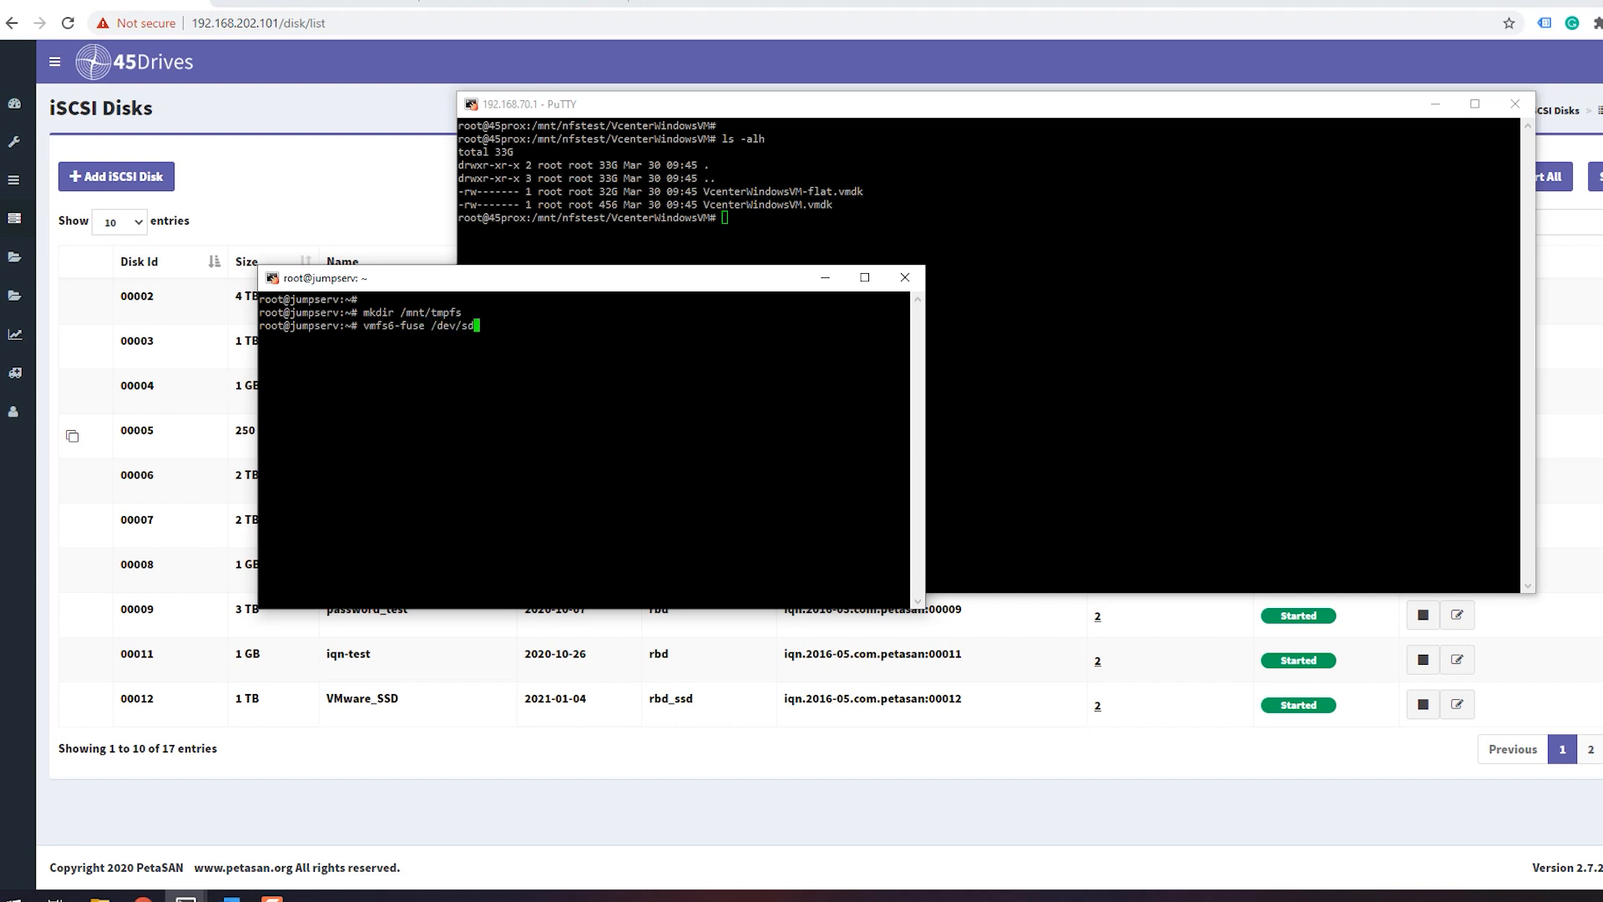
pyautogui.write('a1')
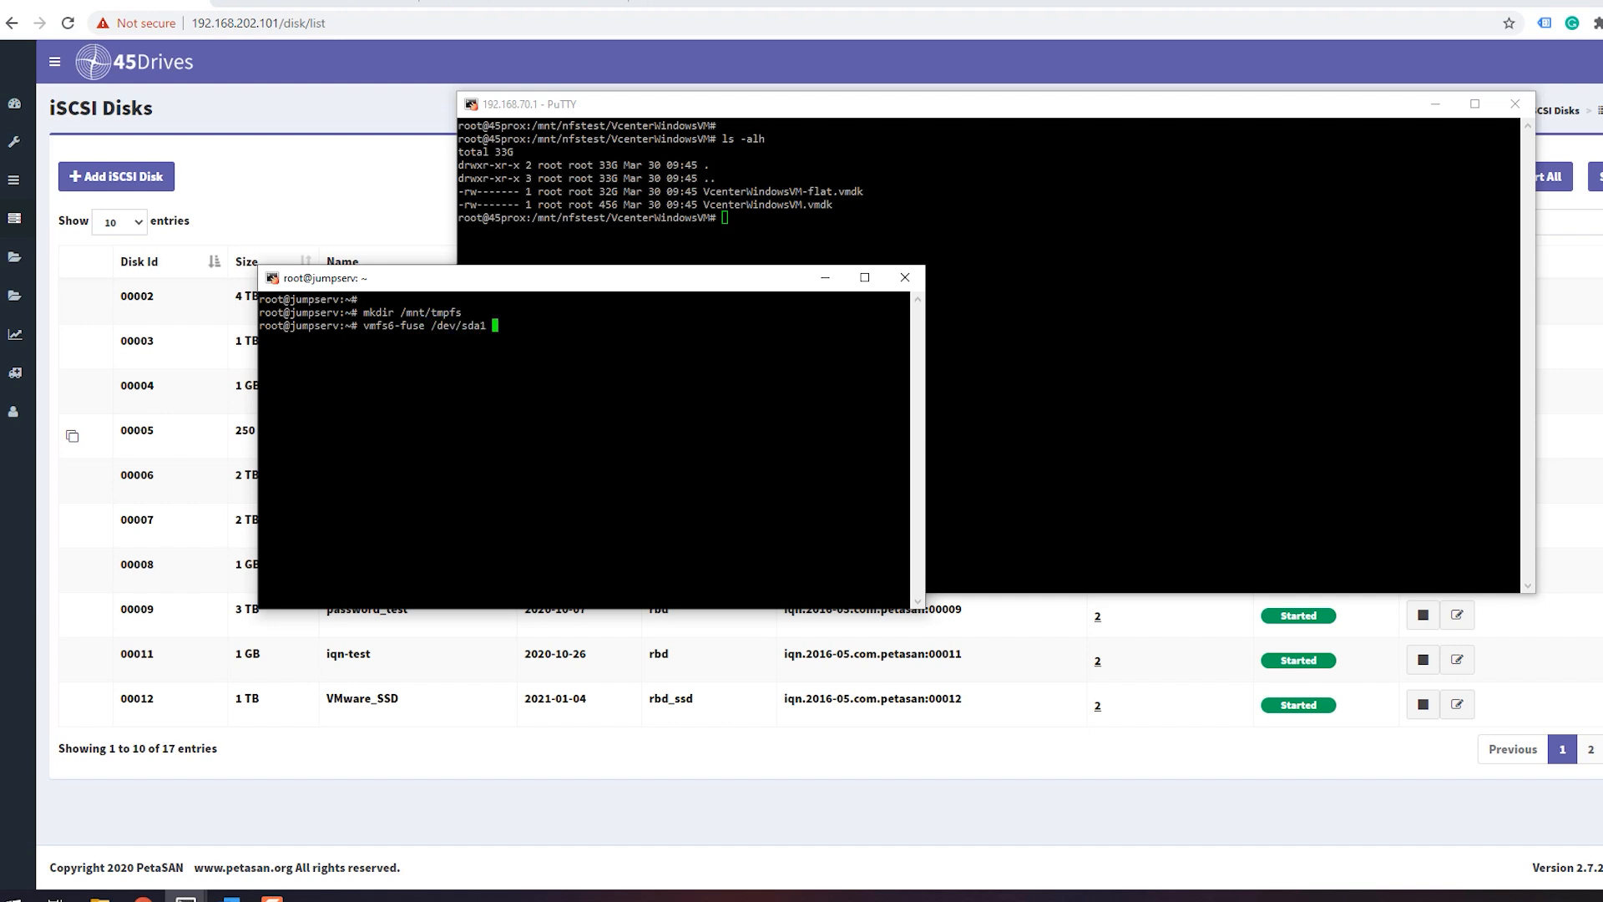
pyautogui.write('/')
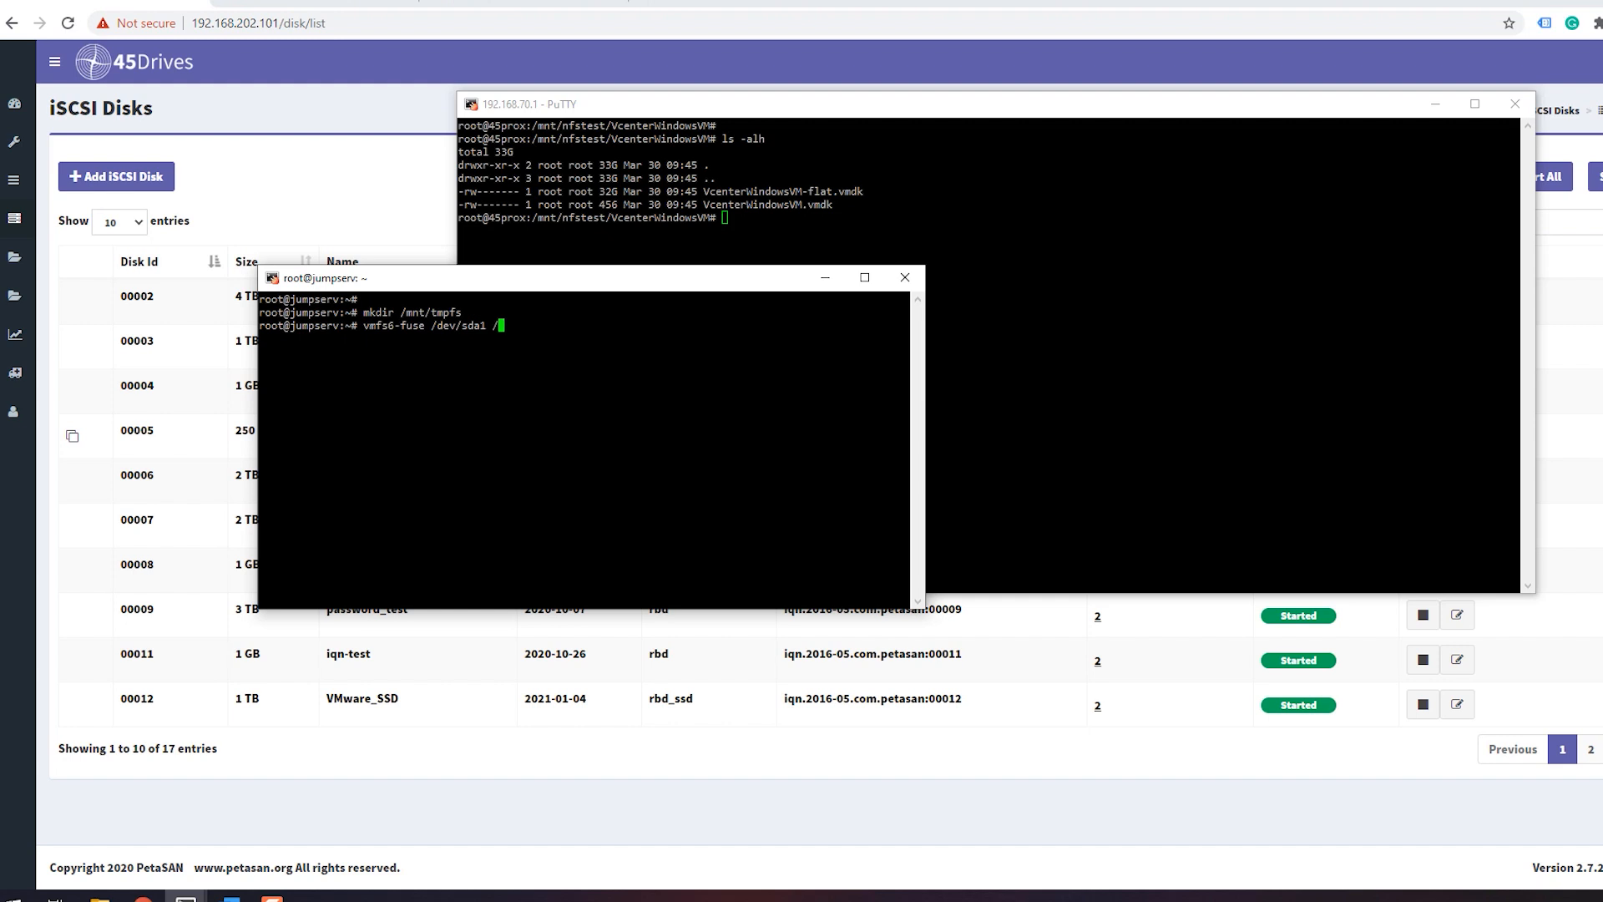
pyautogui.write('mnt/tmpfs/')
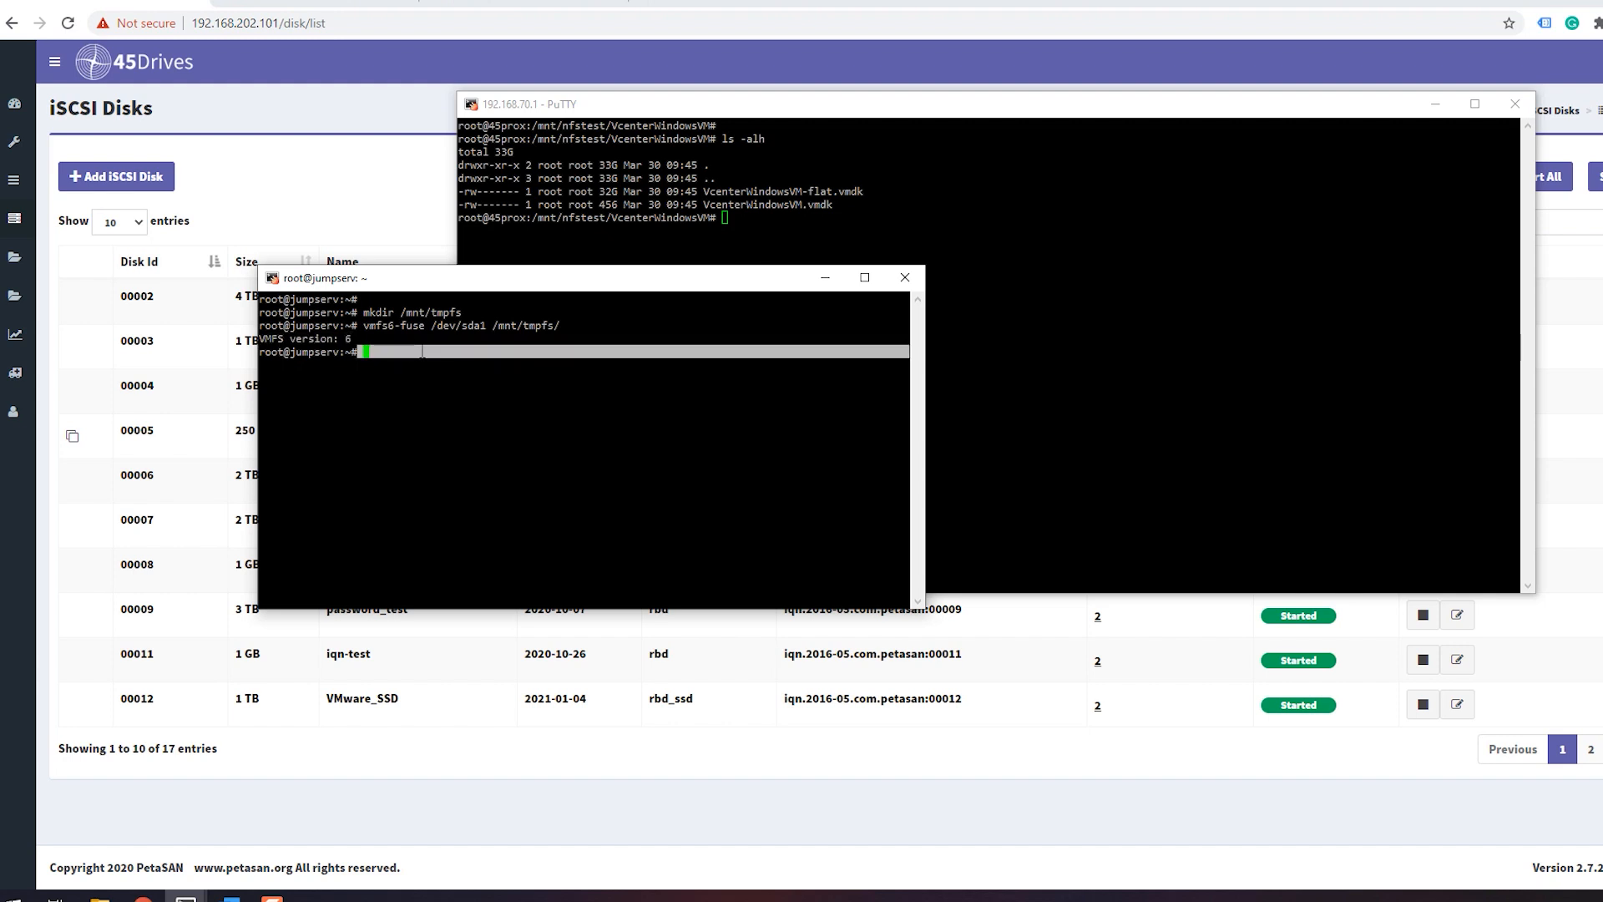
pyautogui.write('df -h')
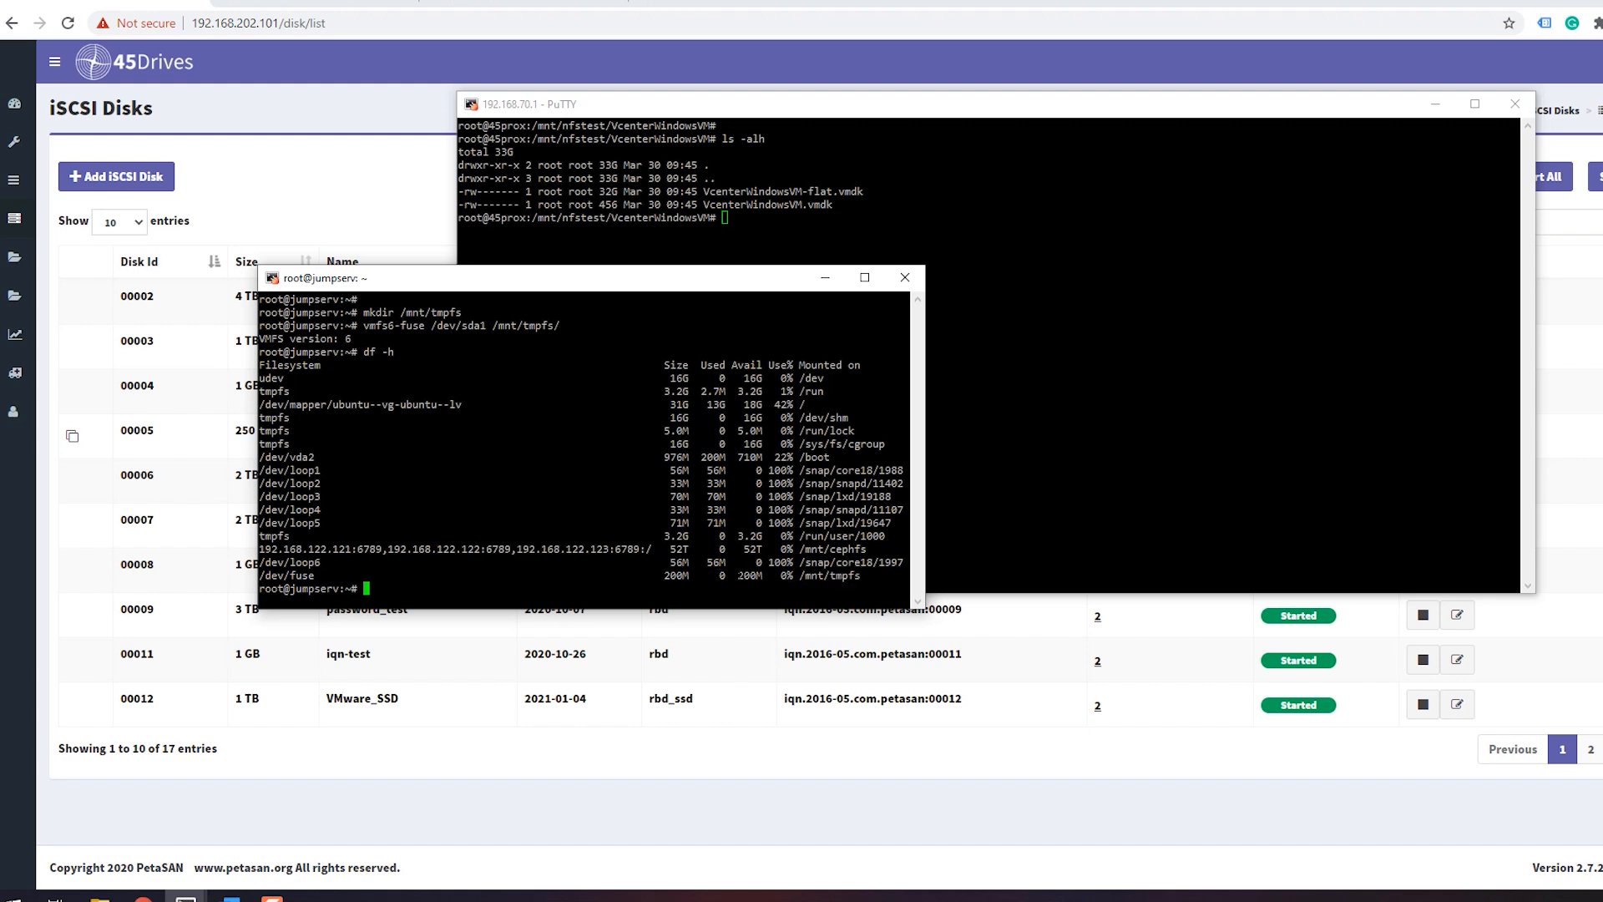
# Step: List the datastore's wintest folder showing the 32G wintest-flat.vmdk, then move the terminal aside
pyautogui.write('cd /mnt/tm')
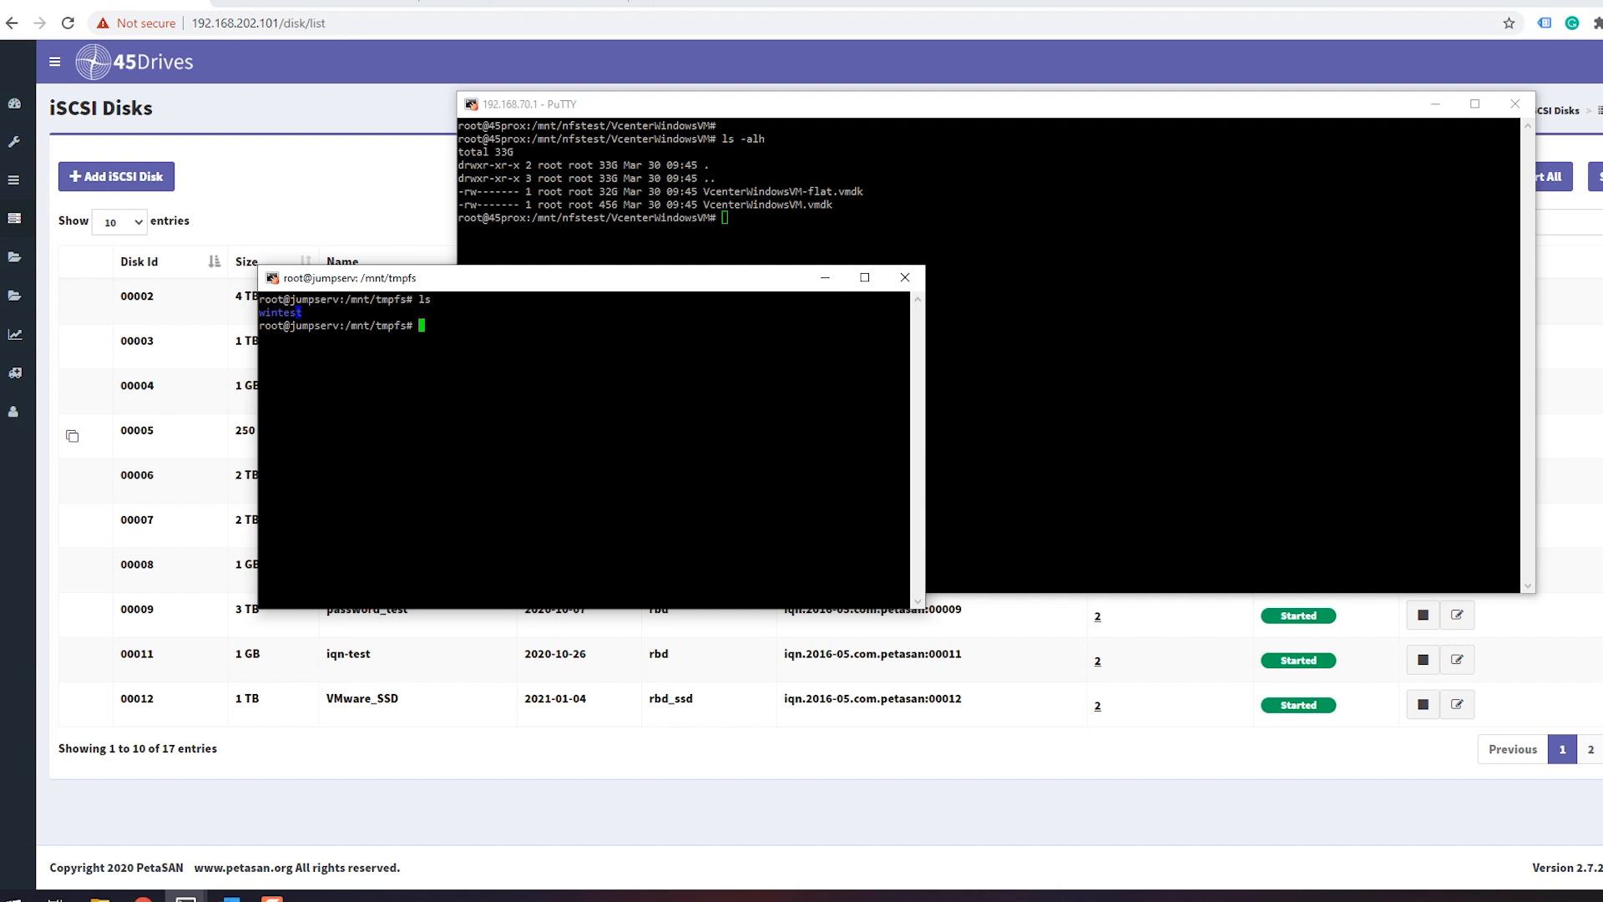
pyautogui.write('cd wintest/')
pyautogui.write('ls -alh')
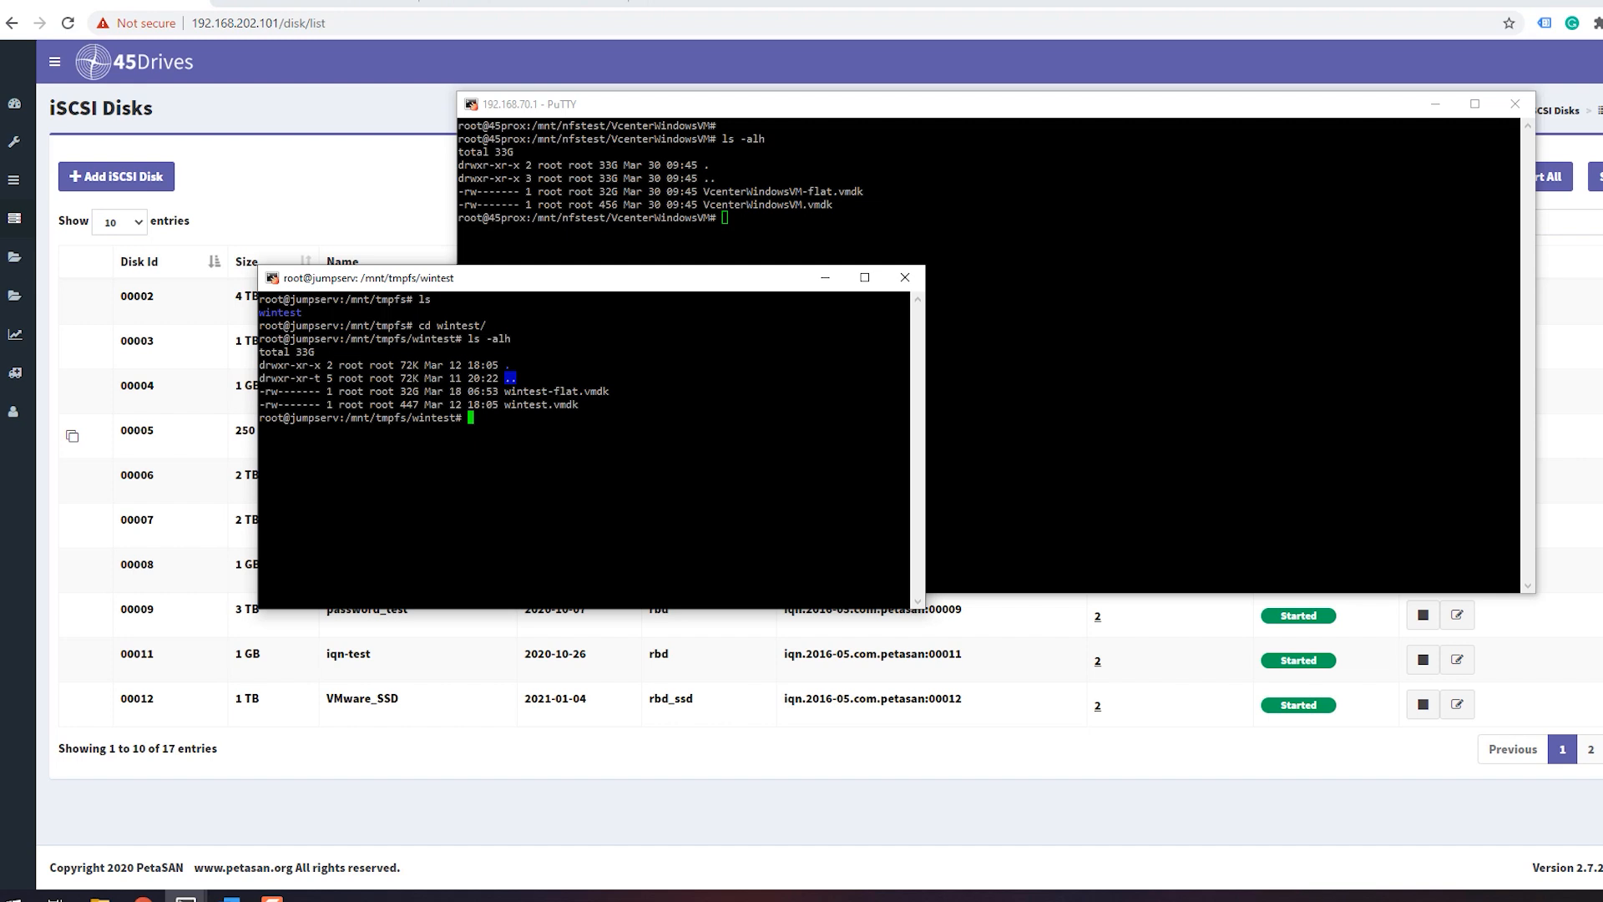
pyautogui.doubleClick(402, 390)
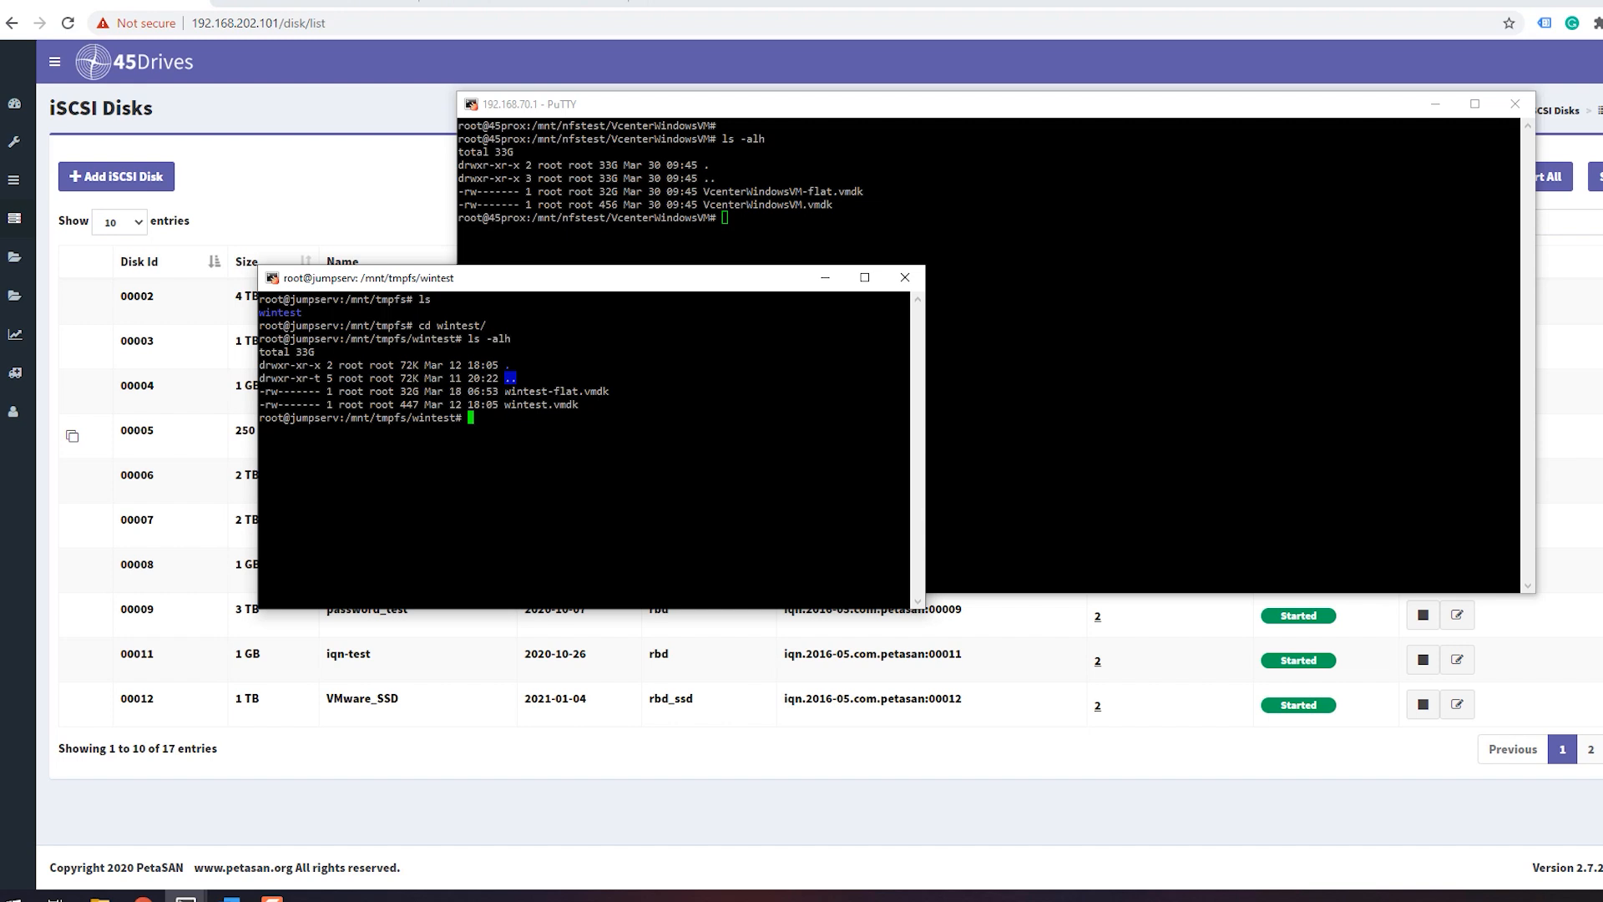
pyautogui.moveTo(536, 282)
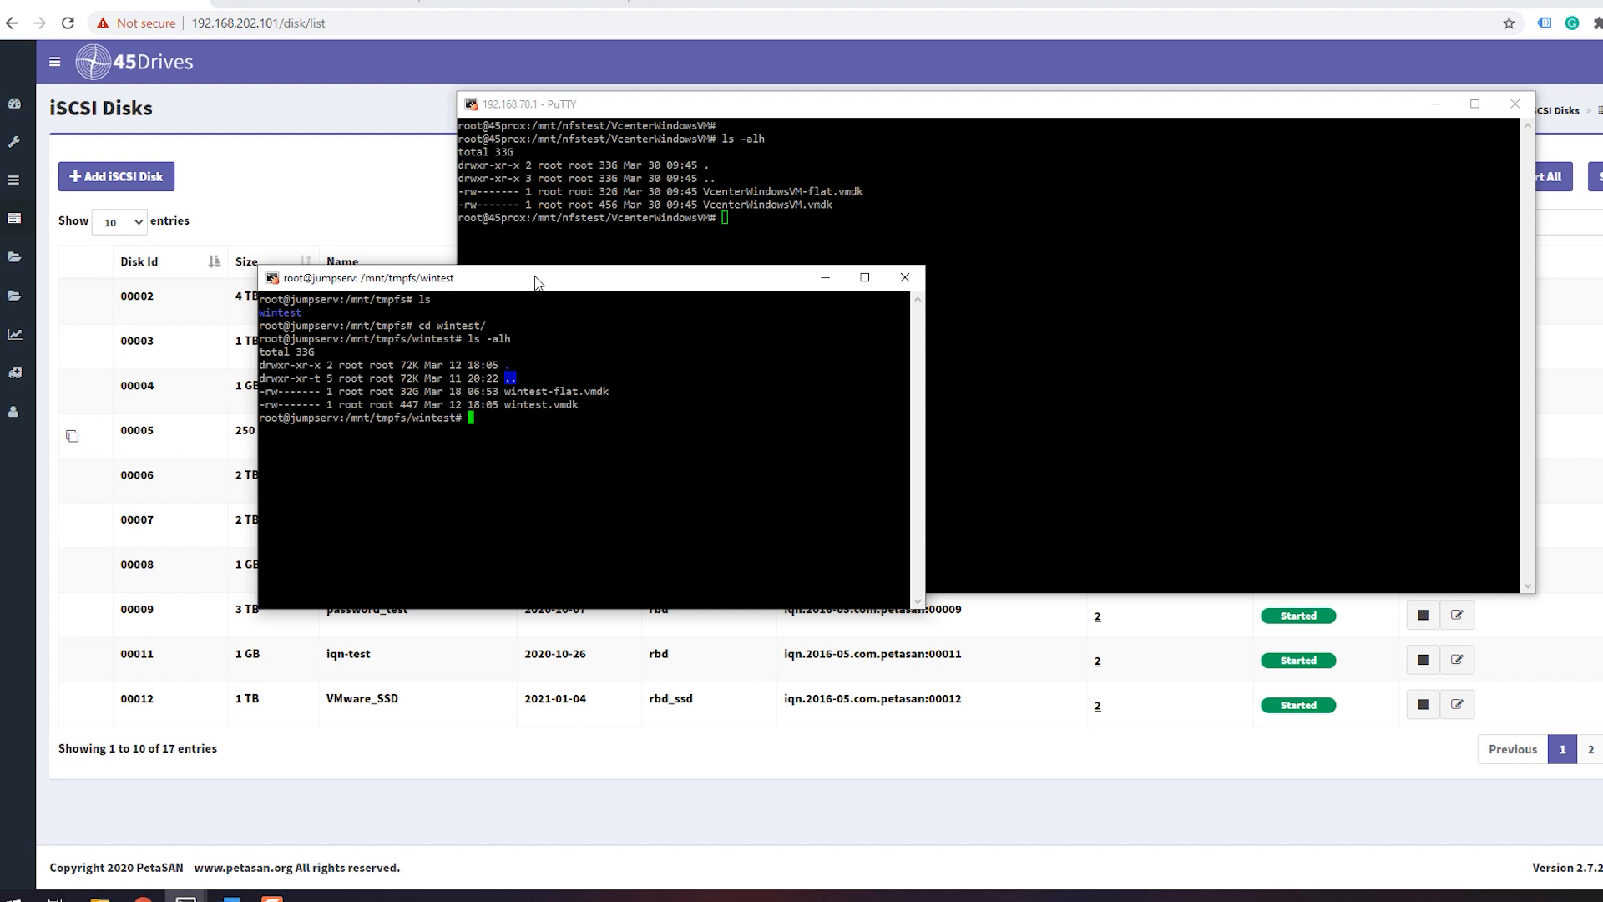
pyautogui.moveTo(536, 277); pyautogui.dragTo(386, 352)
pyautogui.write('cd /root')
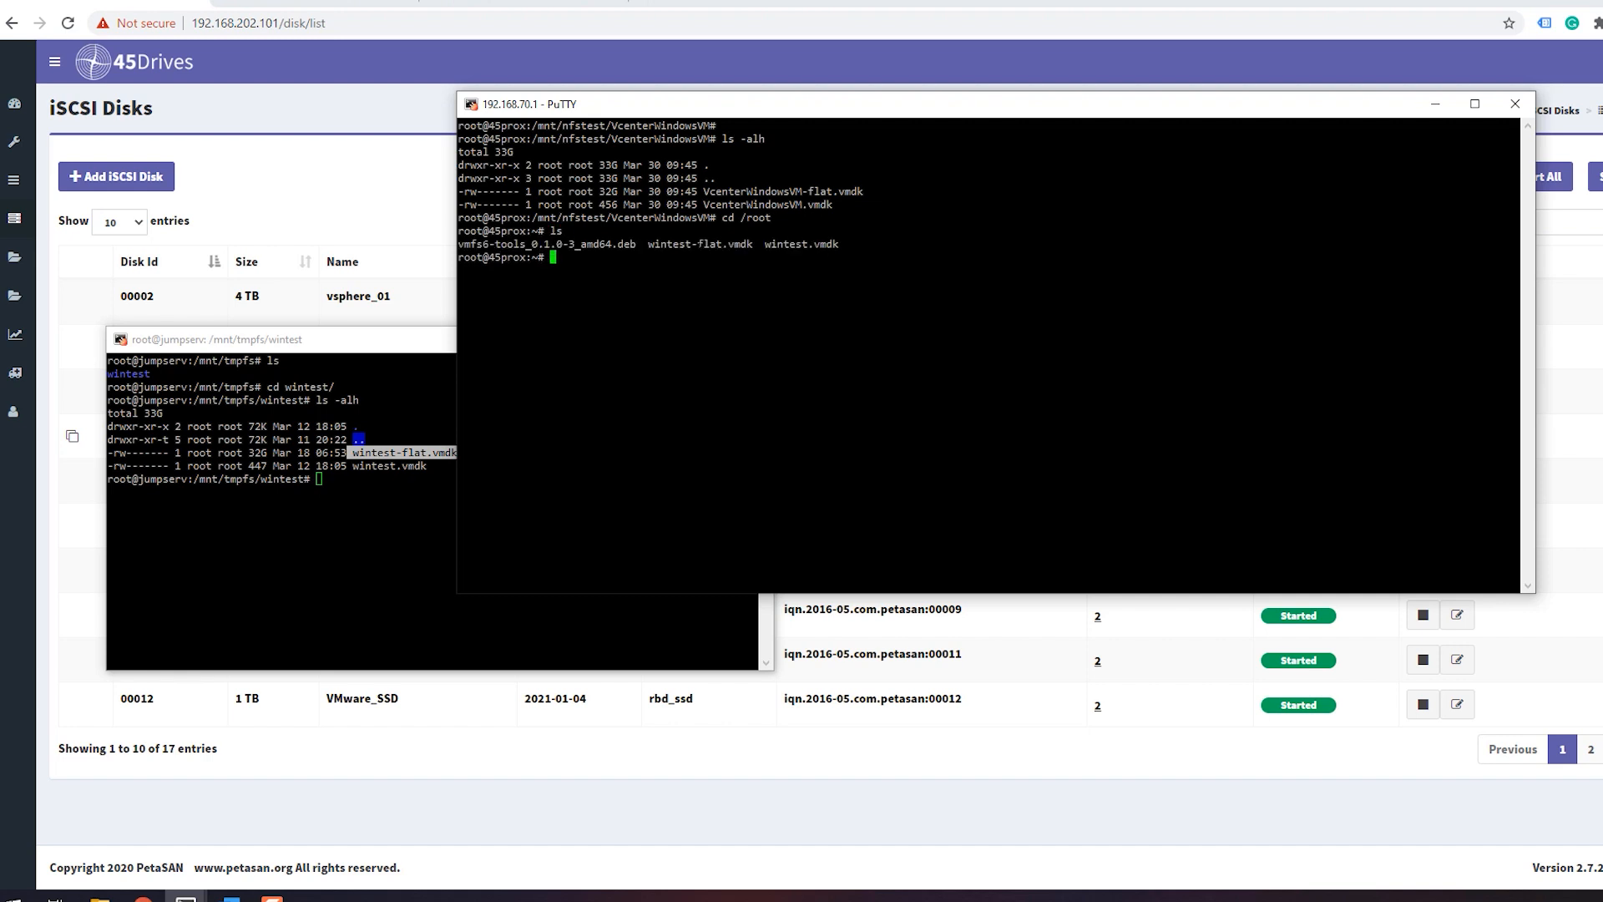
# Step: Copy the wintest-flat.vmdk file name from the jump server listing
pyautogui.doubleClick(698, 244)
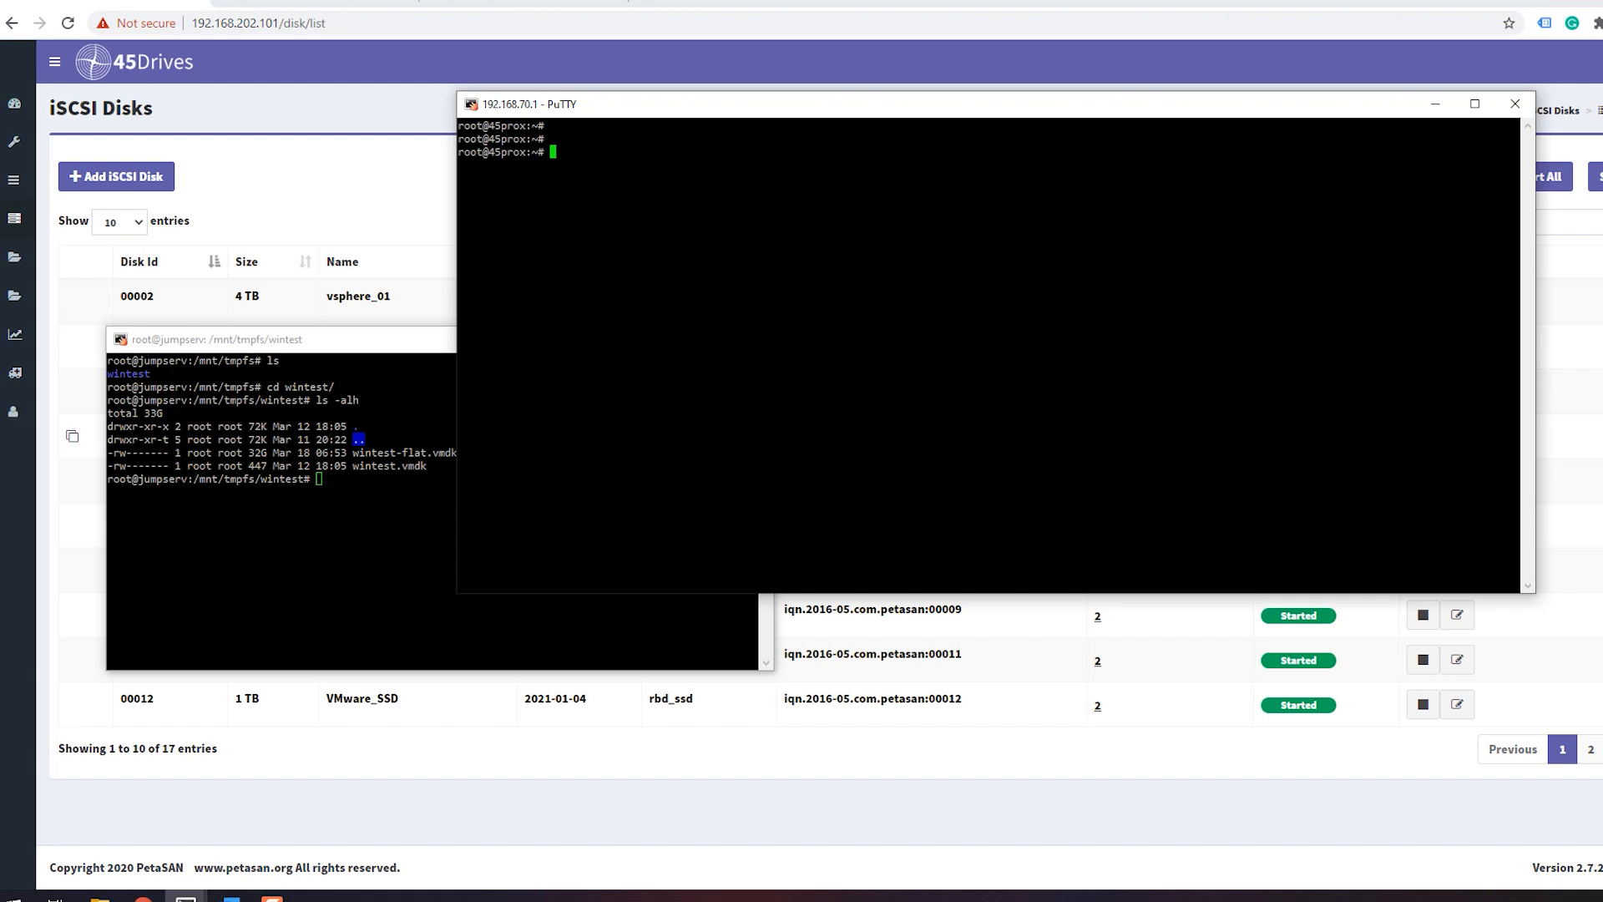
pyautogui.moveTo(687, 115)
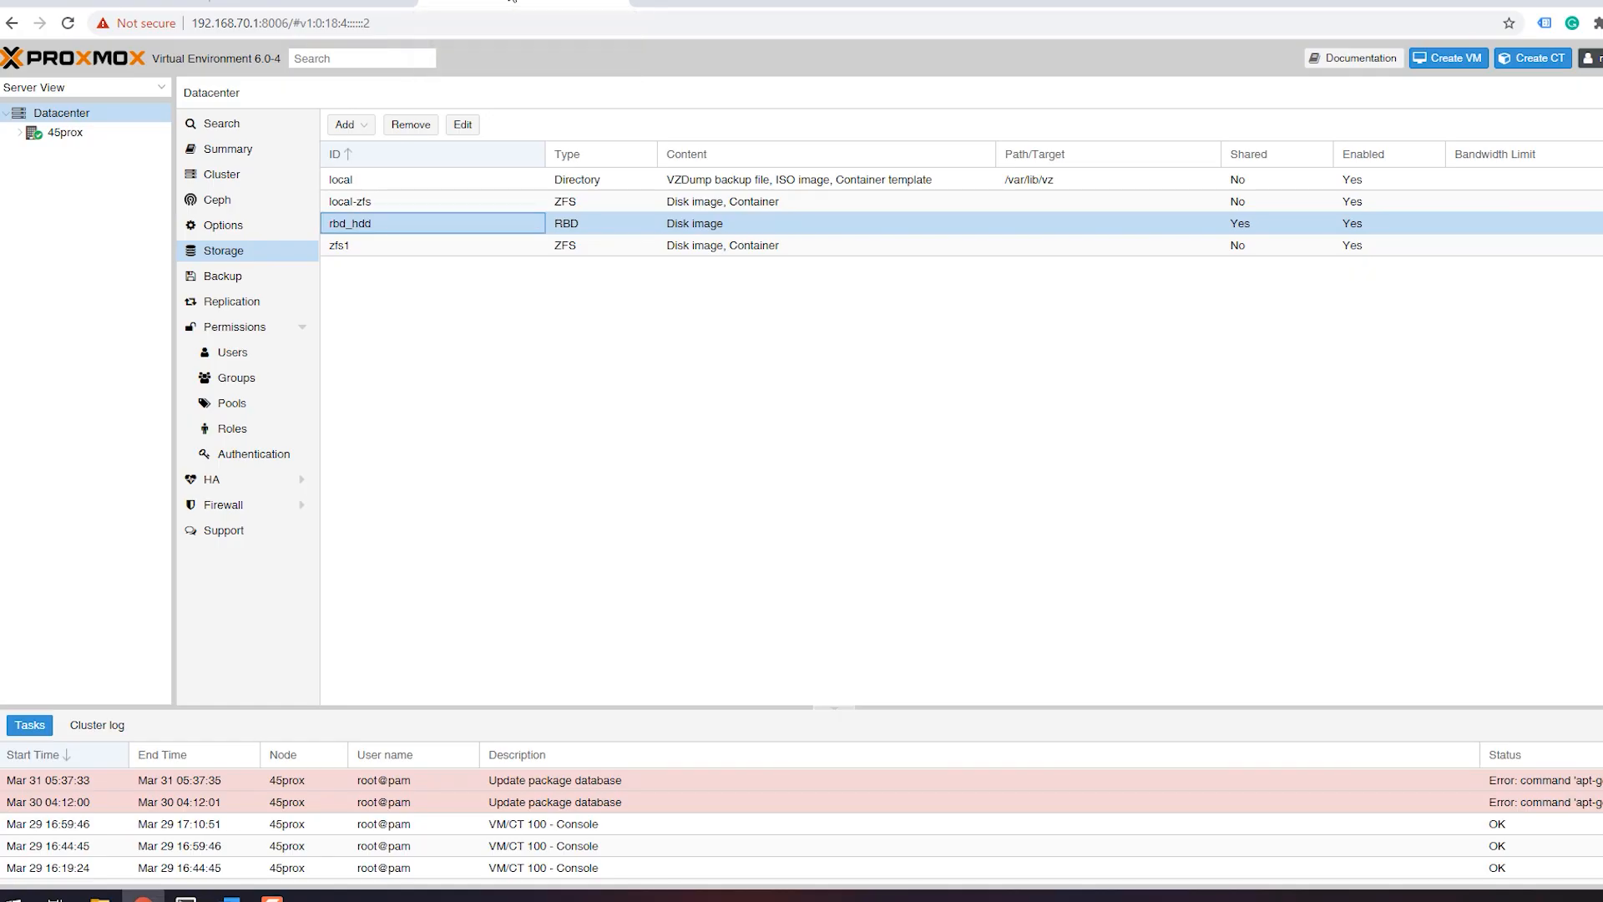
# Step: Select the 45prox node and switch the tree to Pool View listing all VMs
pyautogui.click(65, 132)
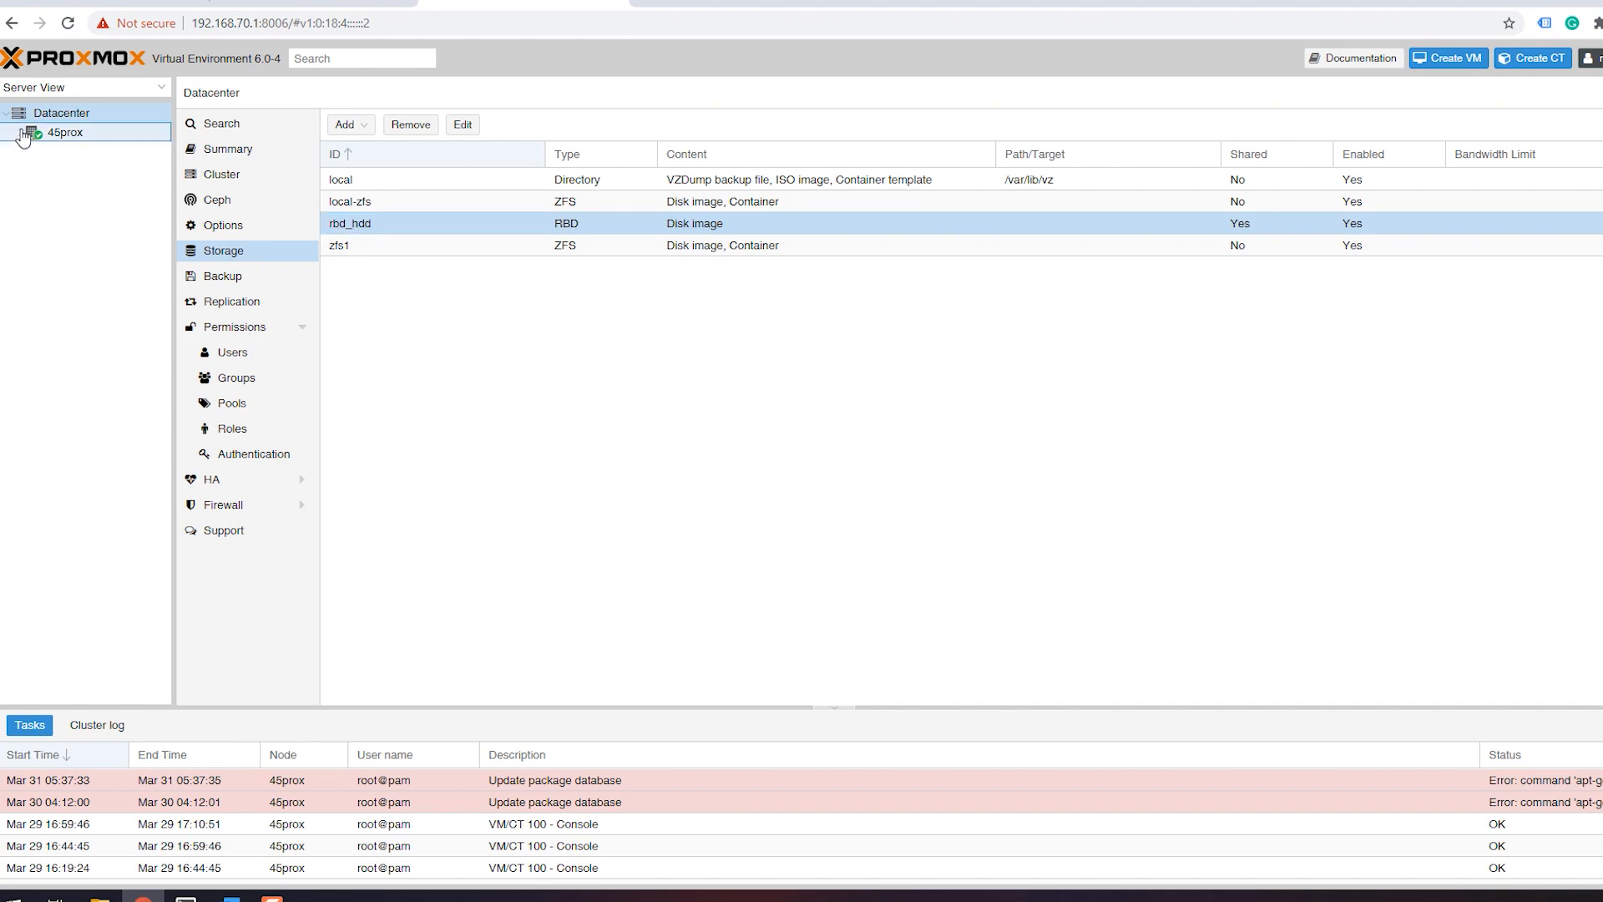
pyautogui.click(84, 87)
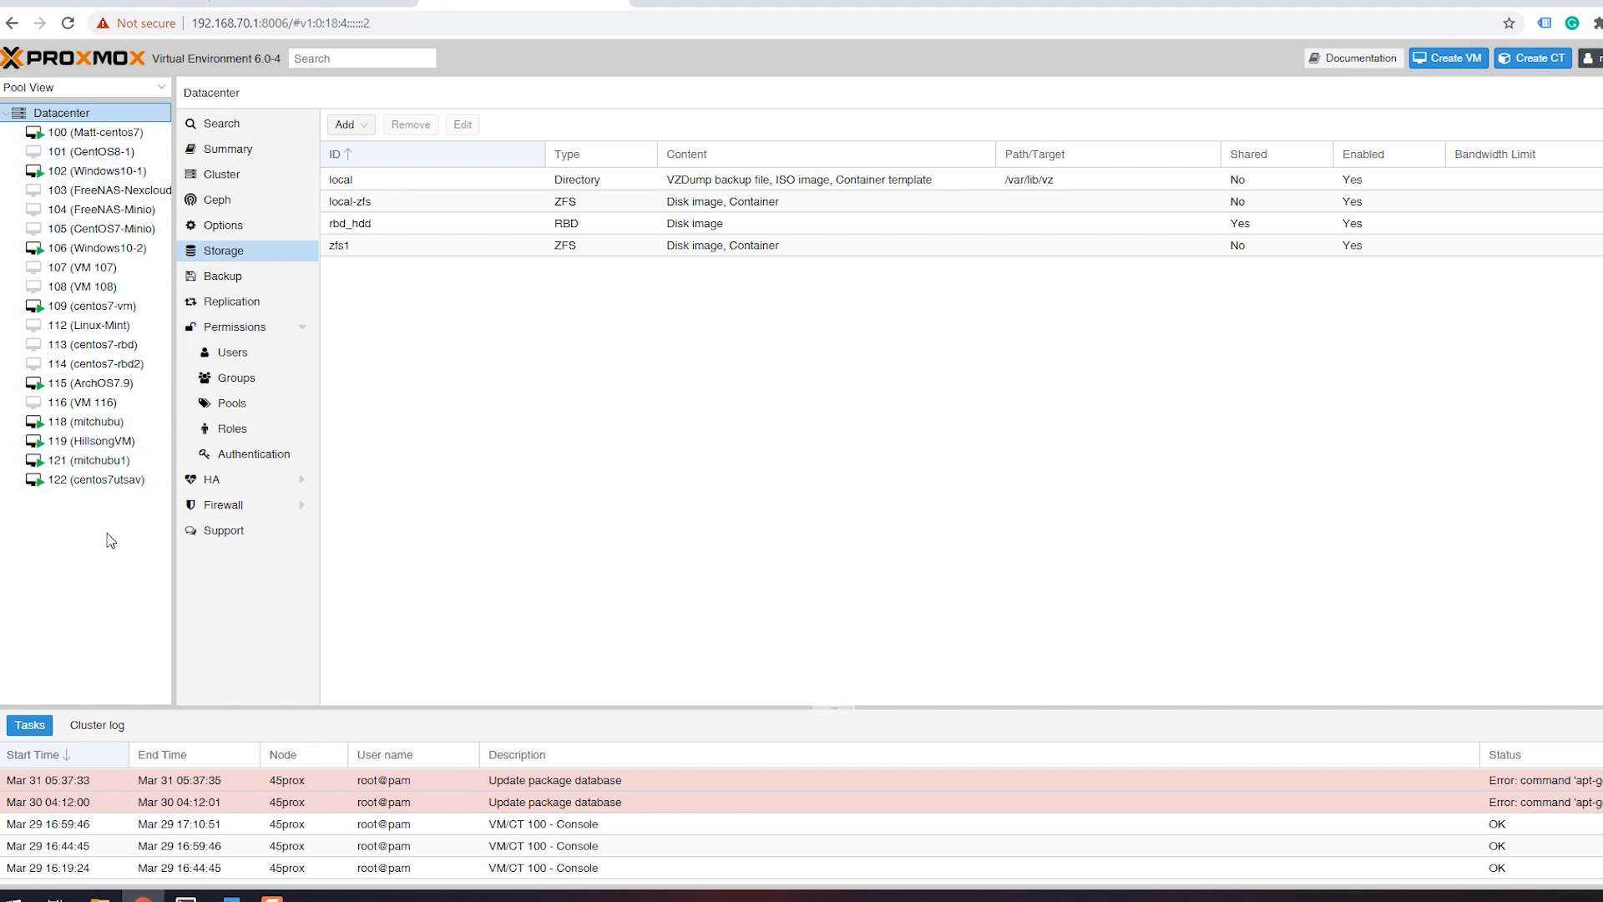
pyautogui.moveTo(339, 207)
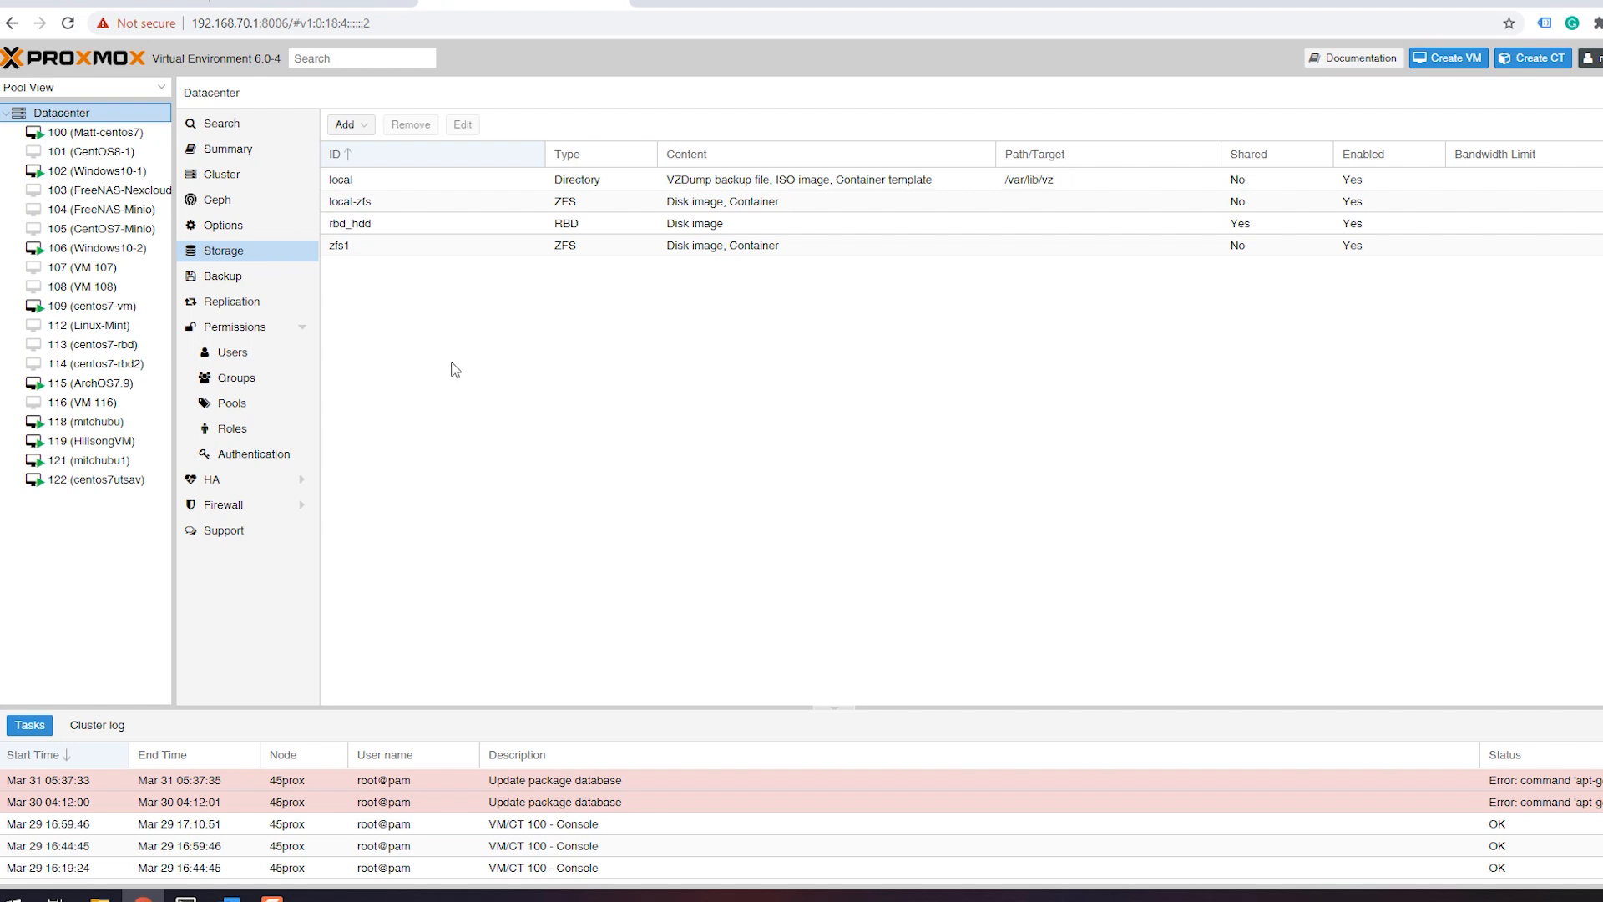
pyautogui.moveTo(339, 521)
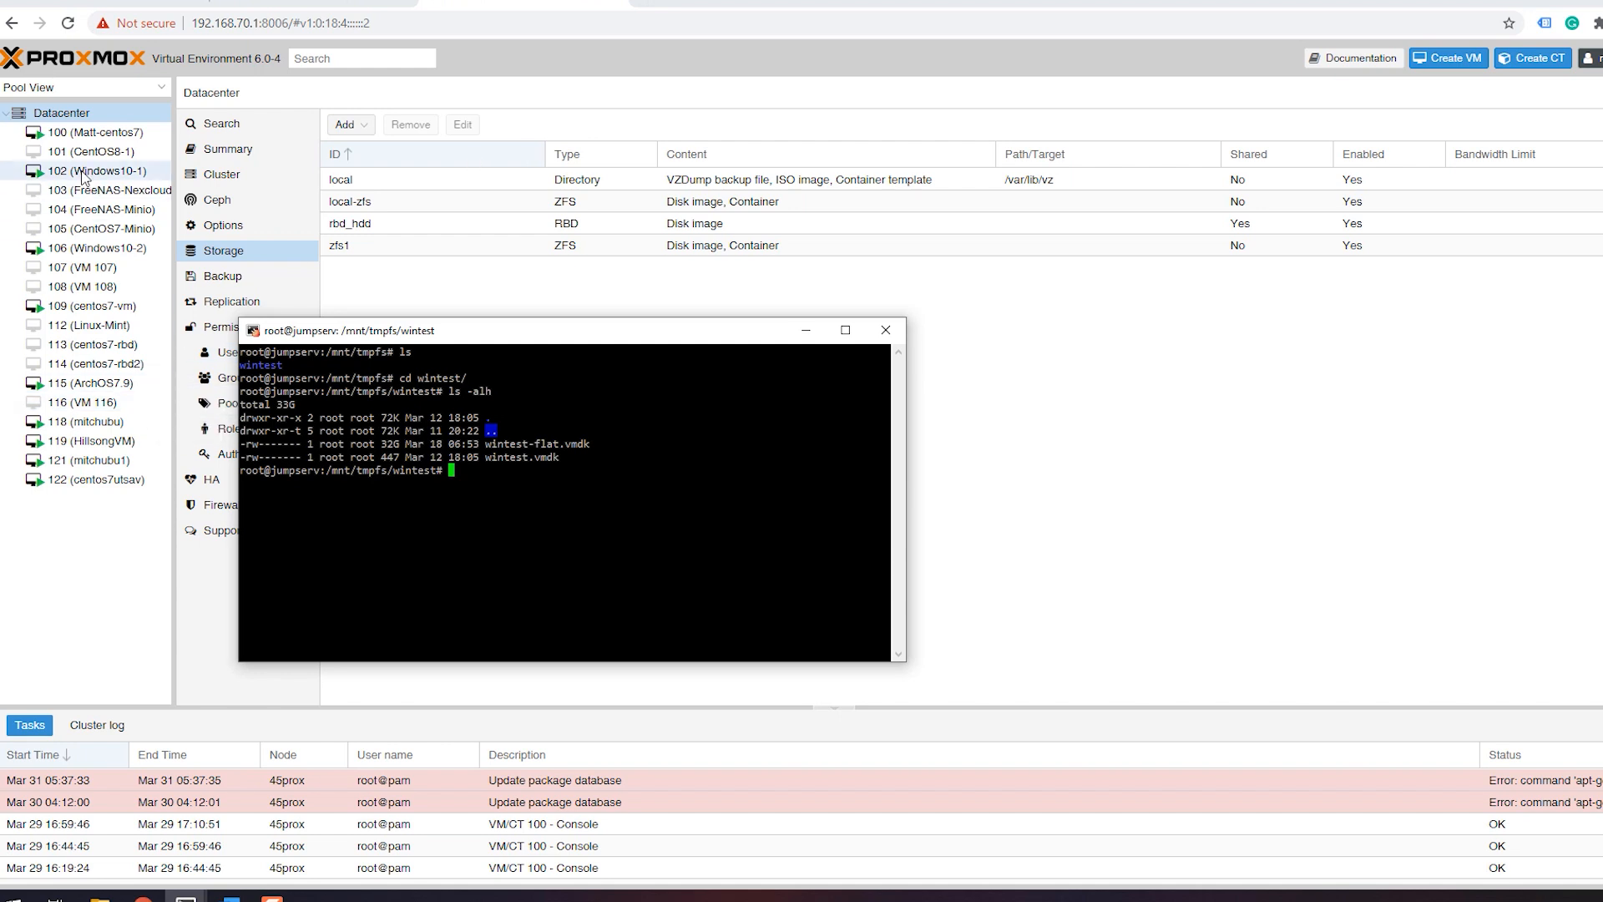
# Step: Review VM 102 (Windows10-1) hardware disks scsi0, scsi1 and virtio3, then return to Server View
pyautogui.click(98, 170)
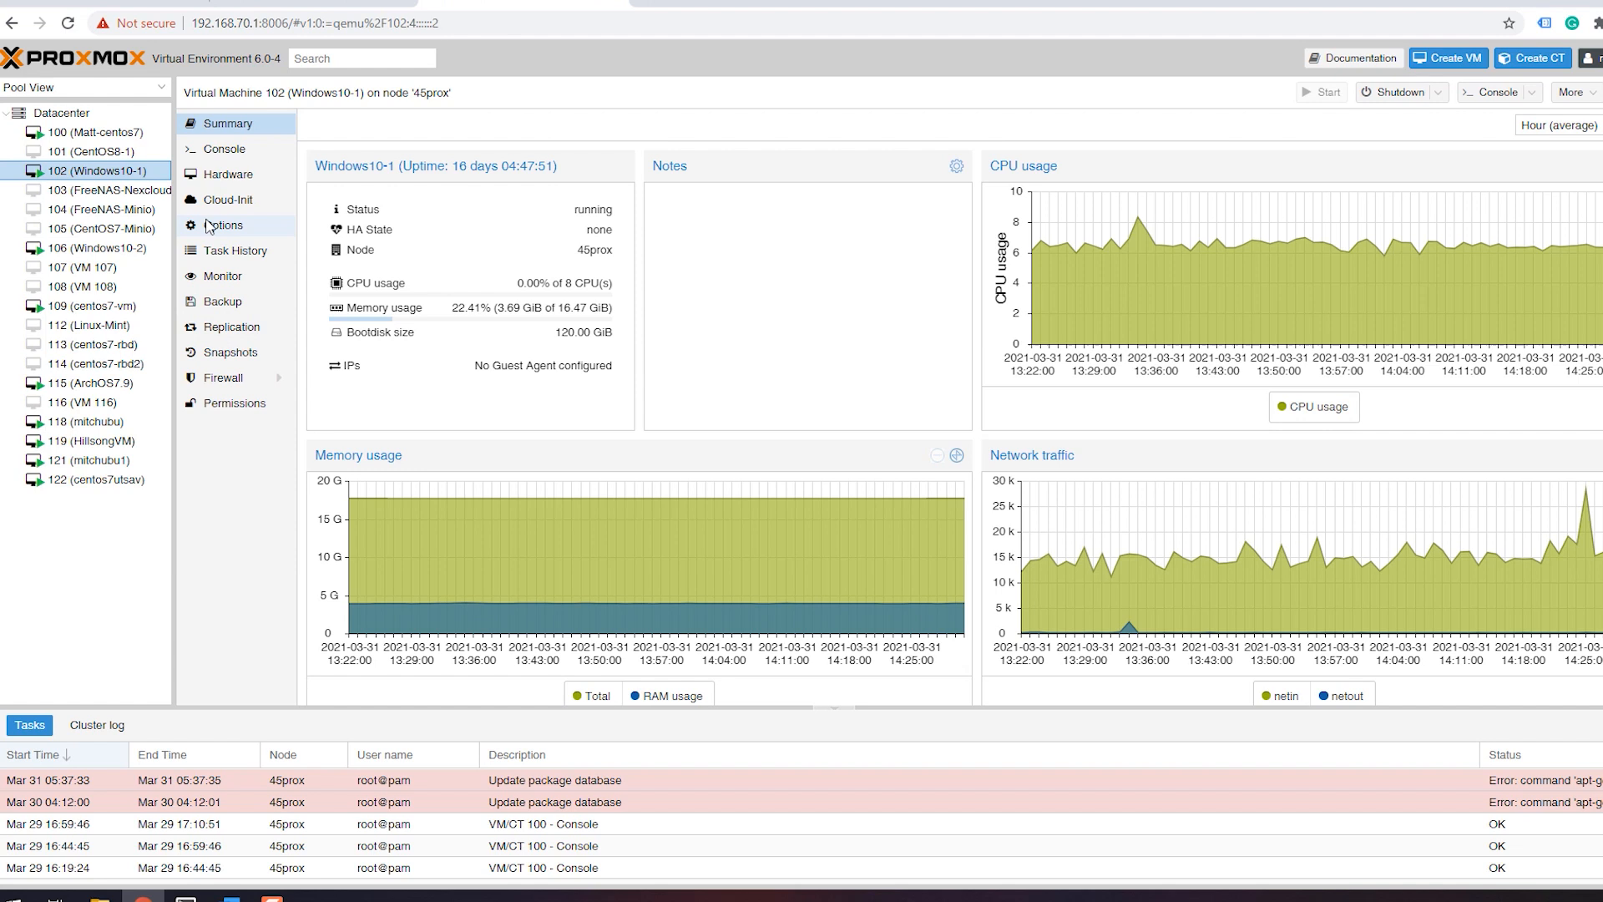
pyautogui.click(227, 173)
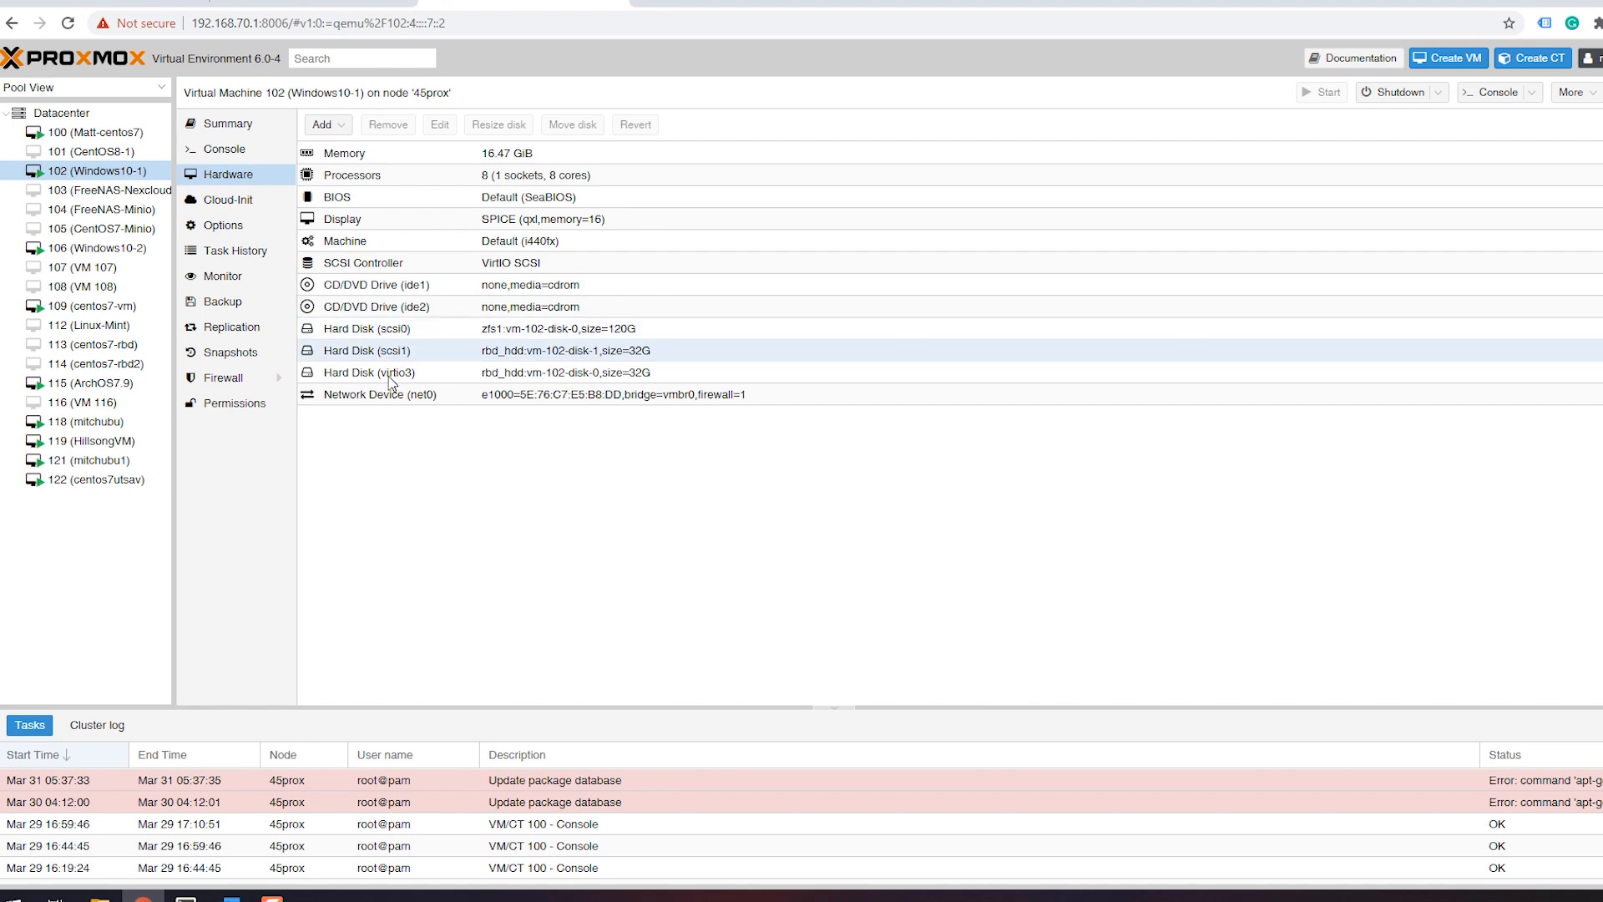
pyautogui.click(389, 372)
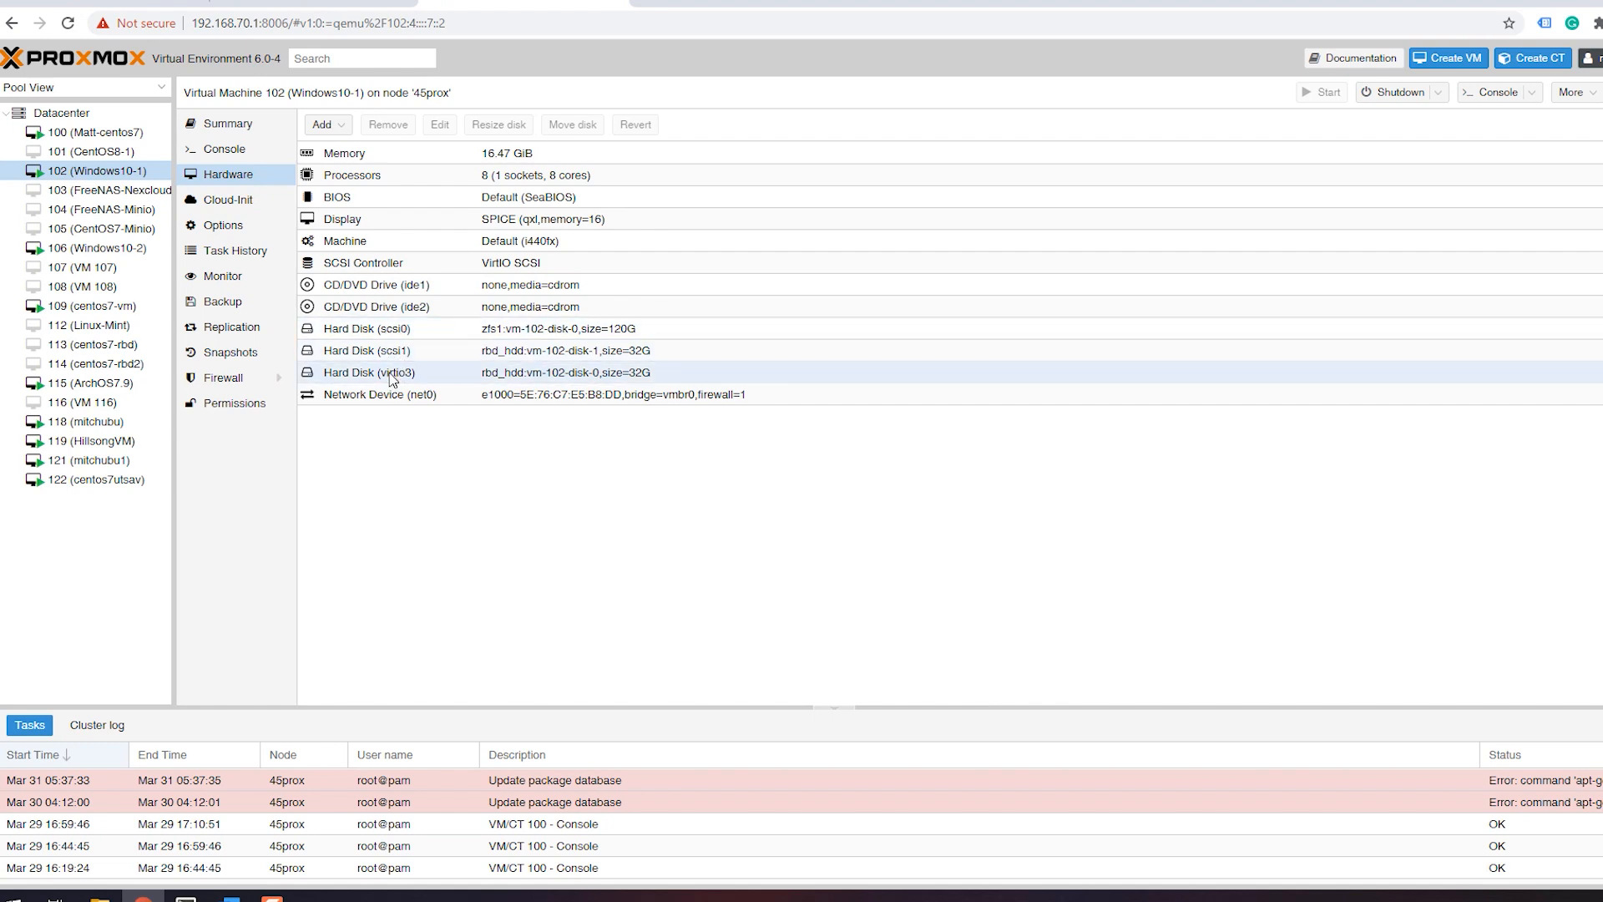
pyautogui.moveTo(390, 262)
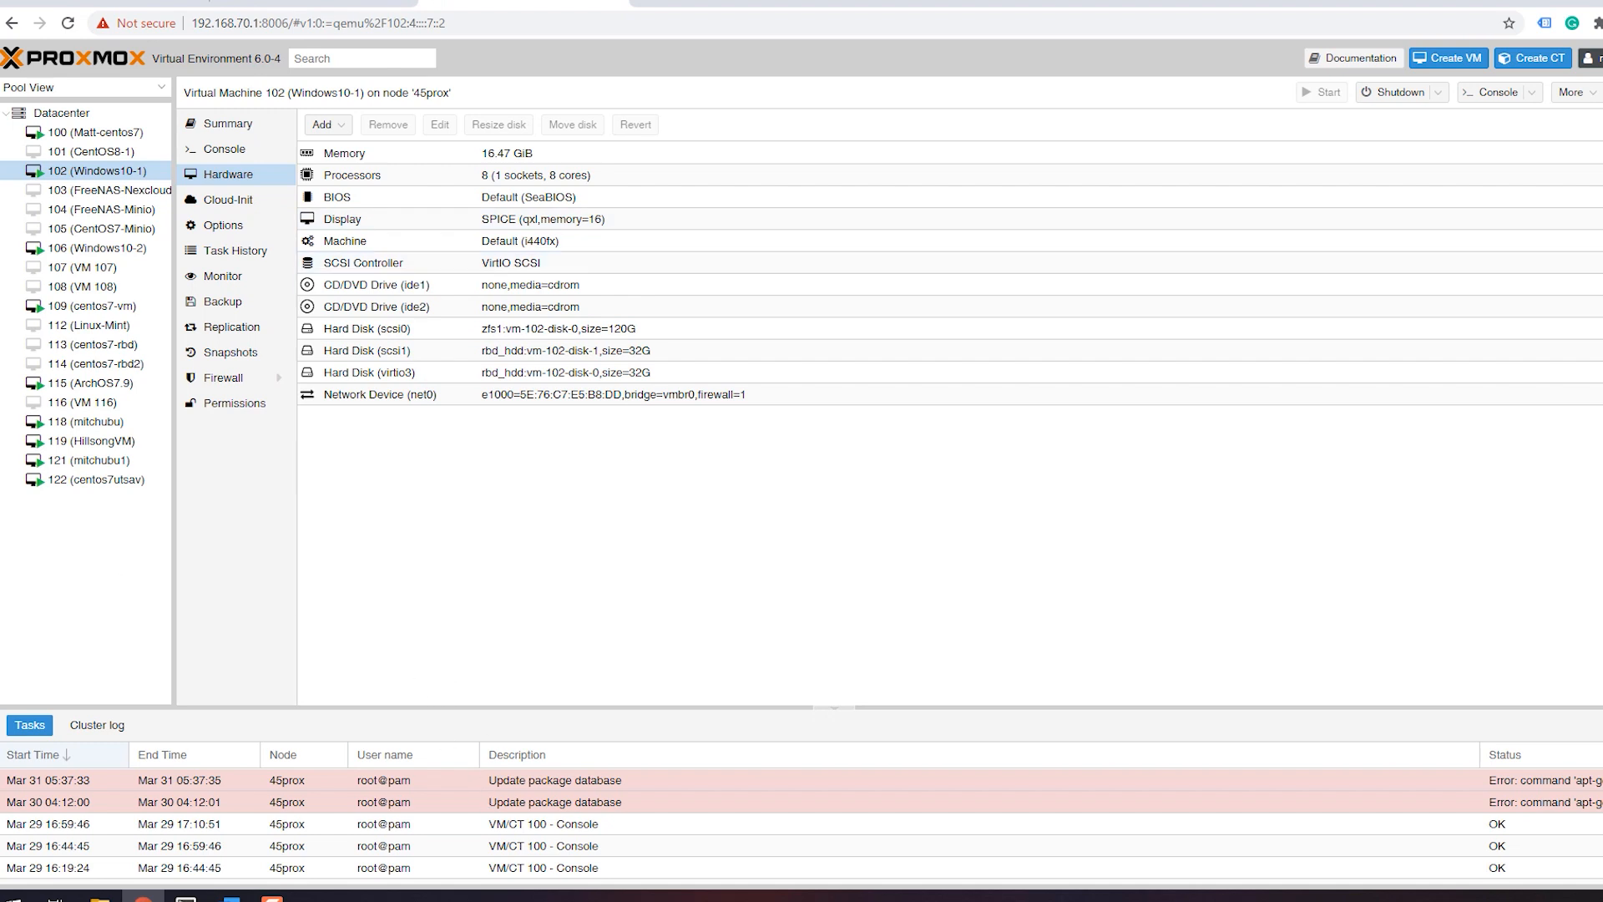
pyautogui.moveTo(389, 451)
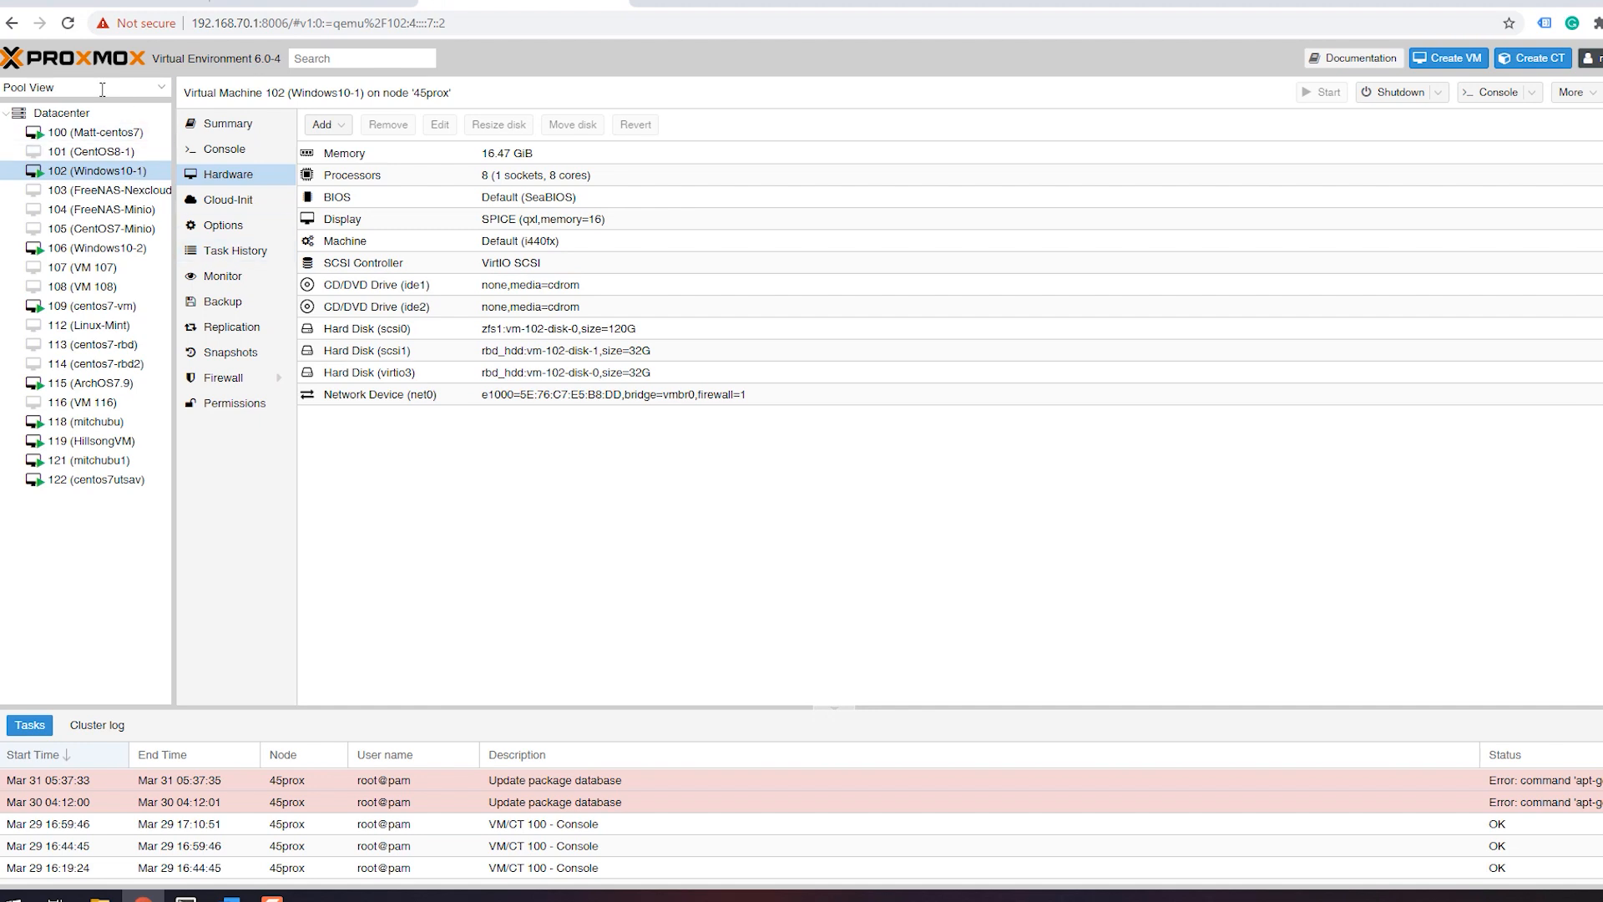
pyautogui.click(85, 86)
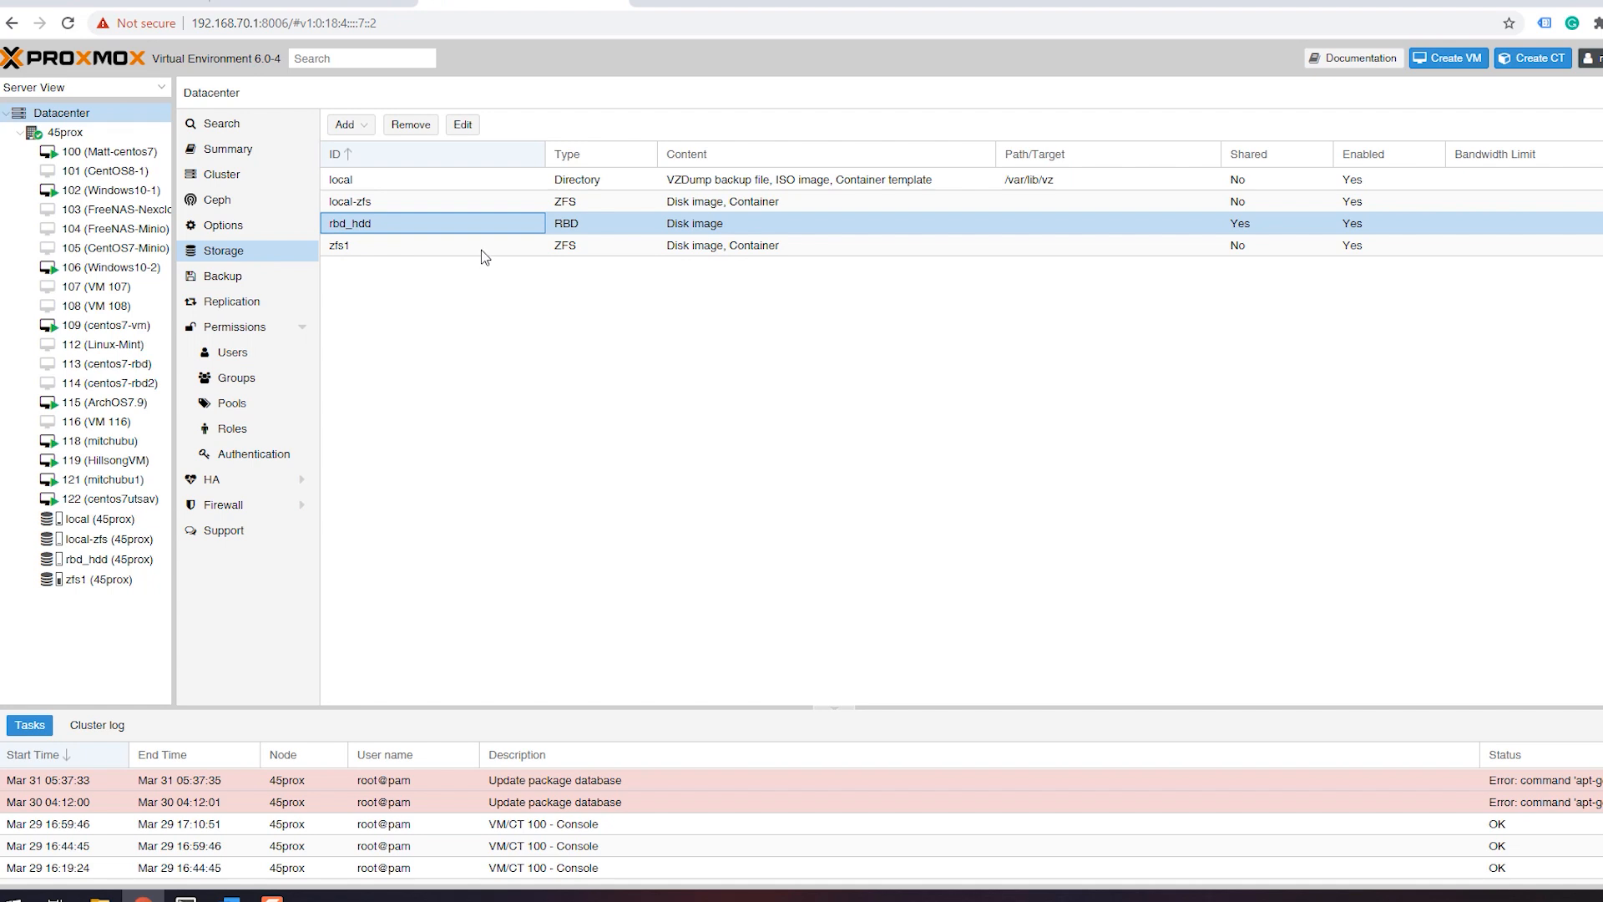
# Step: Inspect the zfs1 ZFS storage entry and start a PuTTY SSH session to host 192.168.70.1
pyautogui.click(384, 246)
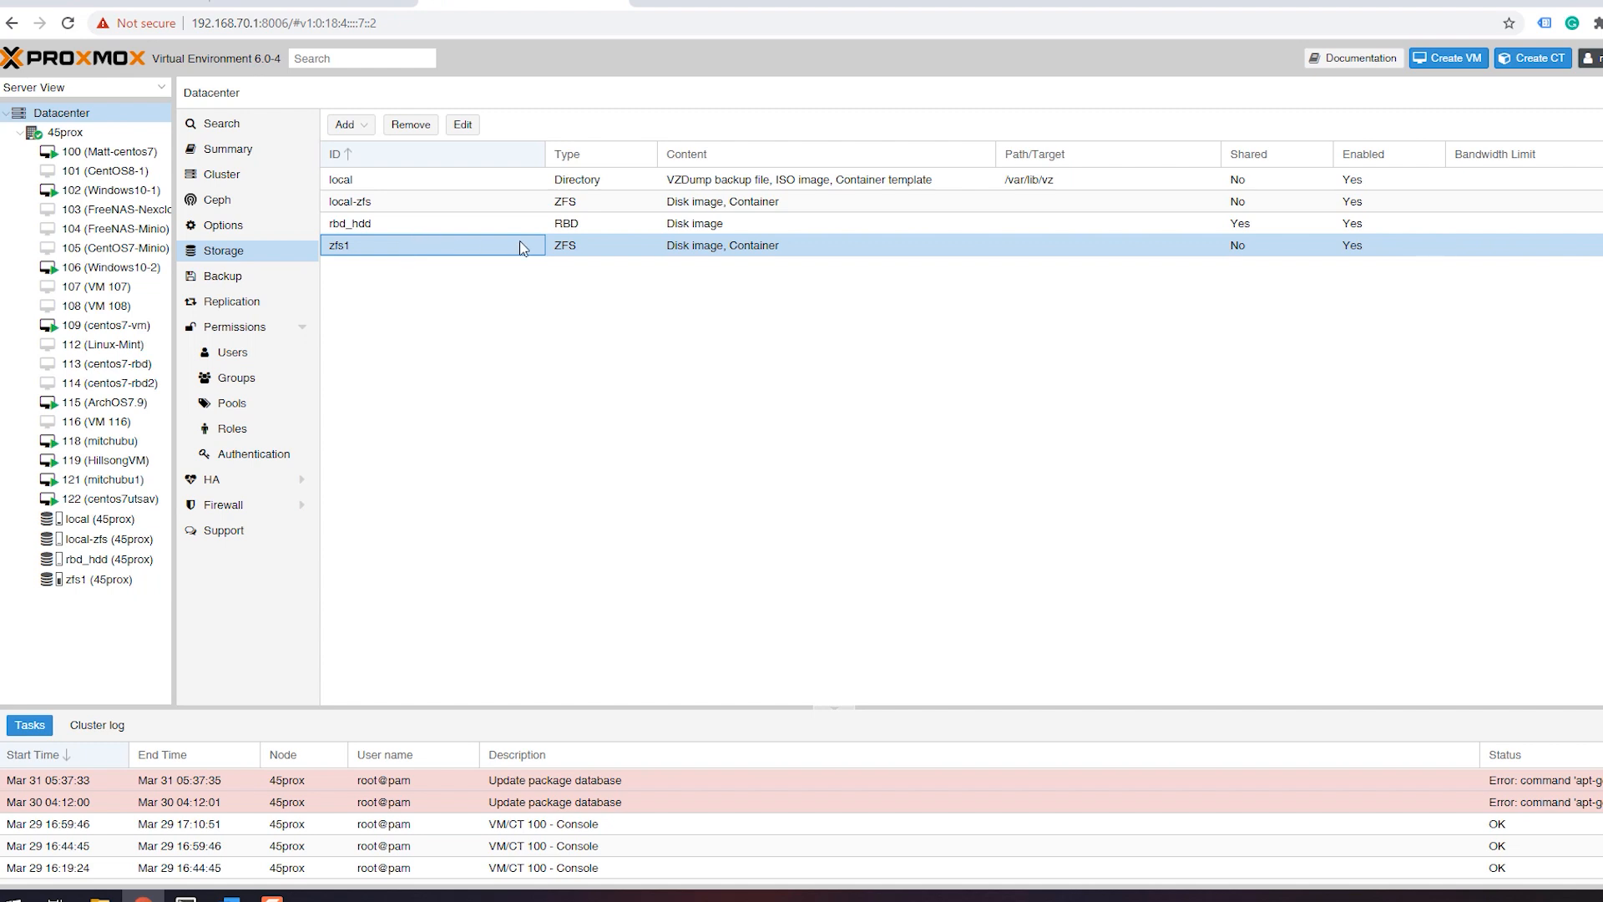
pyautogui.moveTo(466, 230)
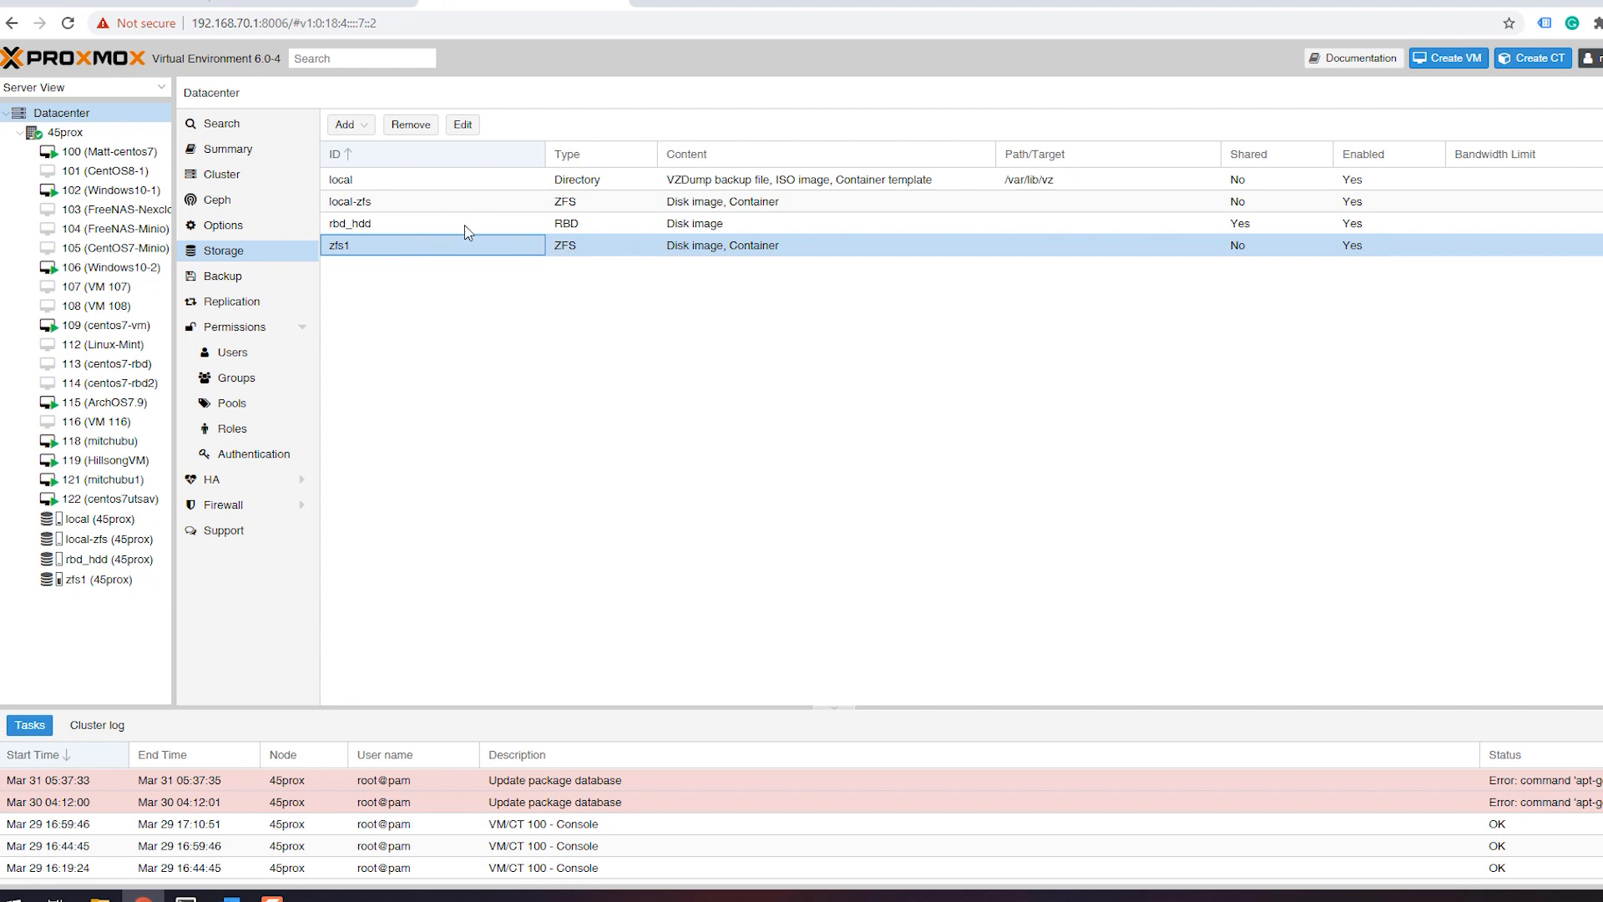
pyautogui.click(429, 222)
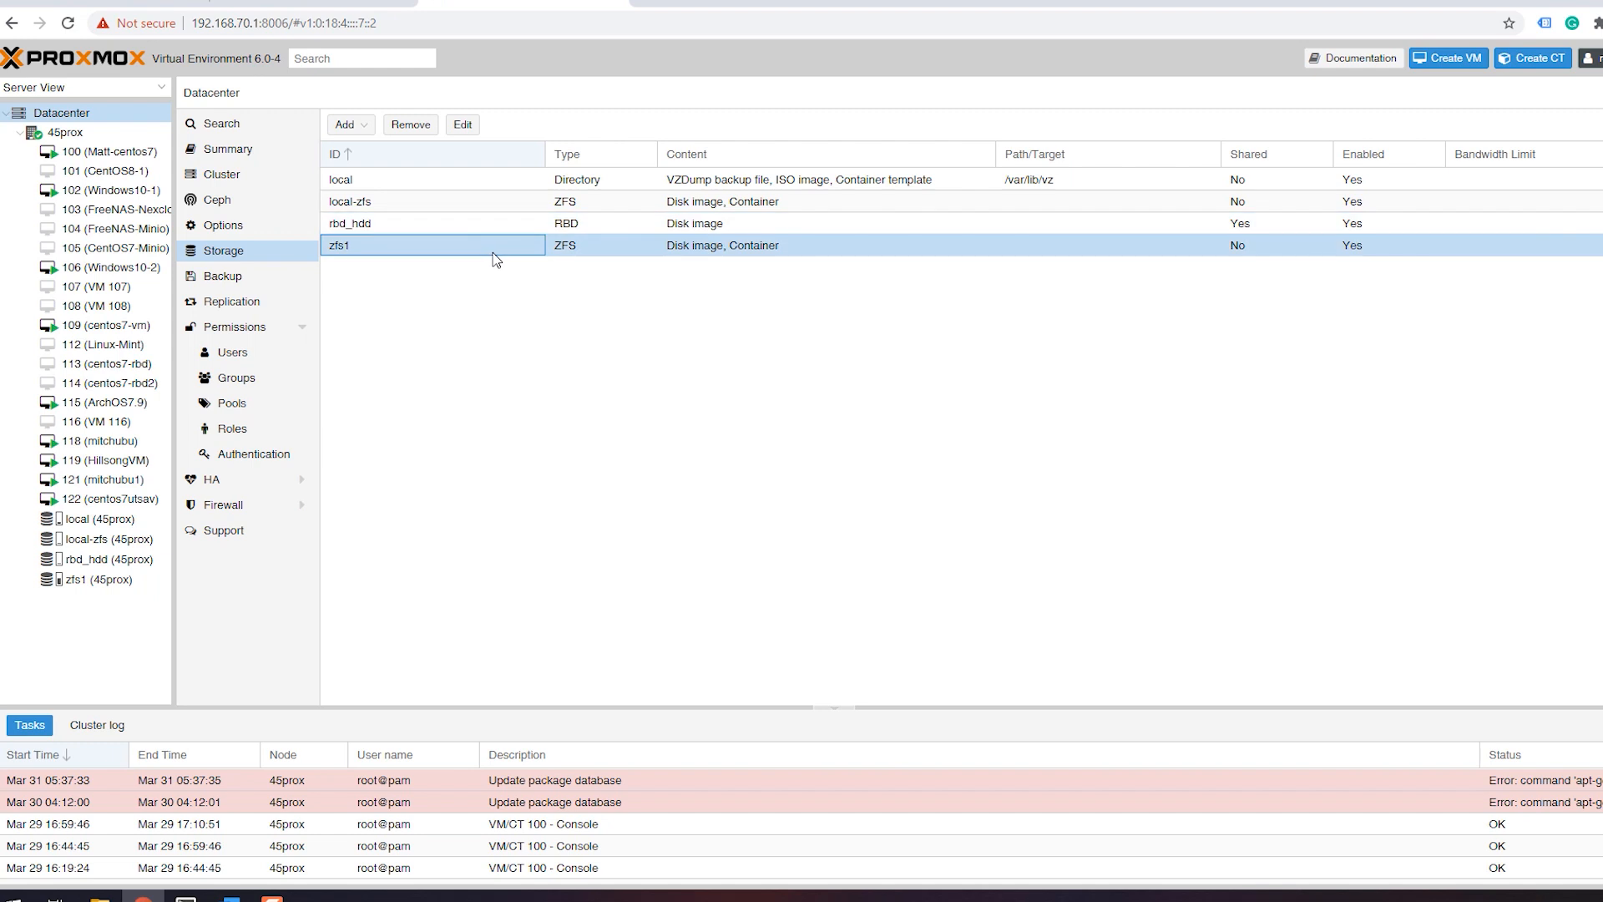
pyautogui.click(434, 222)
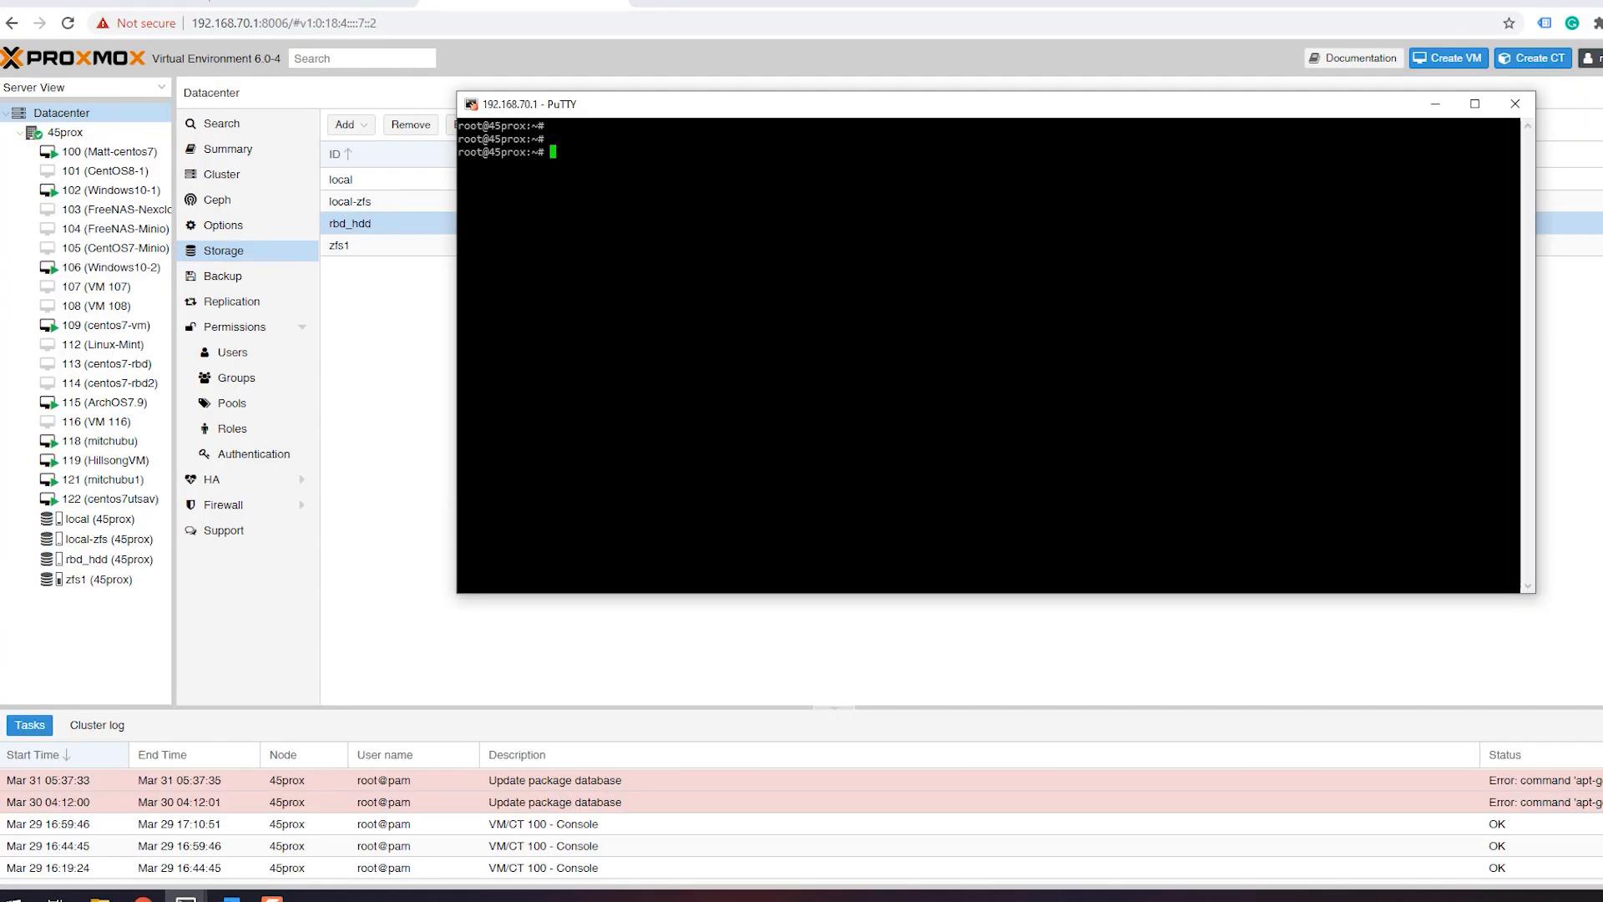
# Step: Run ls to list wintest.vmdk, wintest-flat.vmdk and the vmfs-tools package in root's home
pyautogui.write('ls')
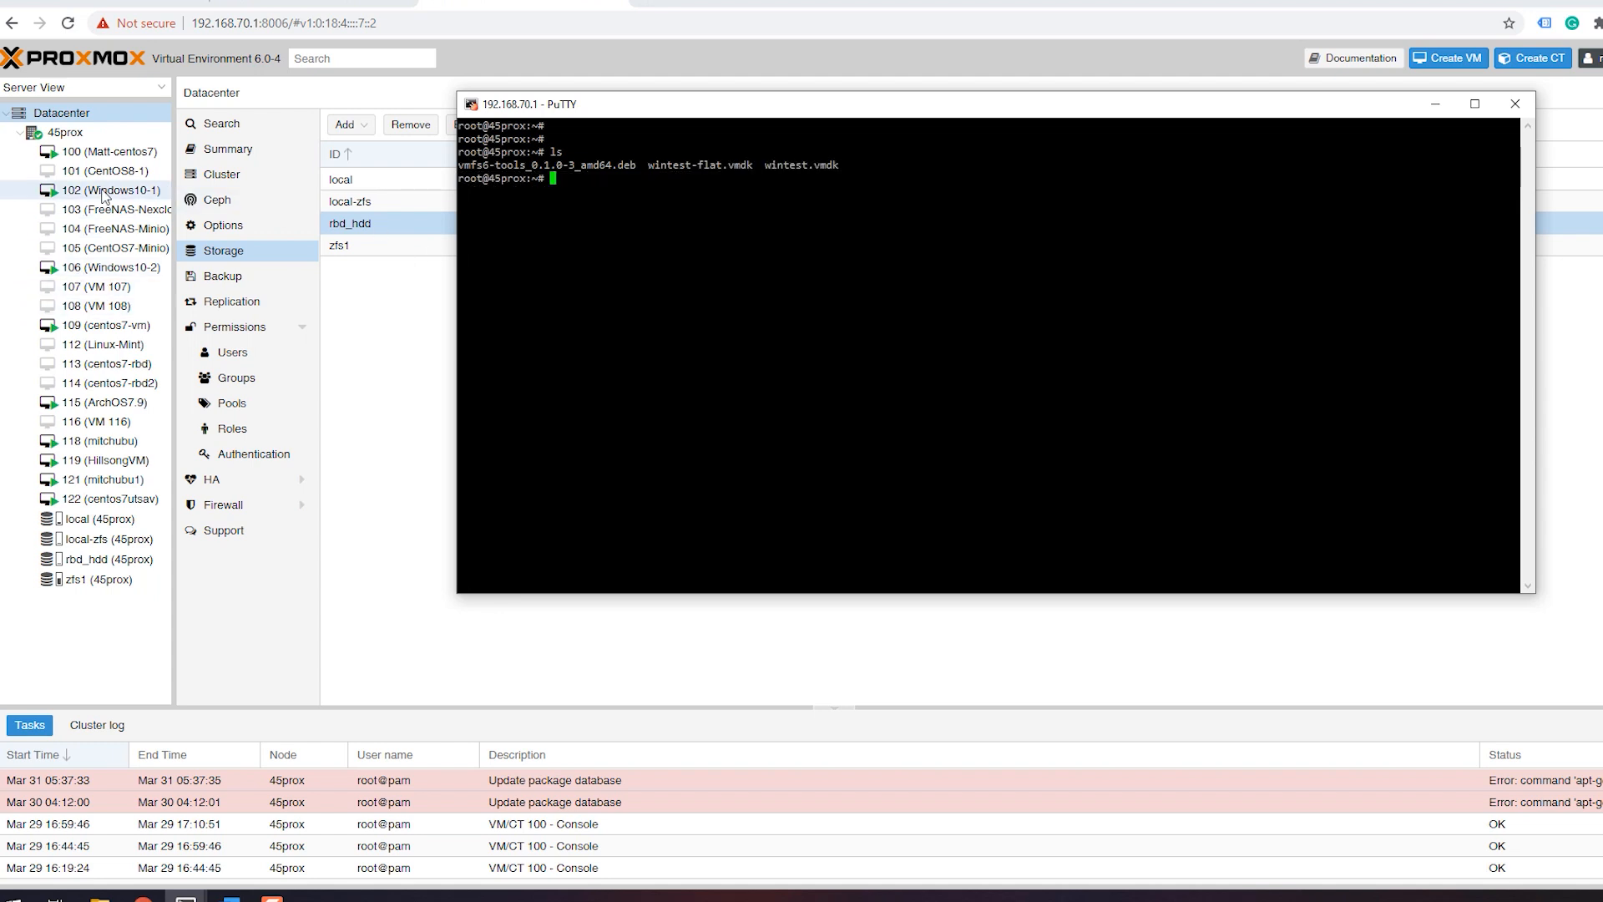
pyautogui.moveTo(110, 190)
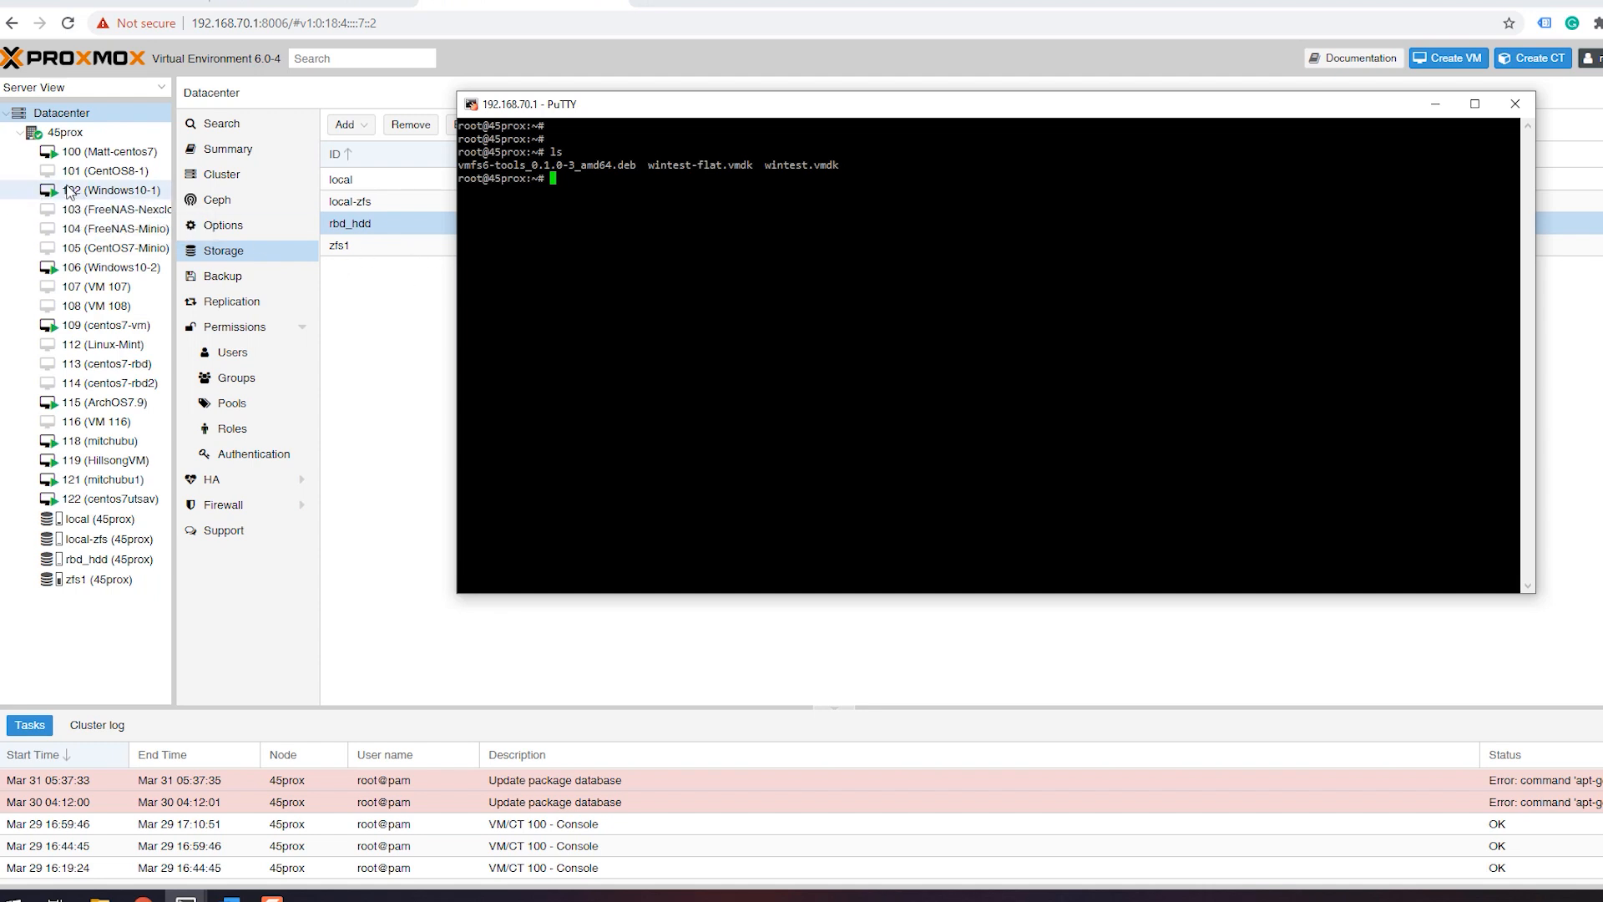
pyautogui.moveTo(115, 209)
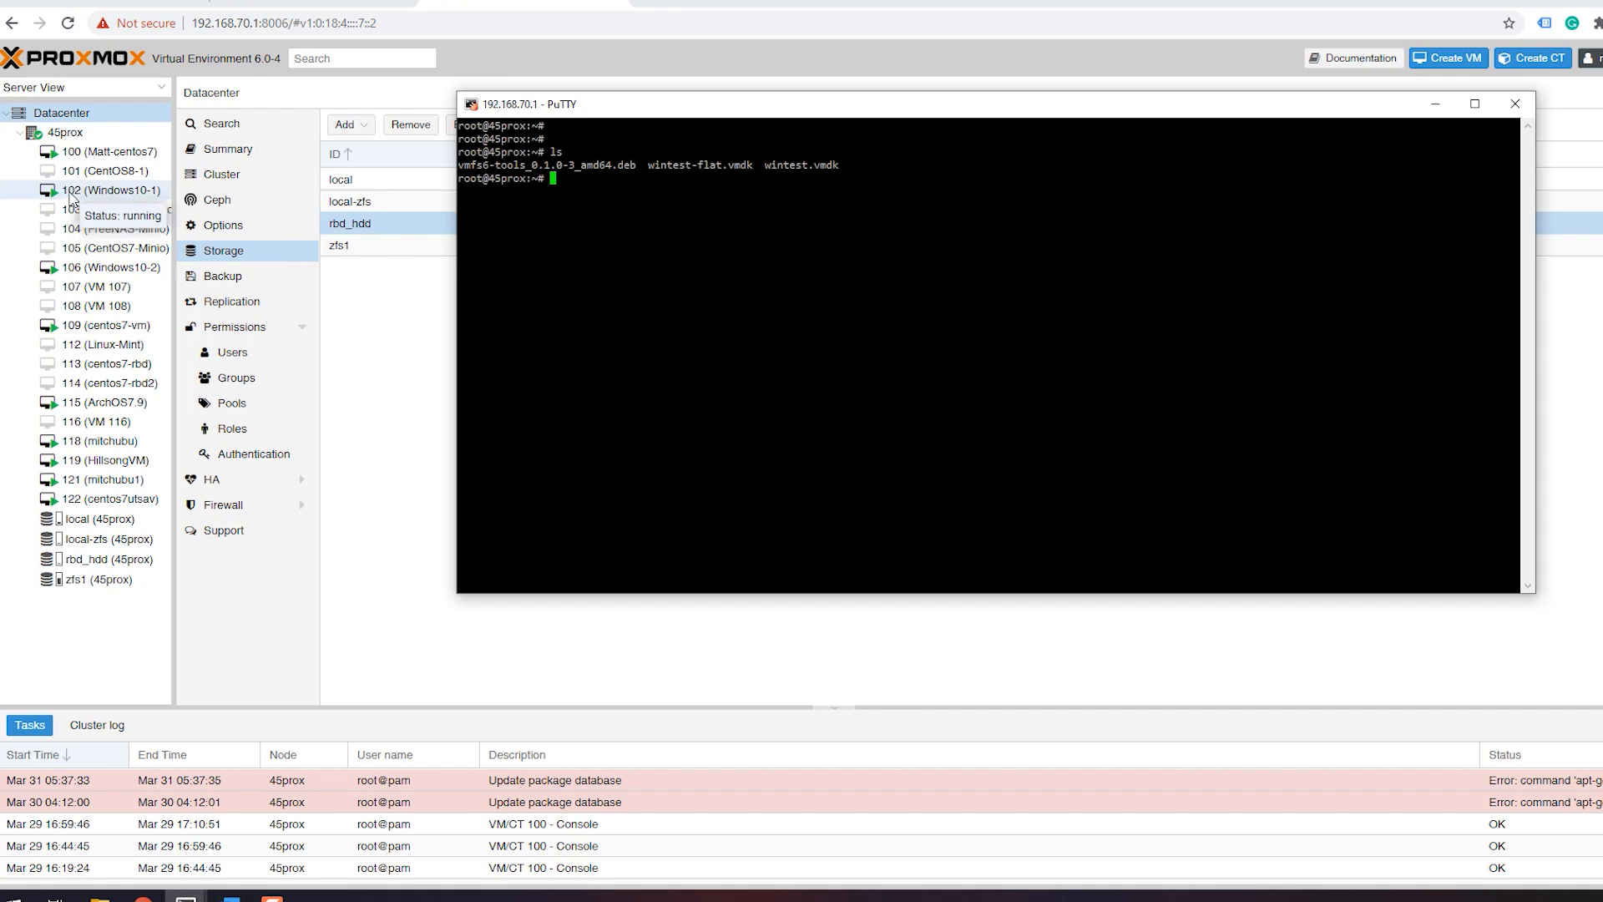
pyautogui.moveTo(77, 199)
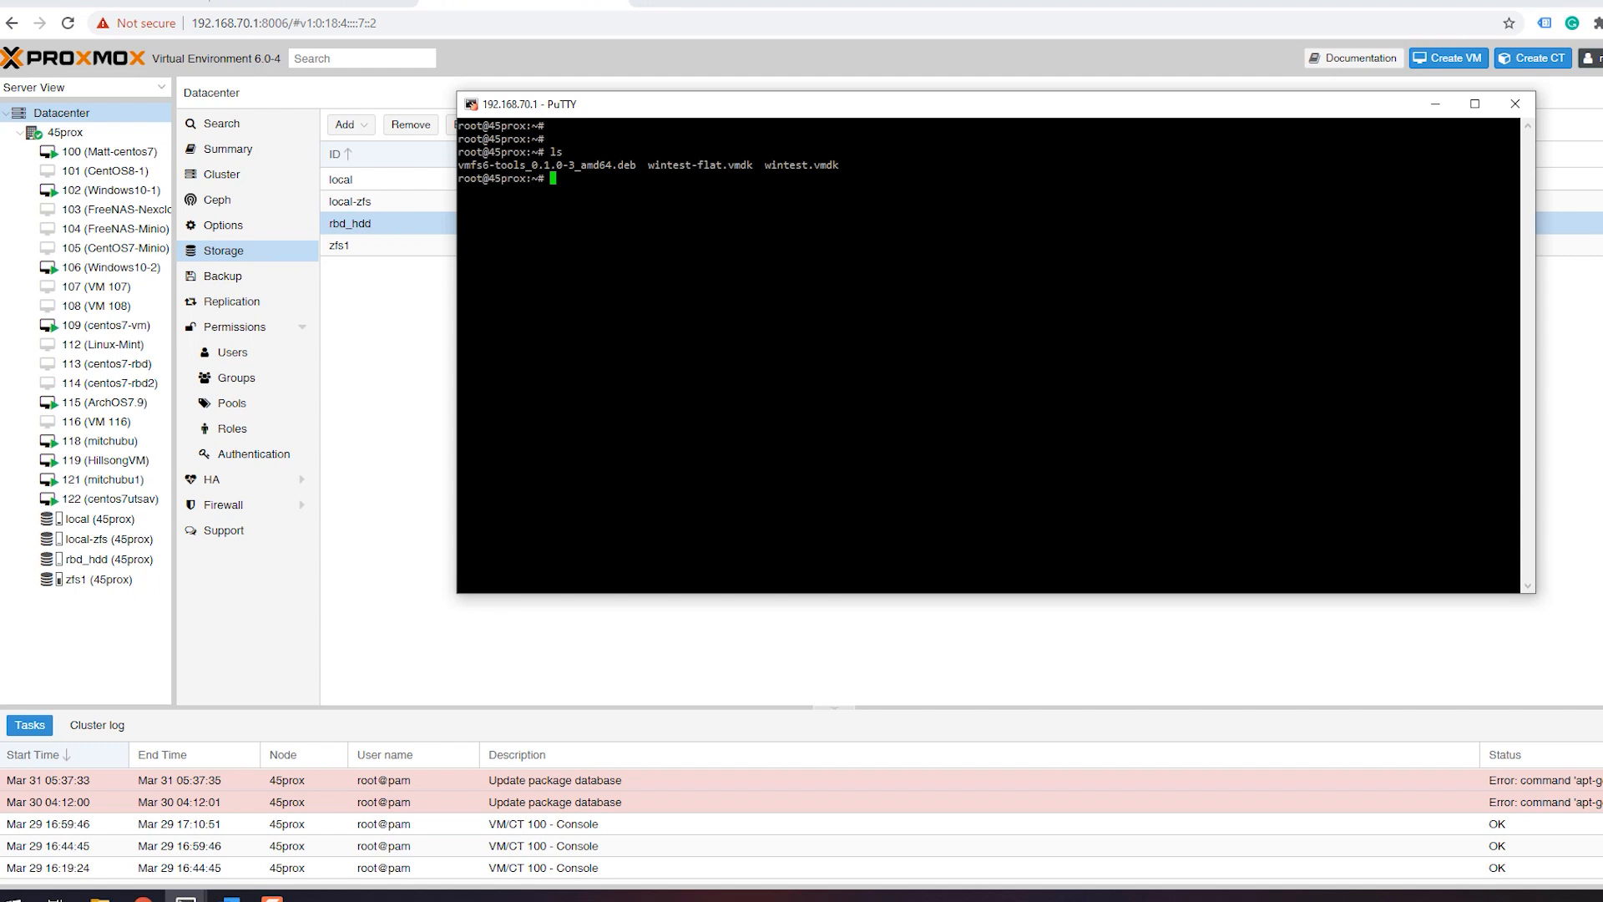
# Step: Run qm importdisk 102 wintest-flat.vmdk zfs1 --format raw to import the disk
pyautogui.write('qm')
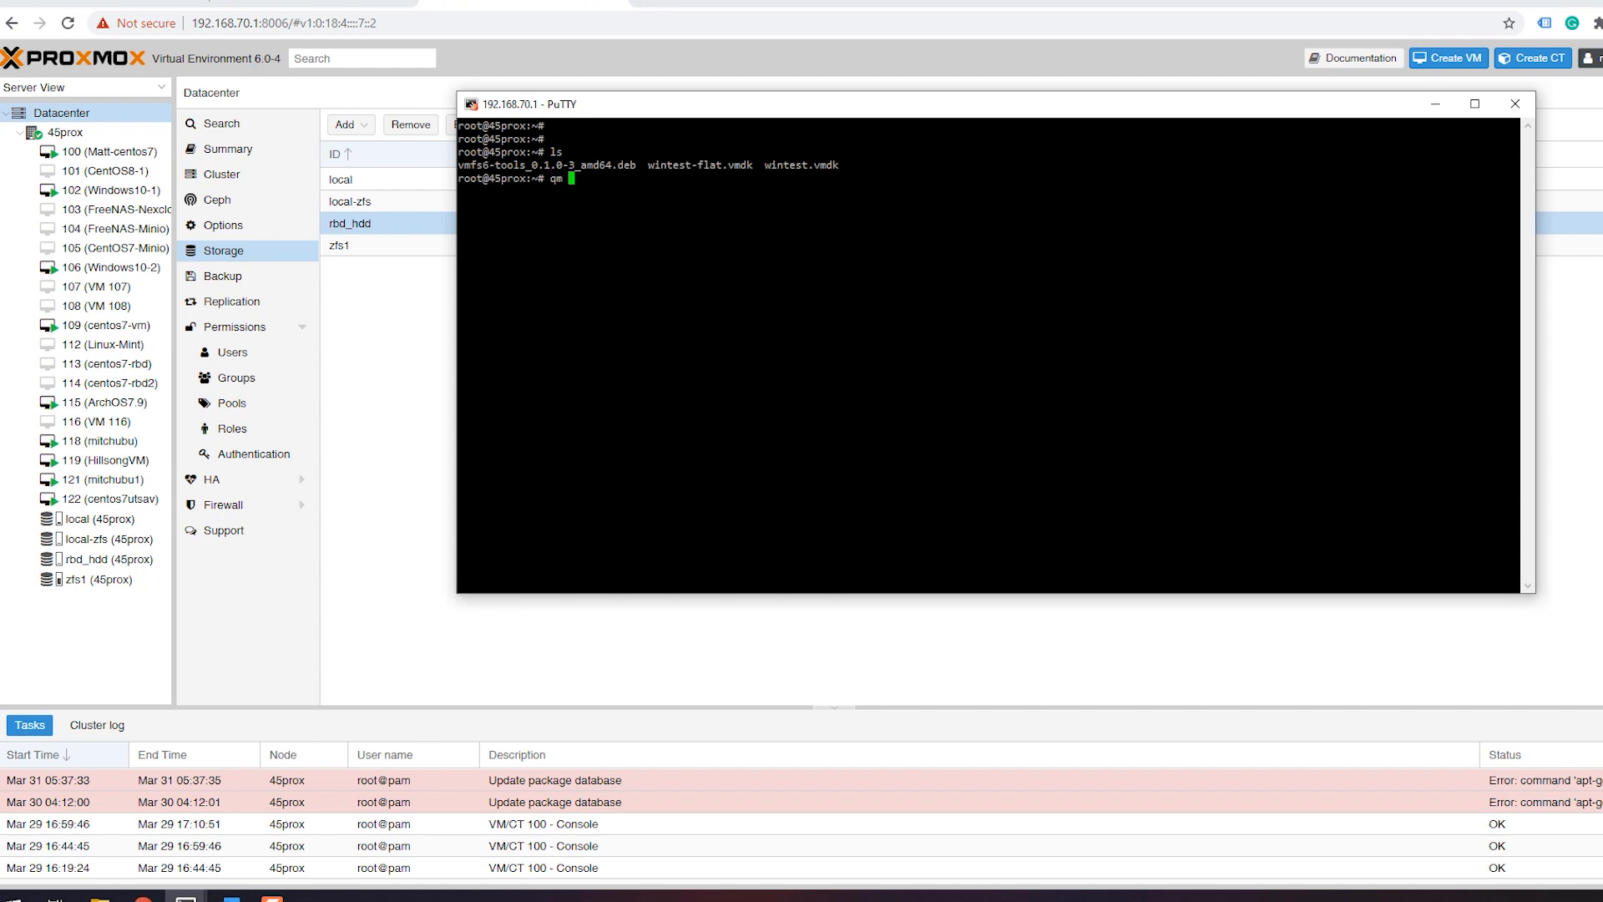
pyautogui.write('importdisk')
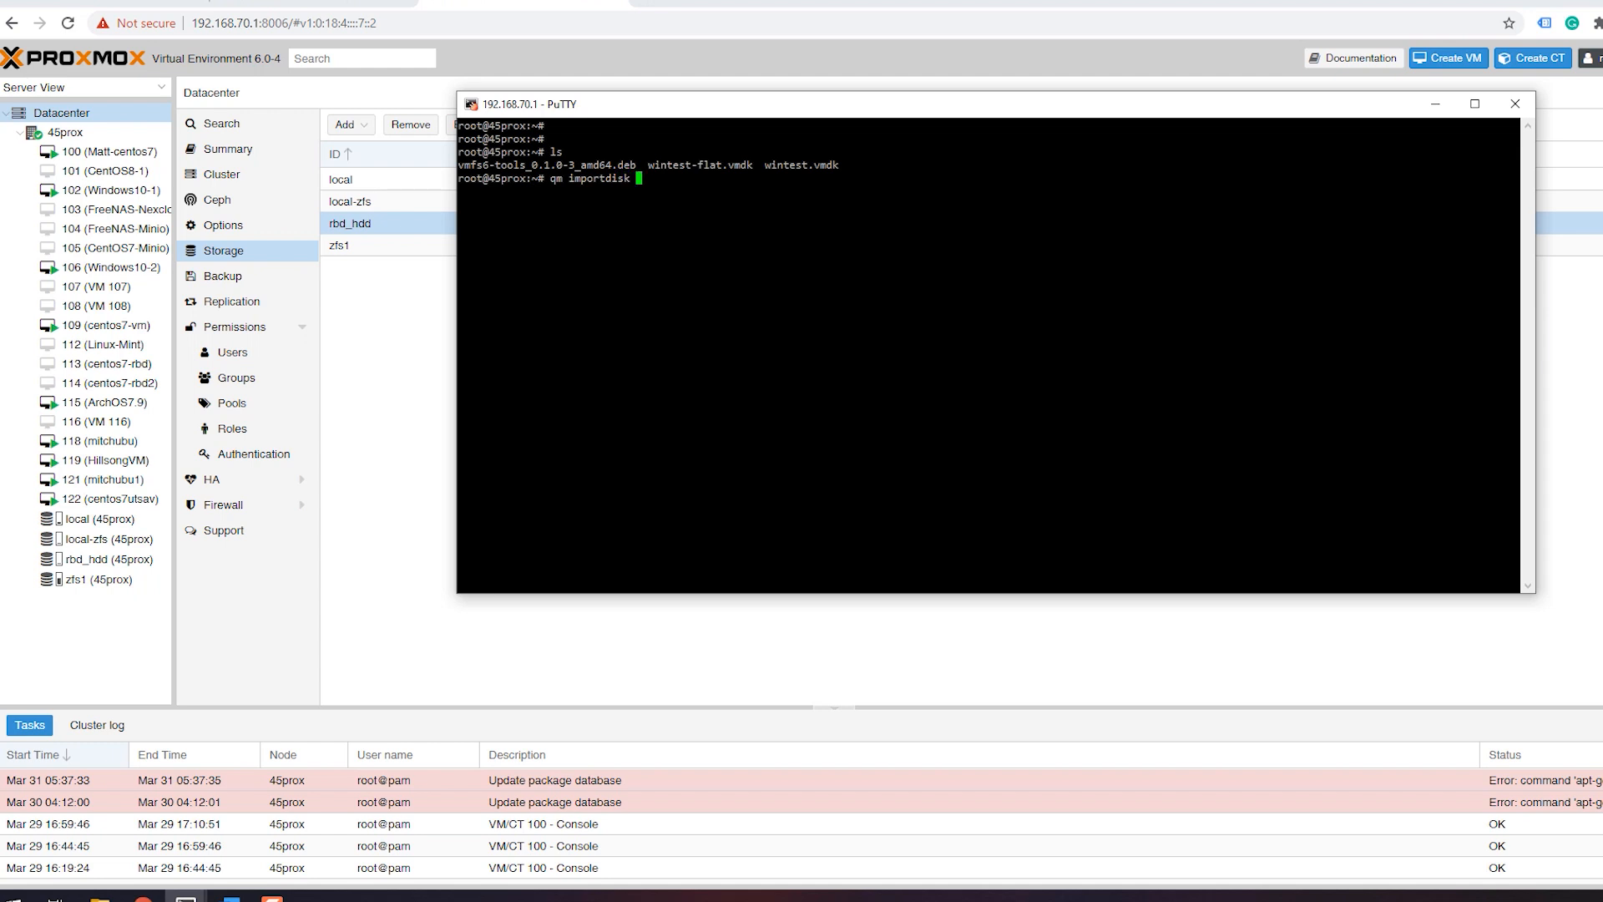
pyautogui.write('102')
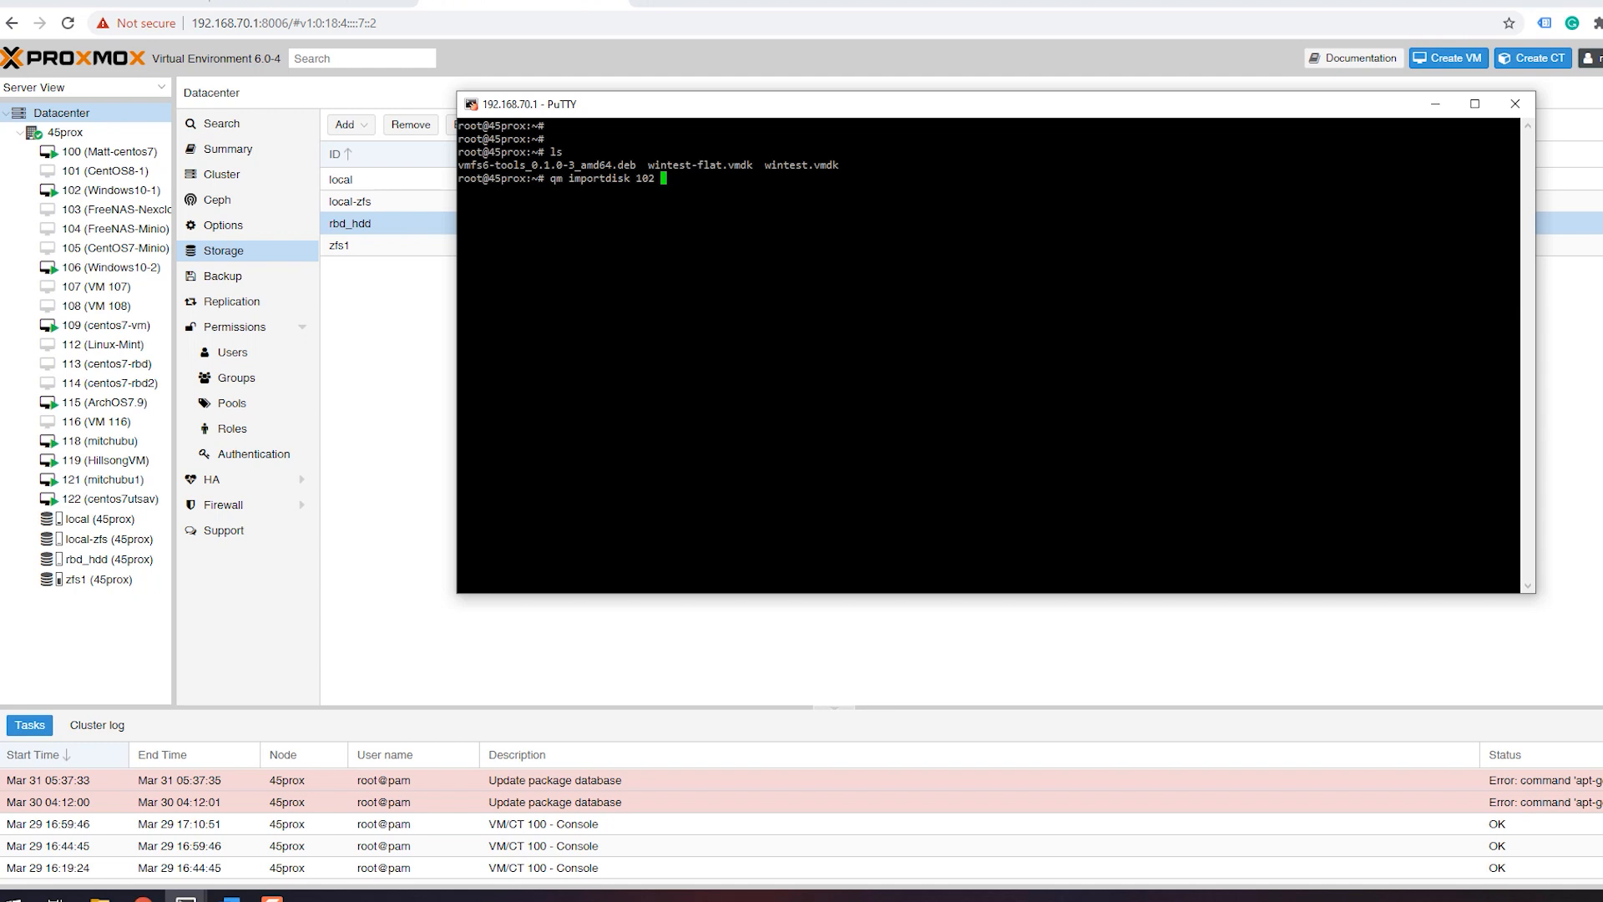
pyautogui.write('wintest-flat.vmdk l')
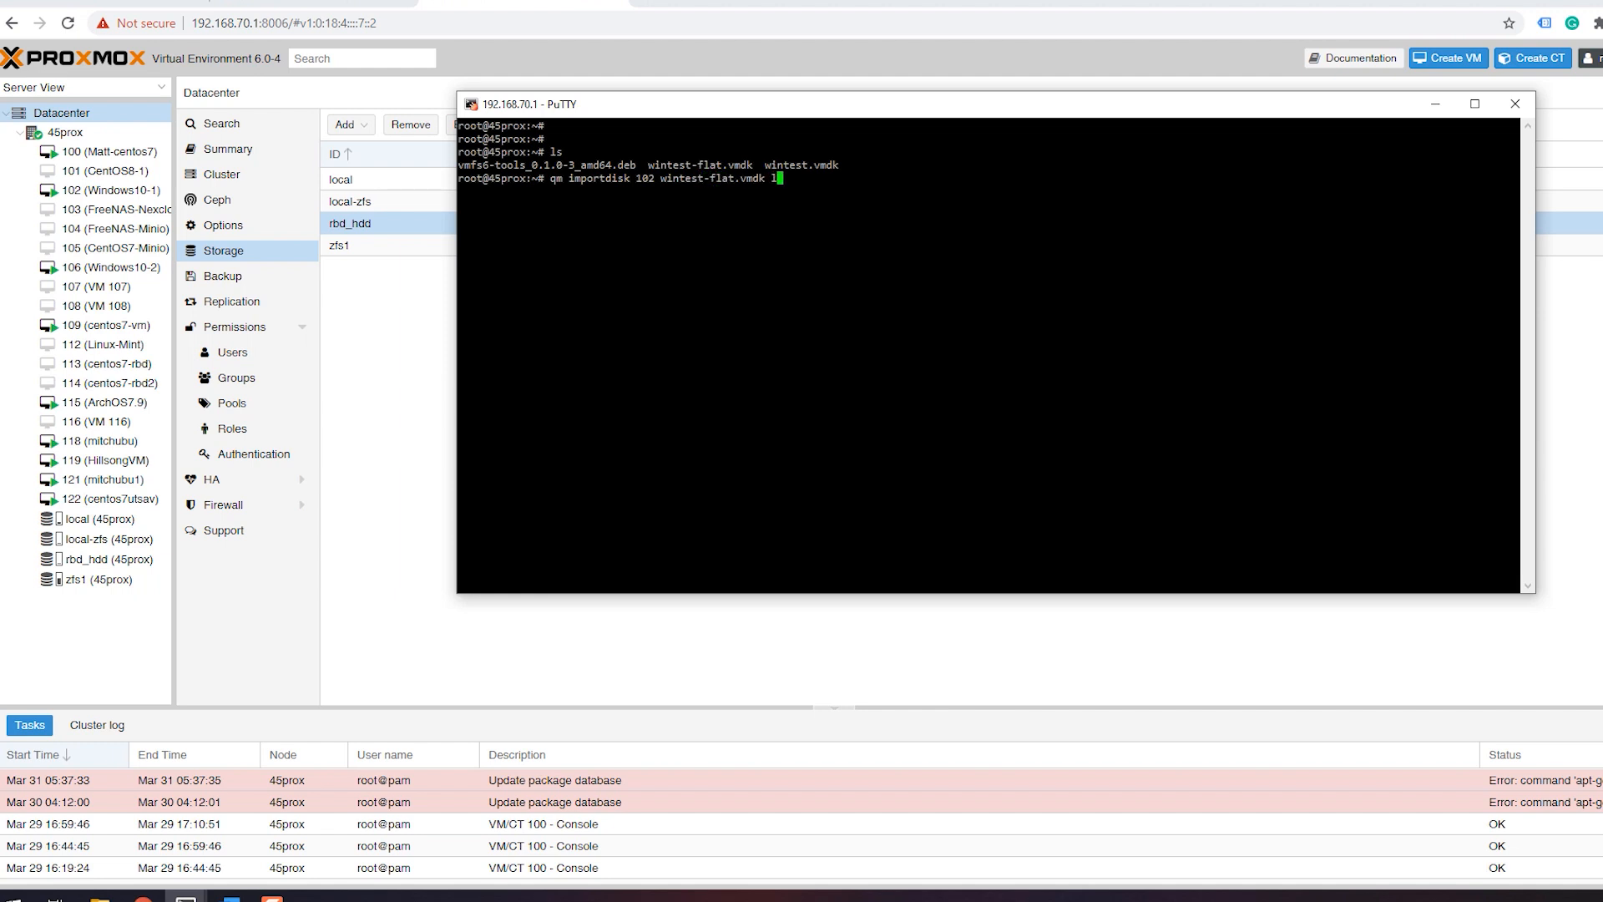
pyautogui.press('BackSpace')
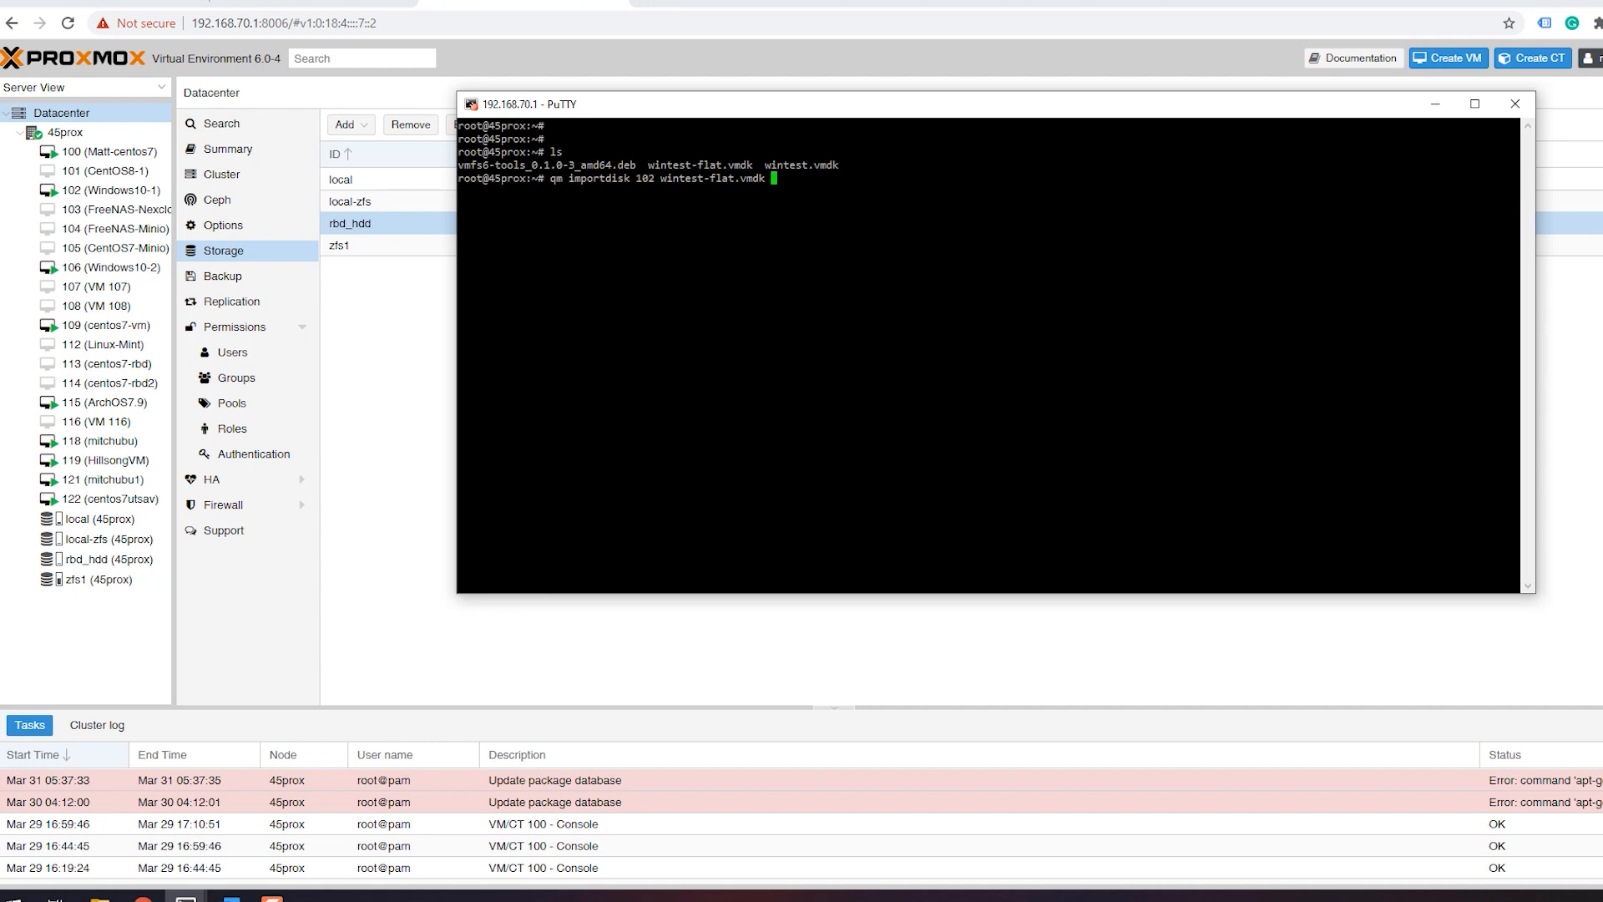
pyautogui.write('zfs')
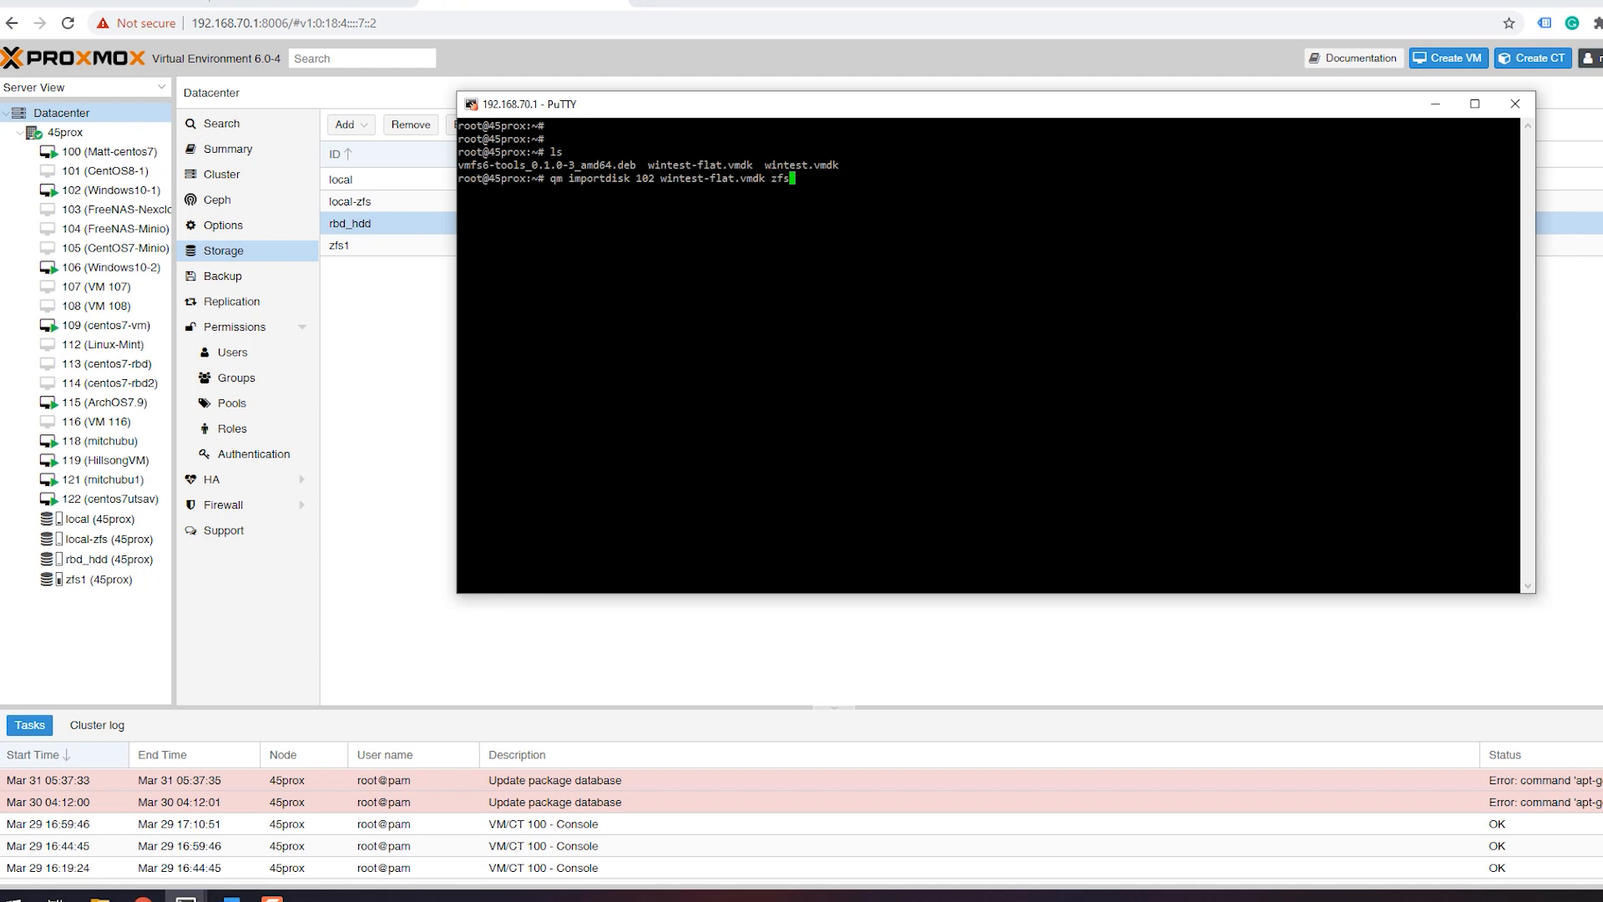
pyautogui.write('1')
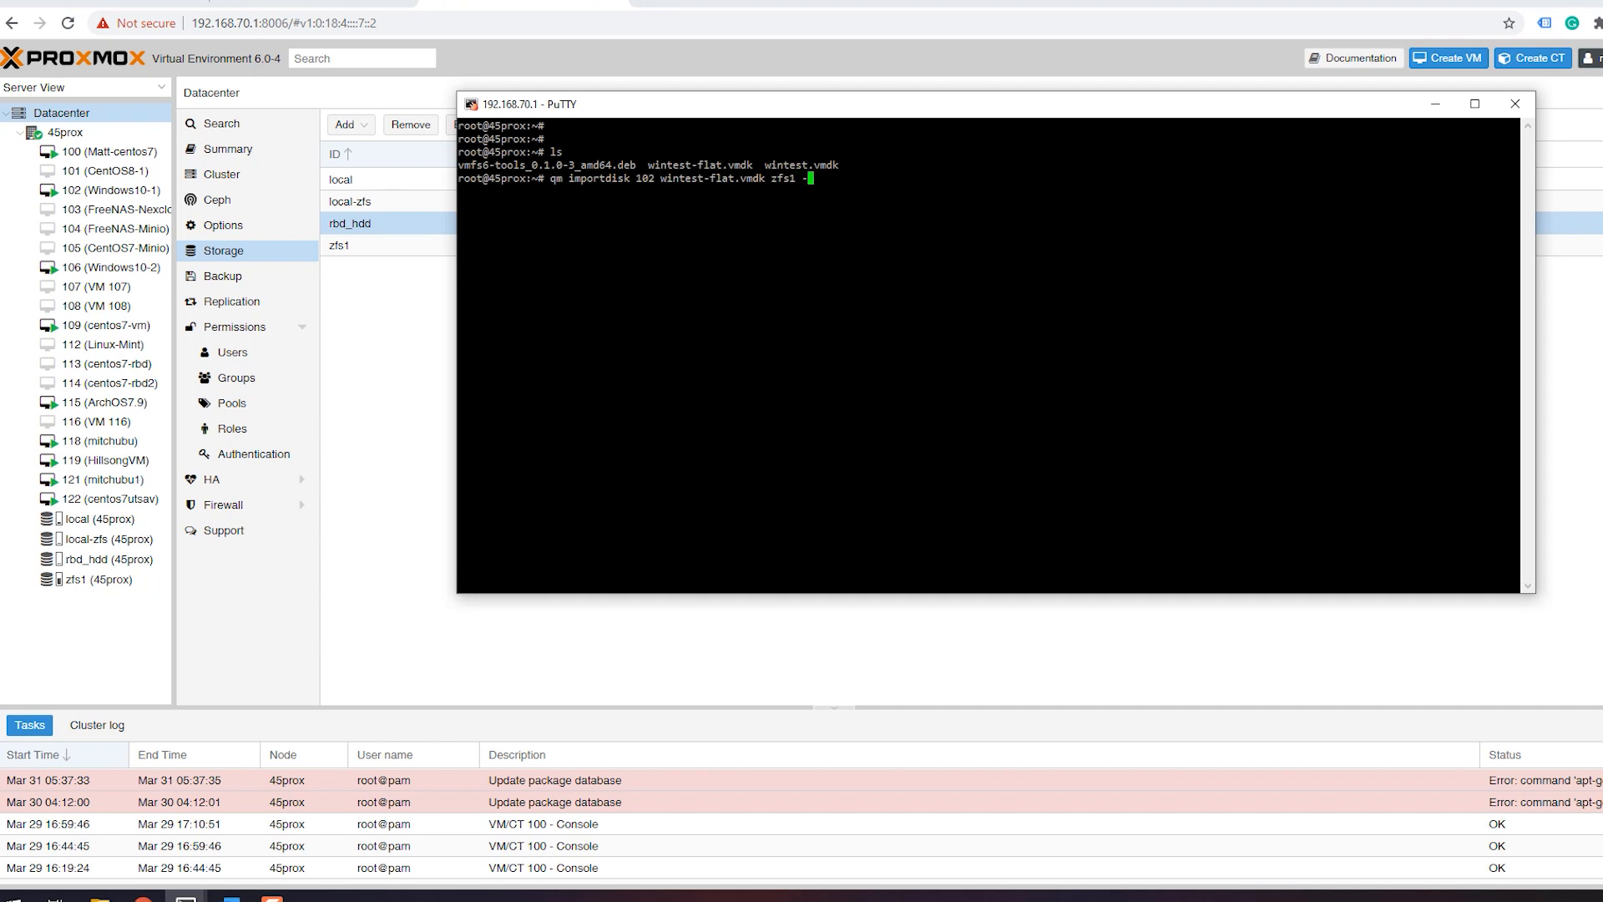
pyautogui.write('-format ra')
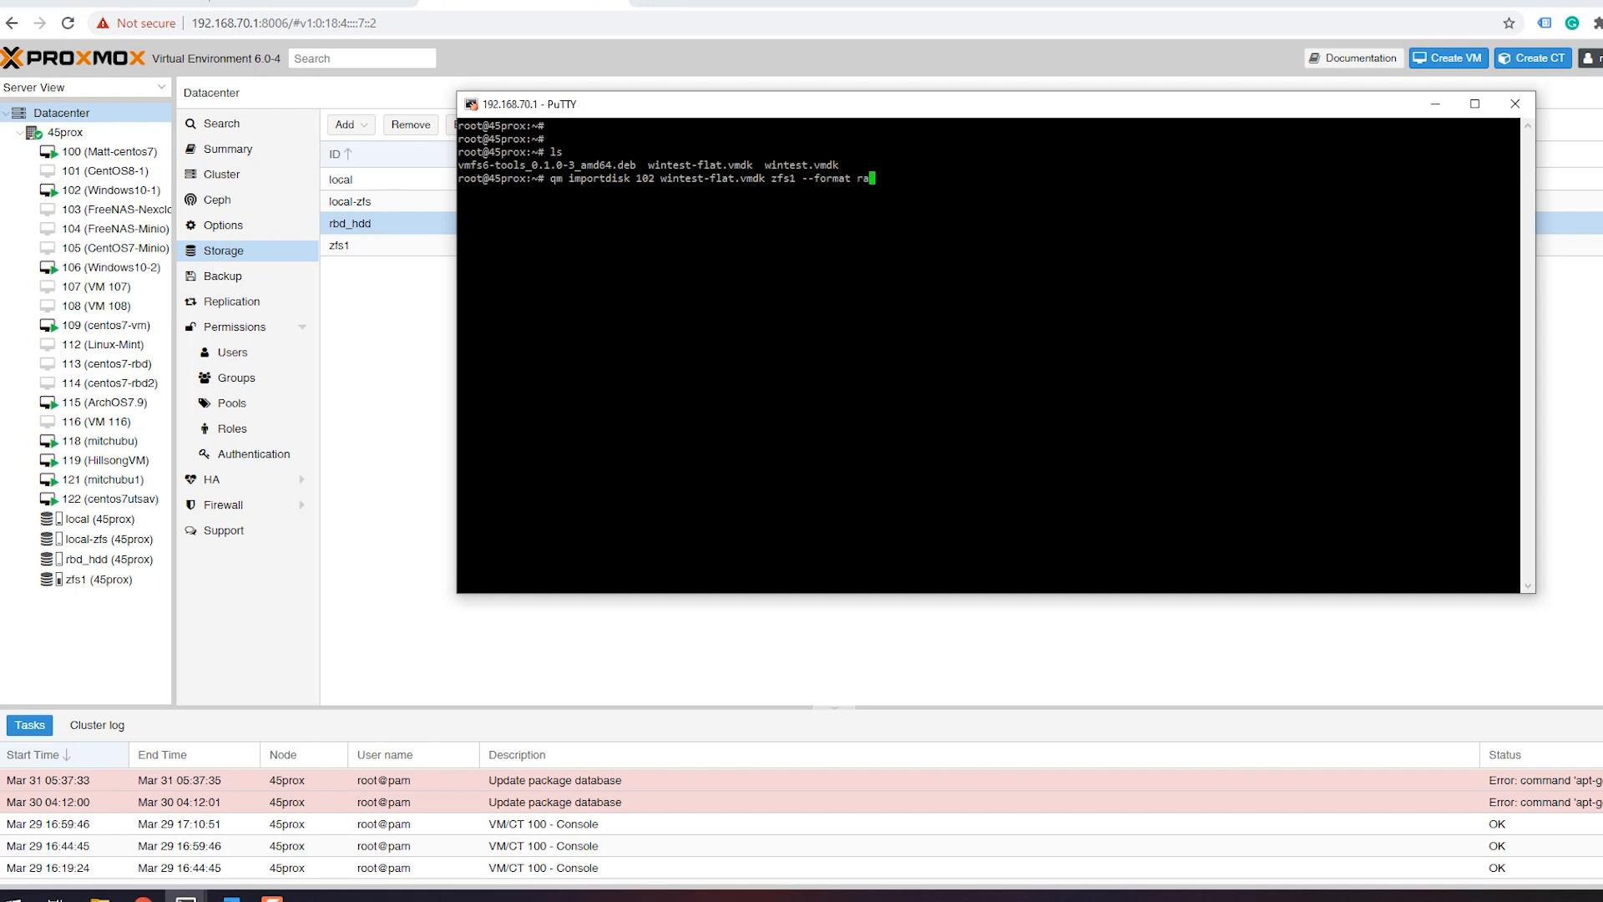
pyautogui.press('Return')
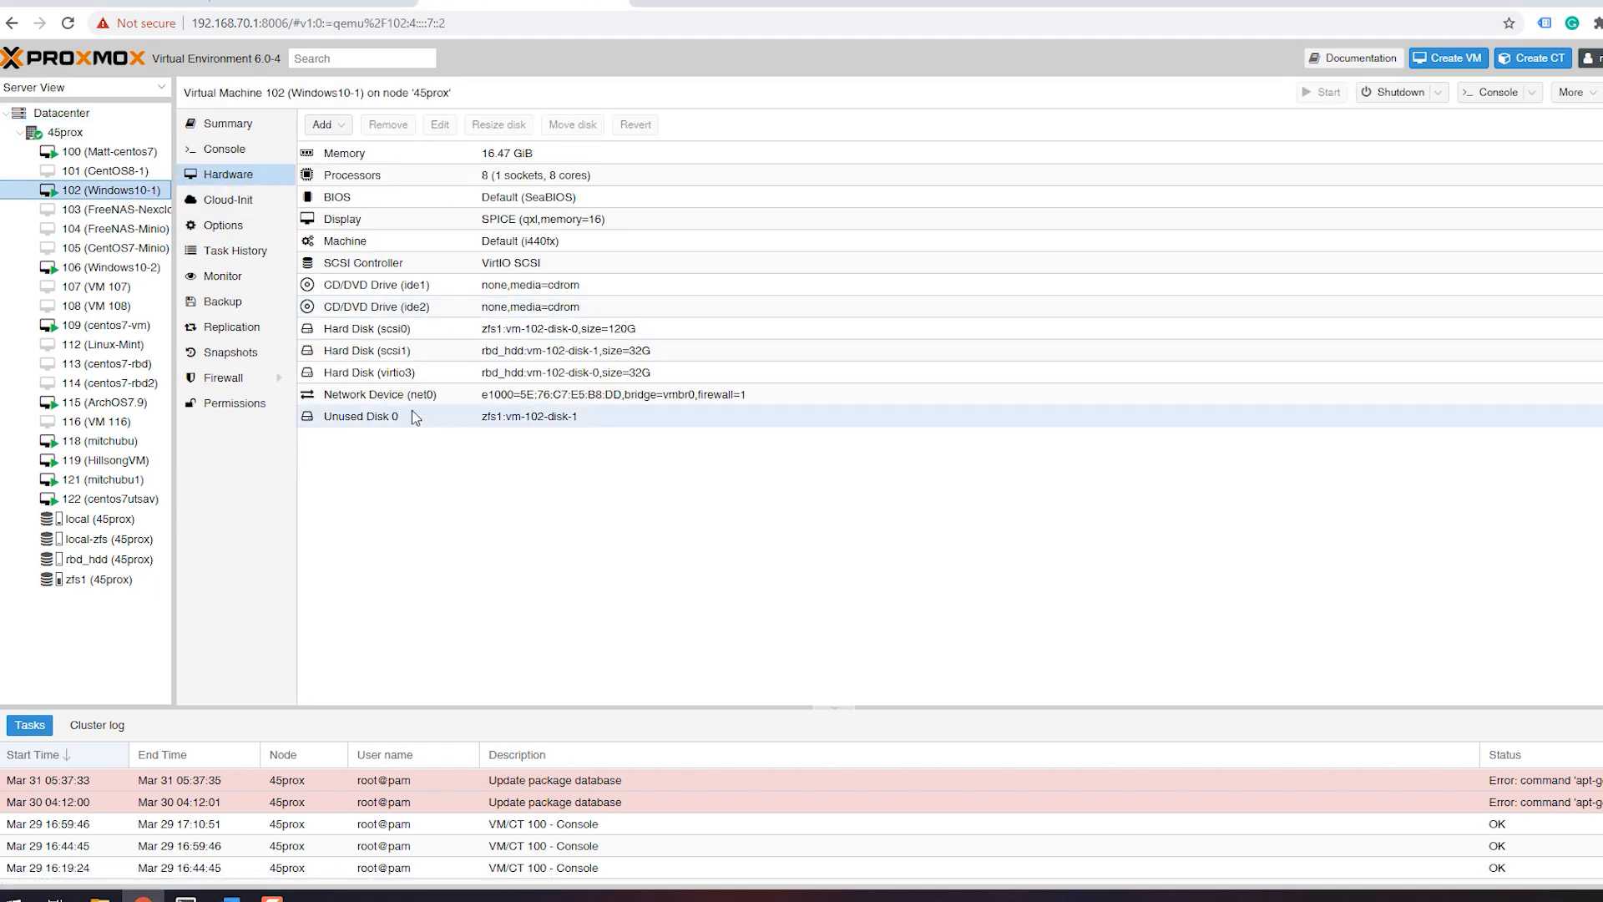
# Step: Select the imported Unused Disk 0 zfs1:vm-102-disk-1 in VM 102's hardware list
pyautogui.click(361, 416)
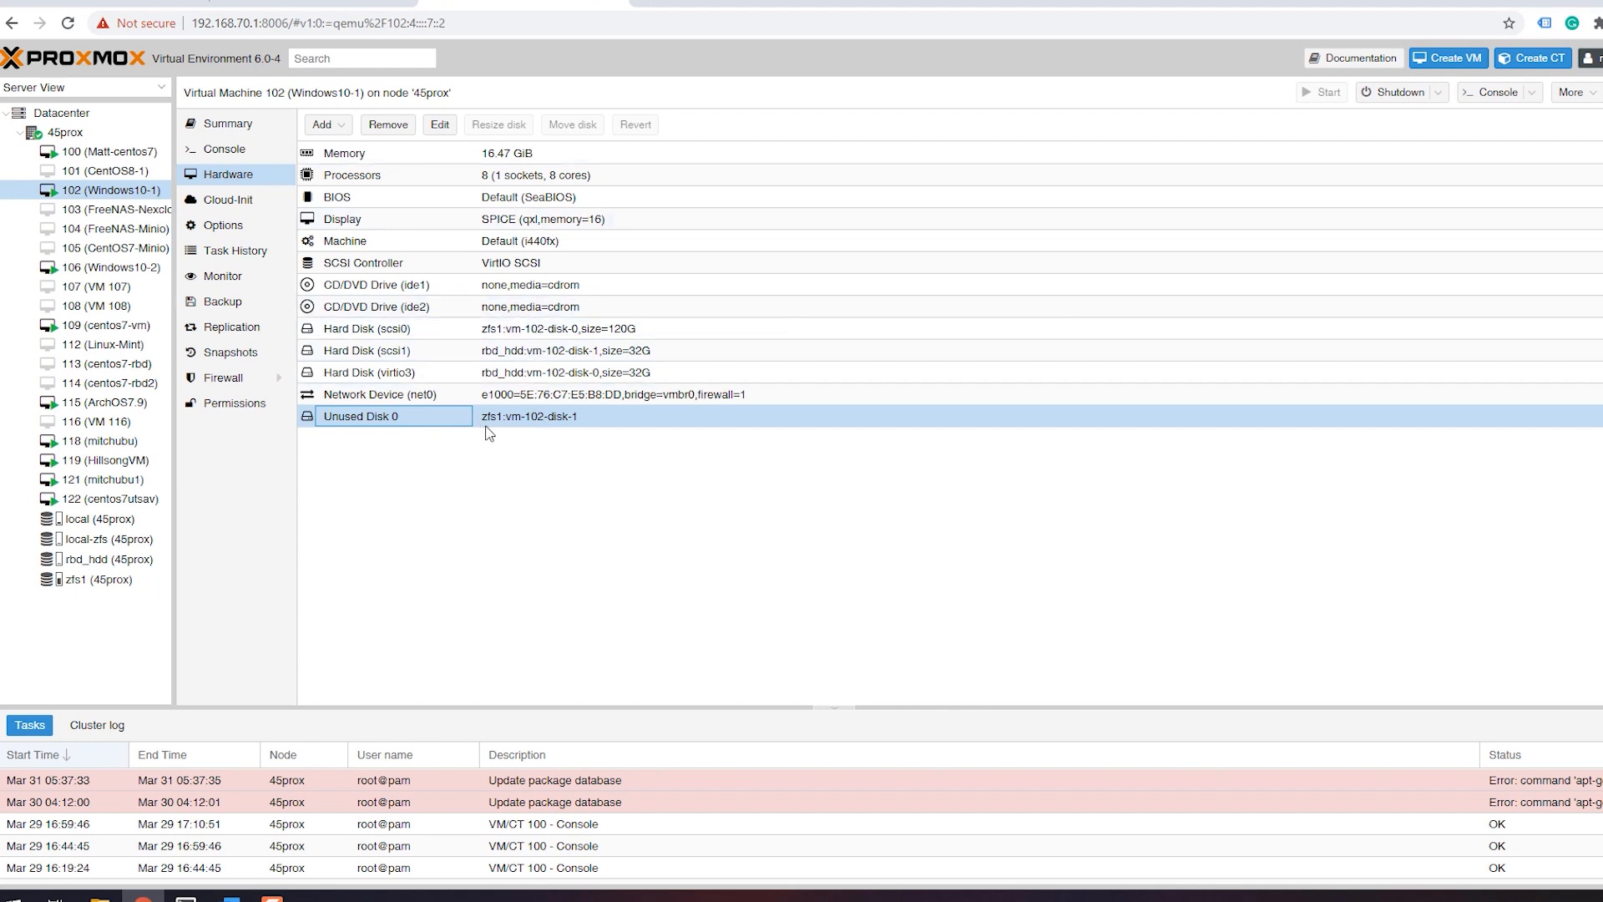
pyautogui.moveTo(529, 414)
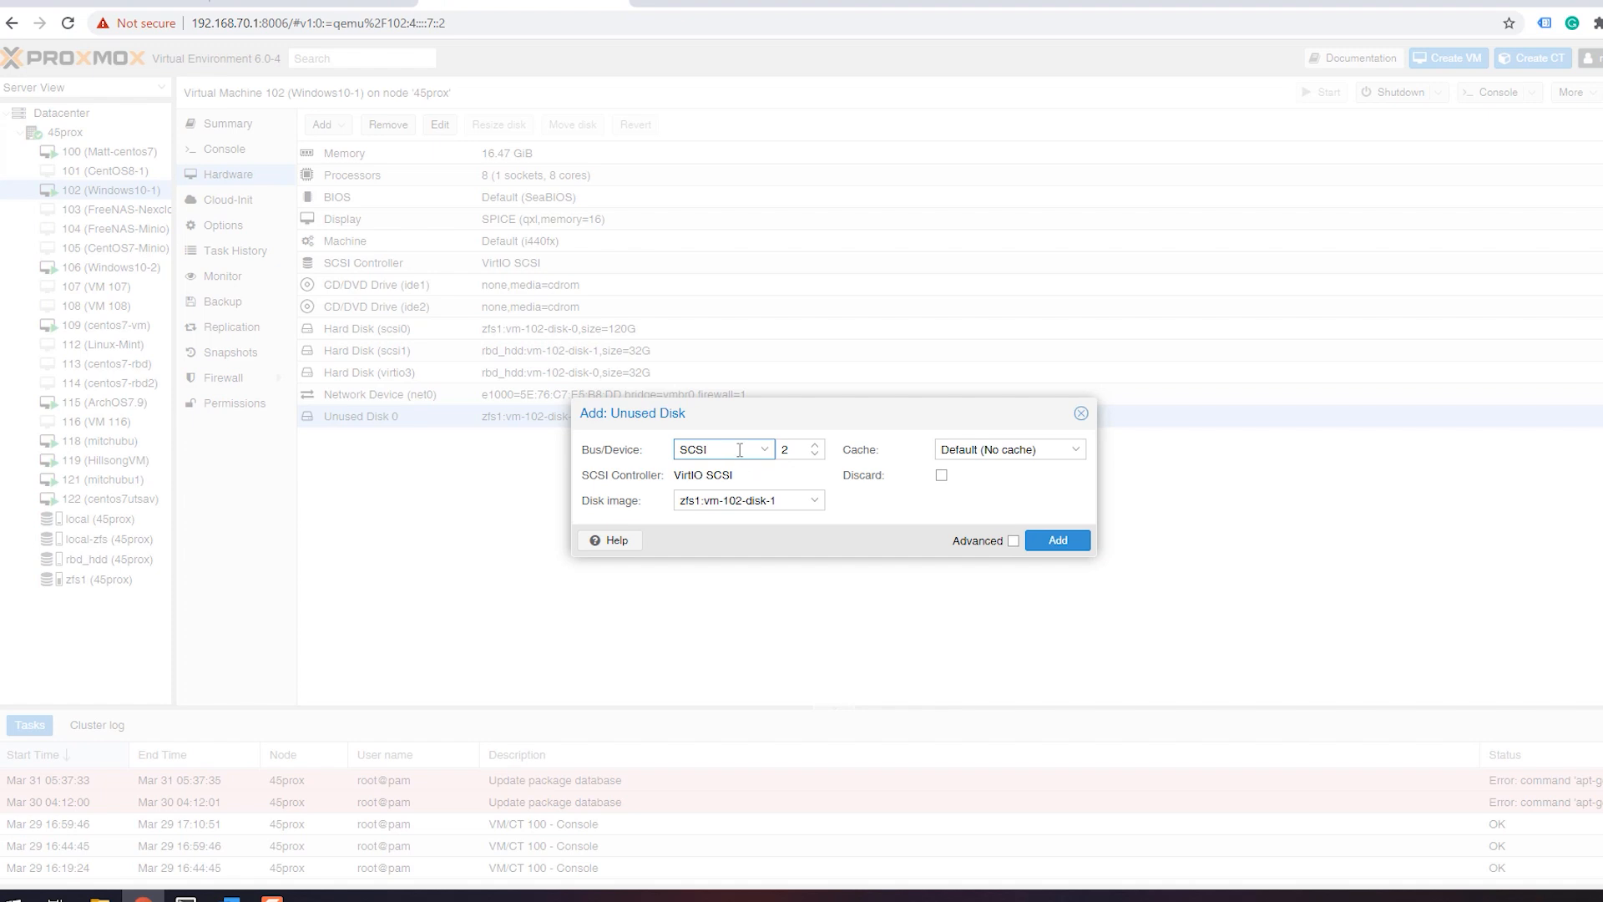
pyautogui.moveTo(722, 544)
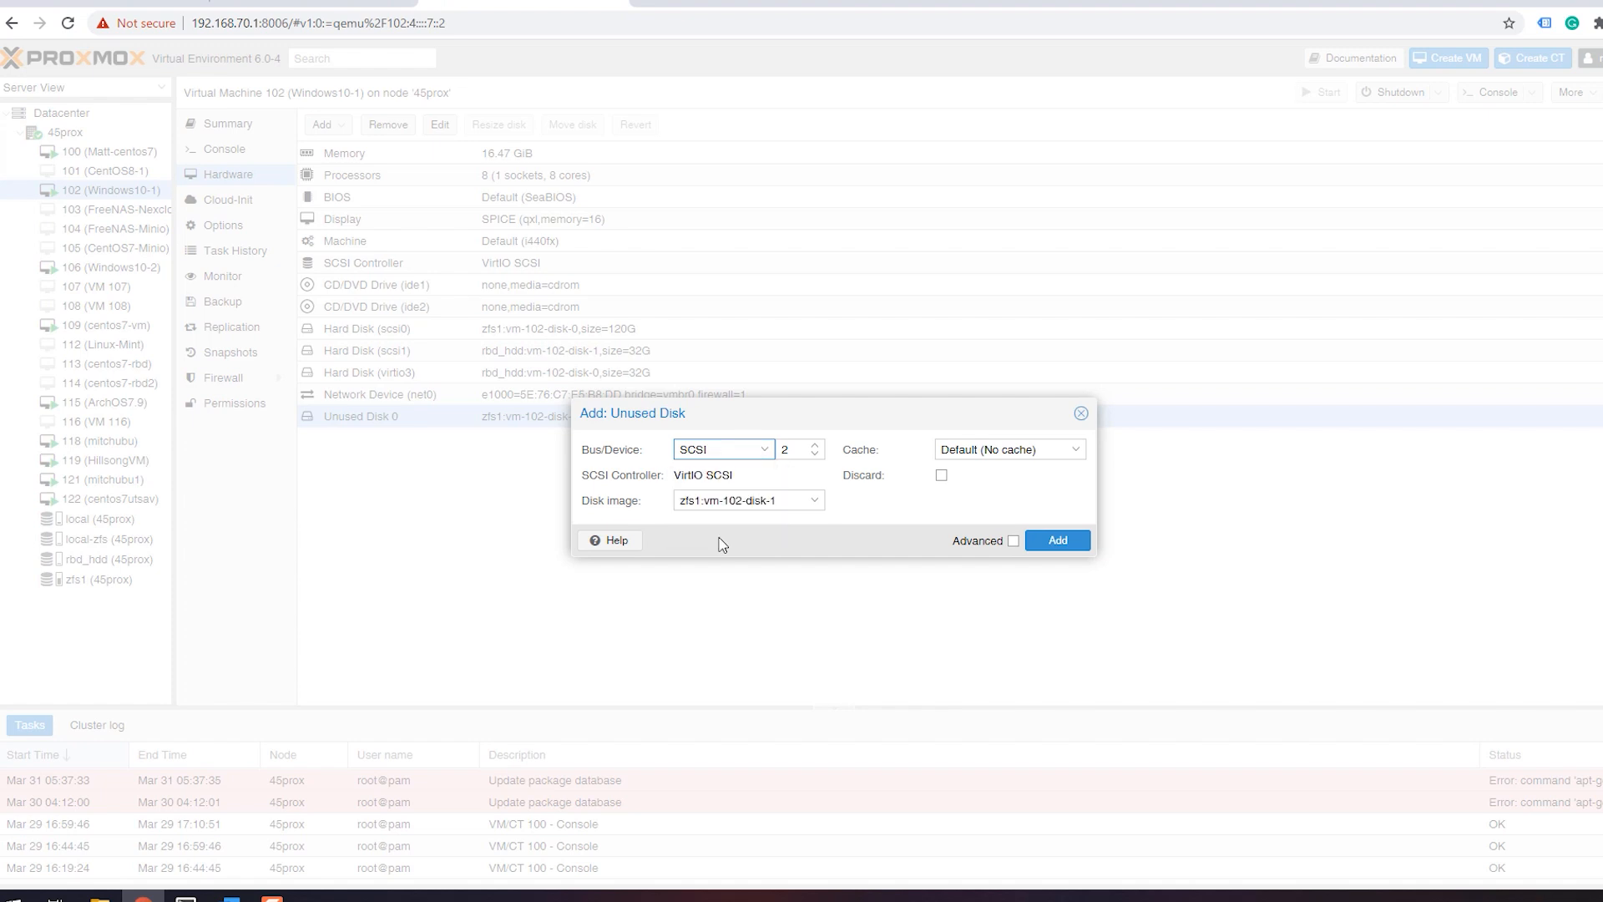
pyautogui.moveTo(927, 514)
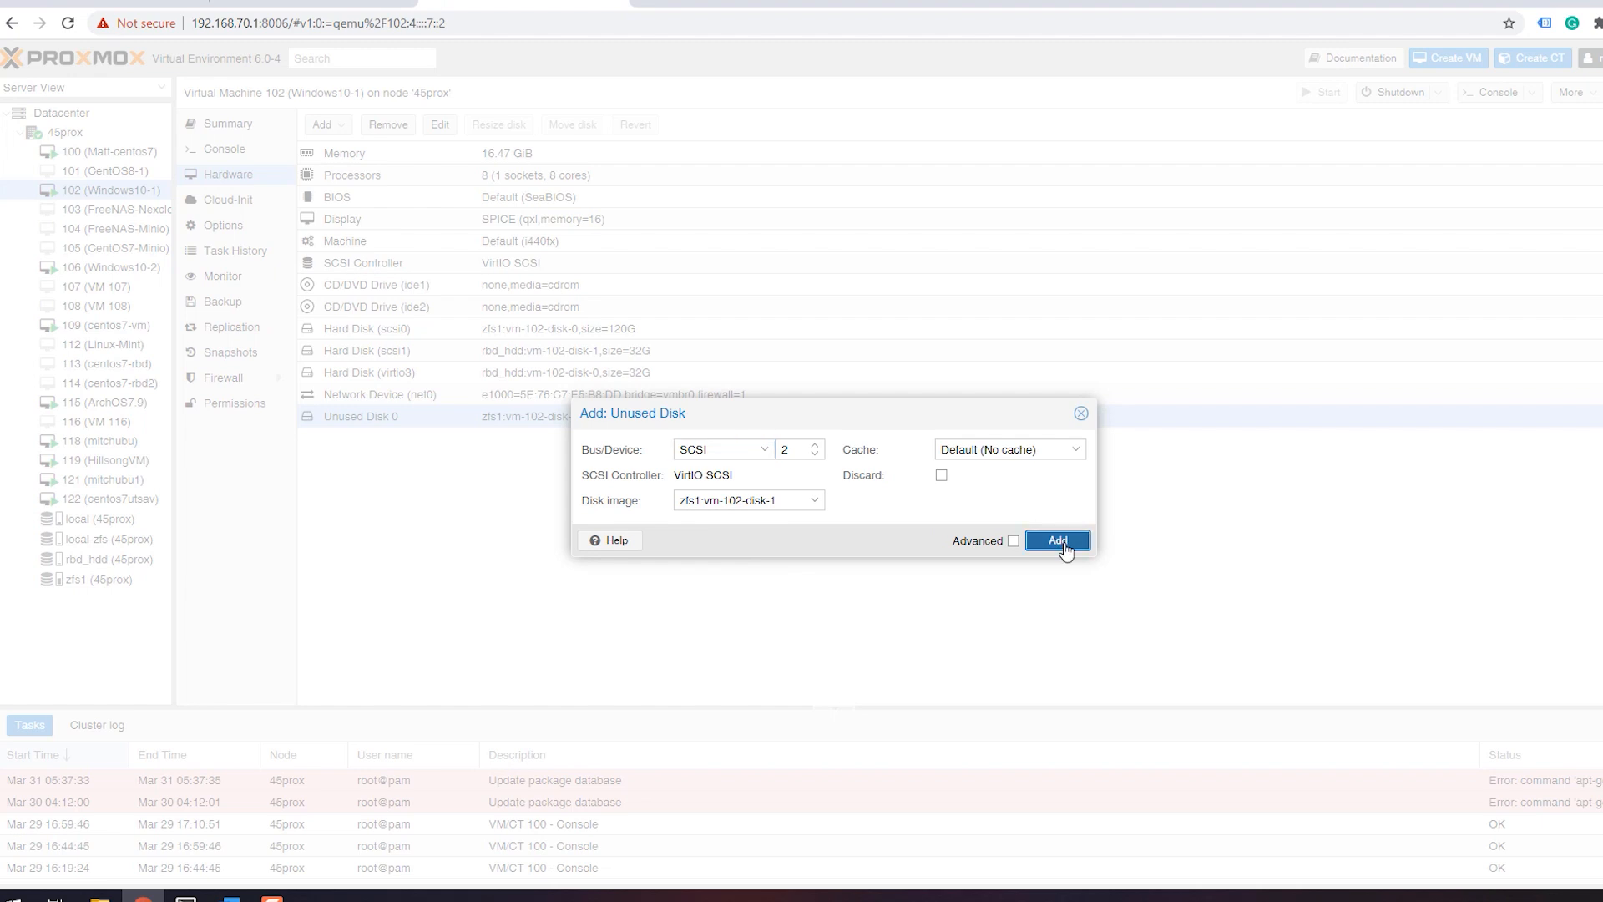
# Step: Add zfs1:vm-102-disk-1 to VM 102 as Hard Disk scsi2 (32G)
pyautogui.click(1055, 539)
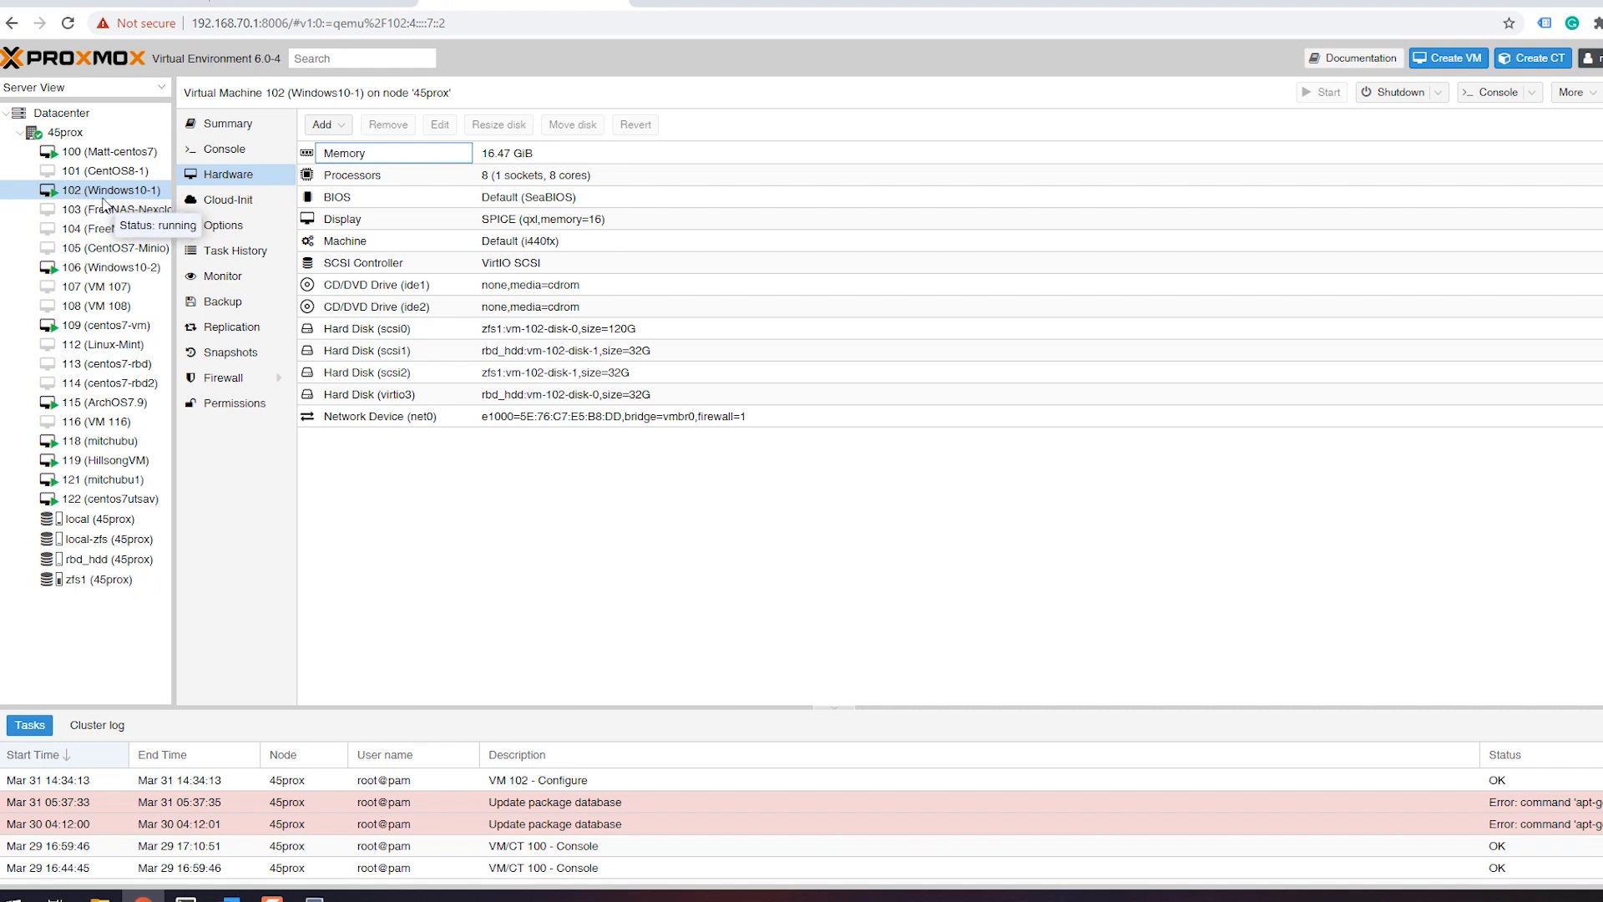
pyautogui.moveTo(106, 211)
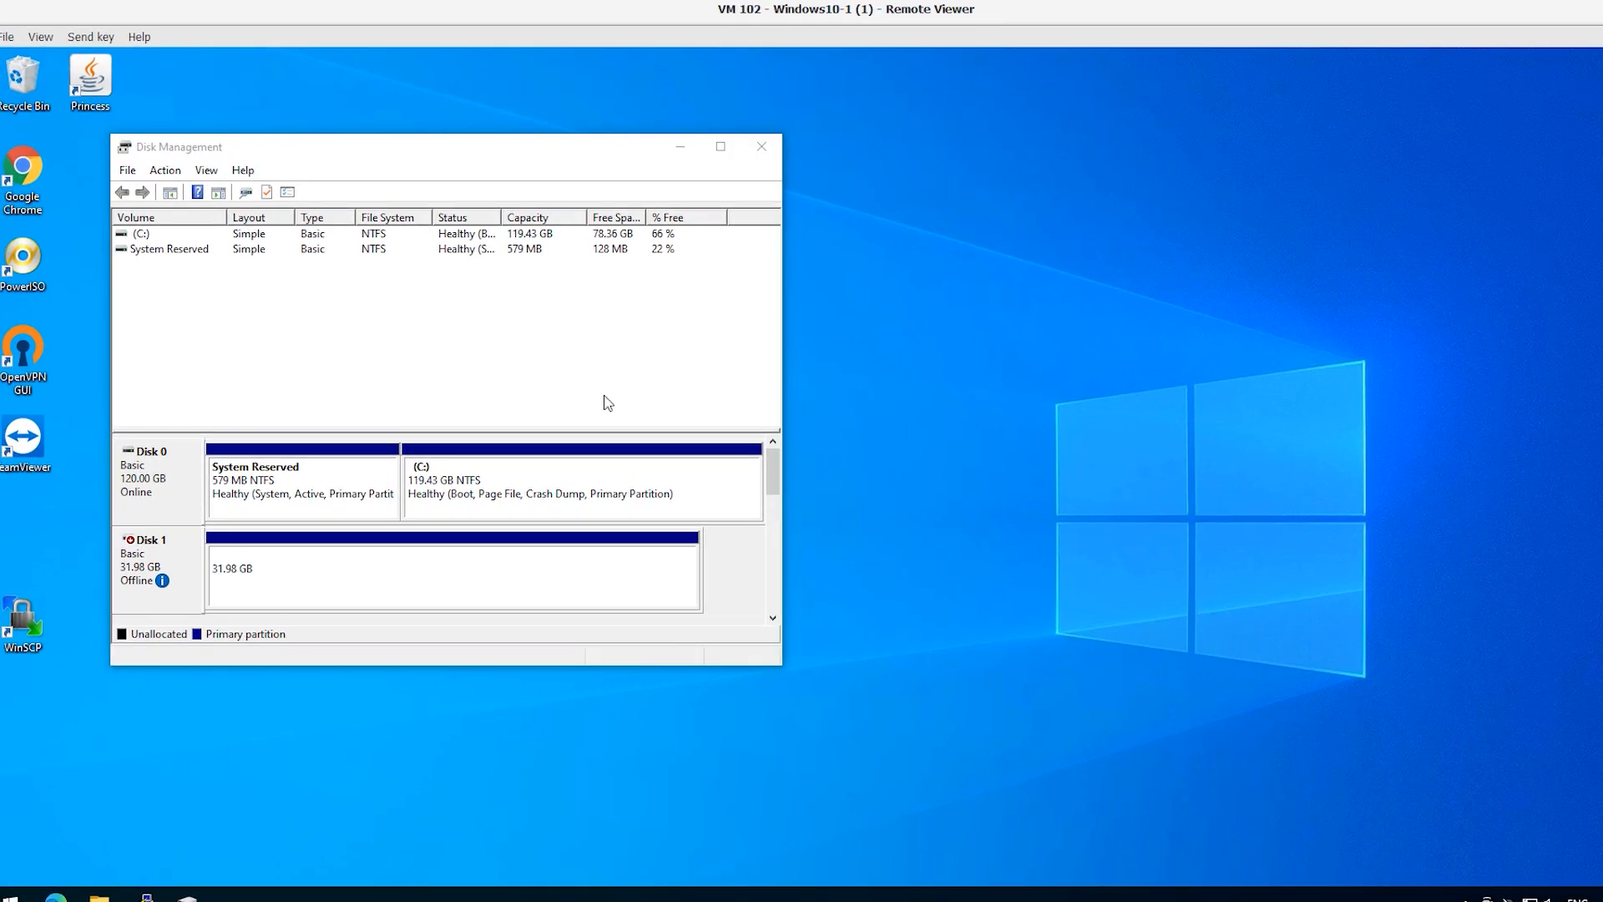
# Step: Bring Disk 1 online as New Volume (F:) and open its folder from the AutoPlay prompt
pyautogui.rightClick(235, 573)
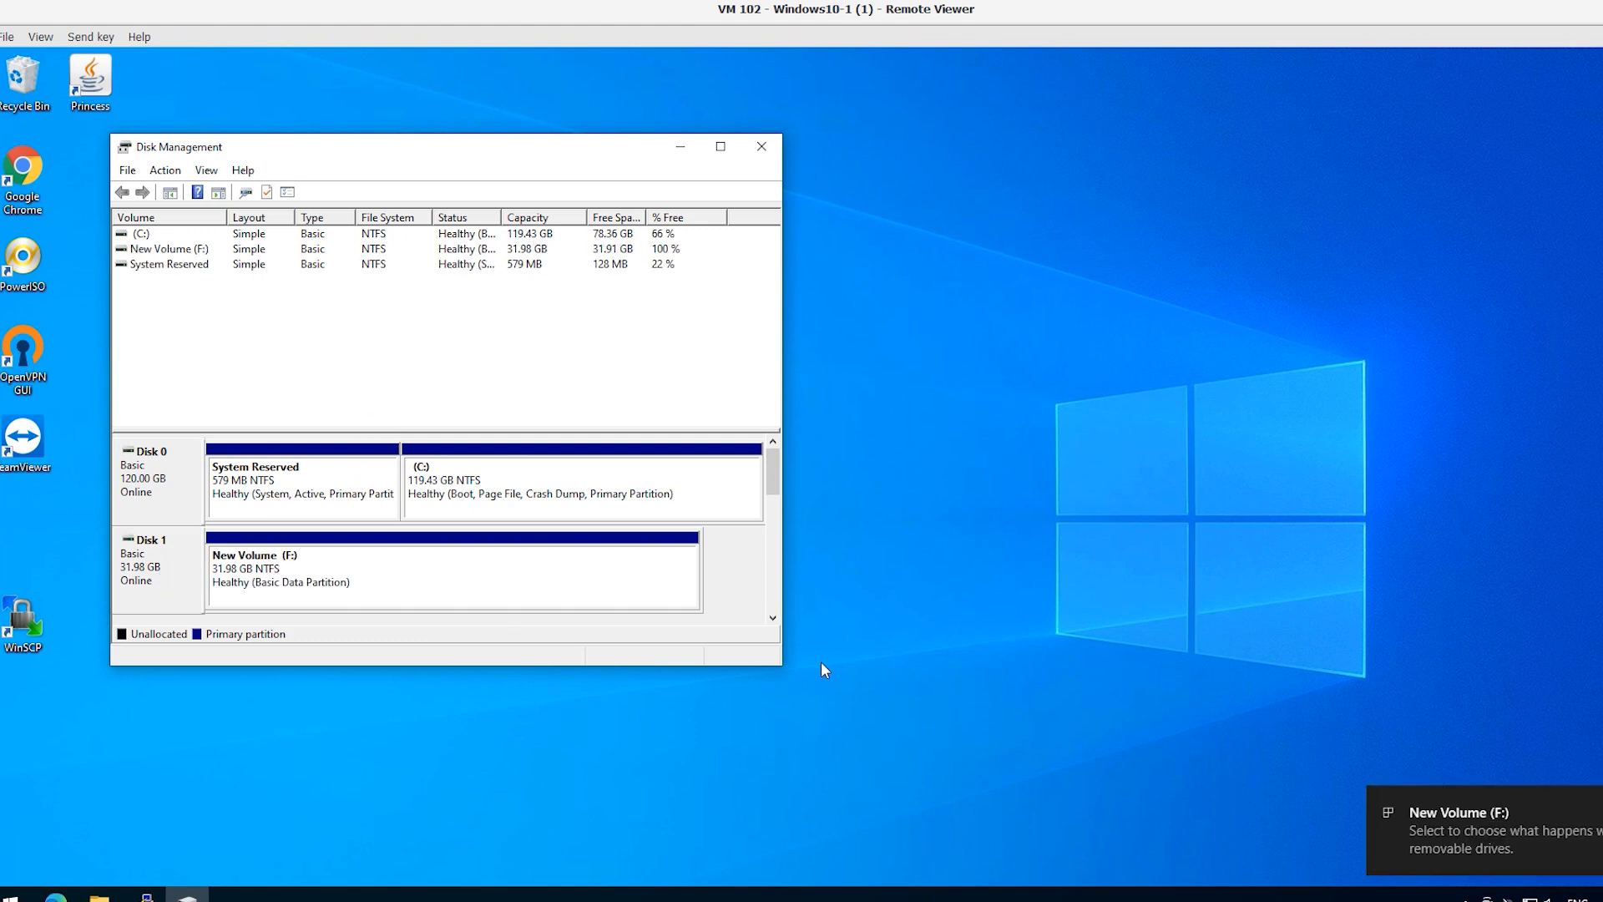
pyautogui.click(1483, 828)
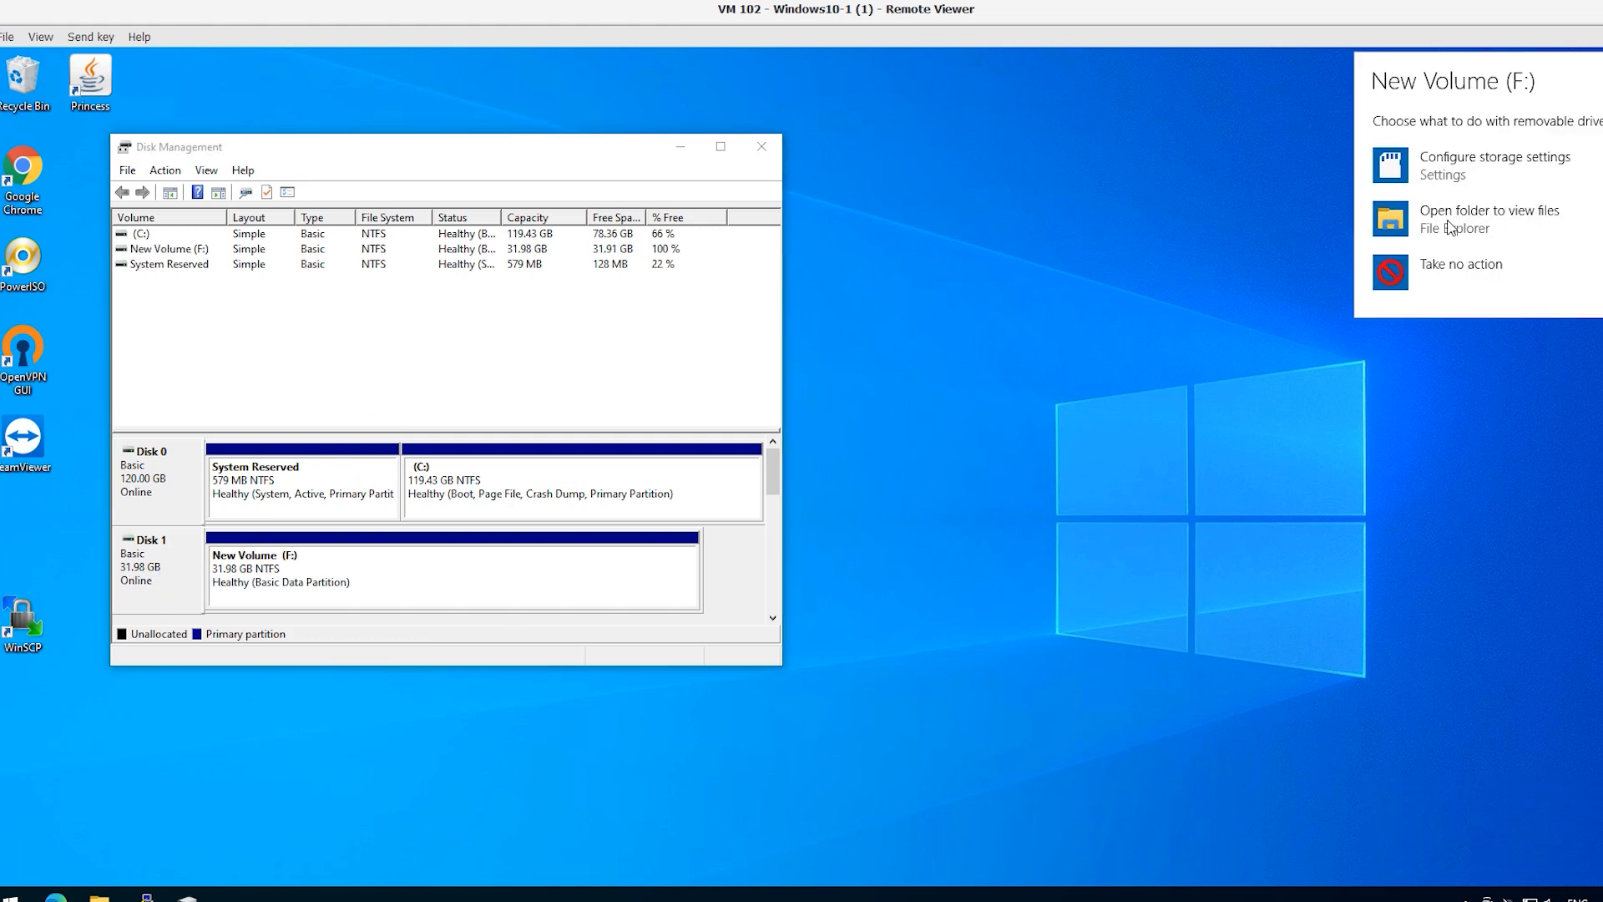
pyautogui.click(1487, 217)
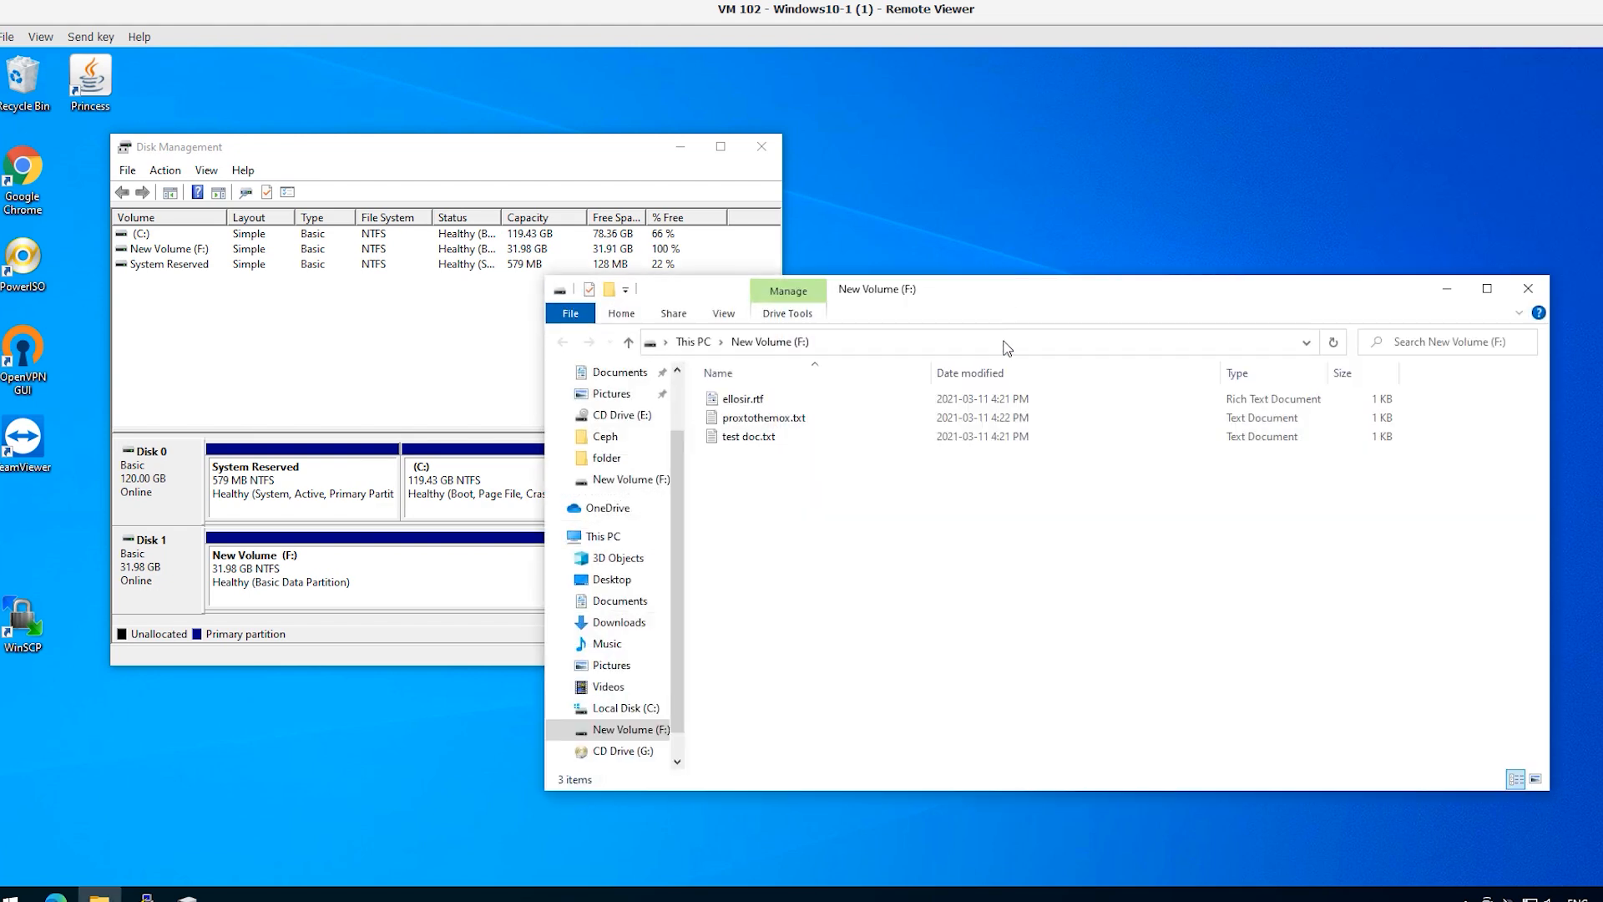
# Step: Open test doc.txt from the F: volume in Notepad and read its message
pyautogui.click(763, 418)
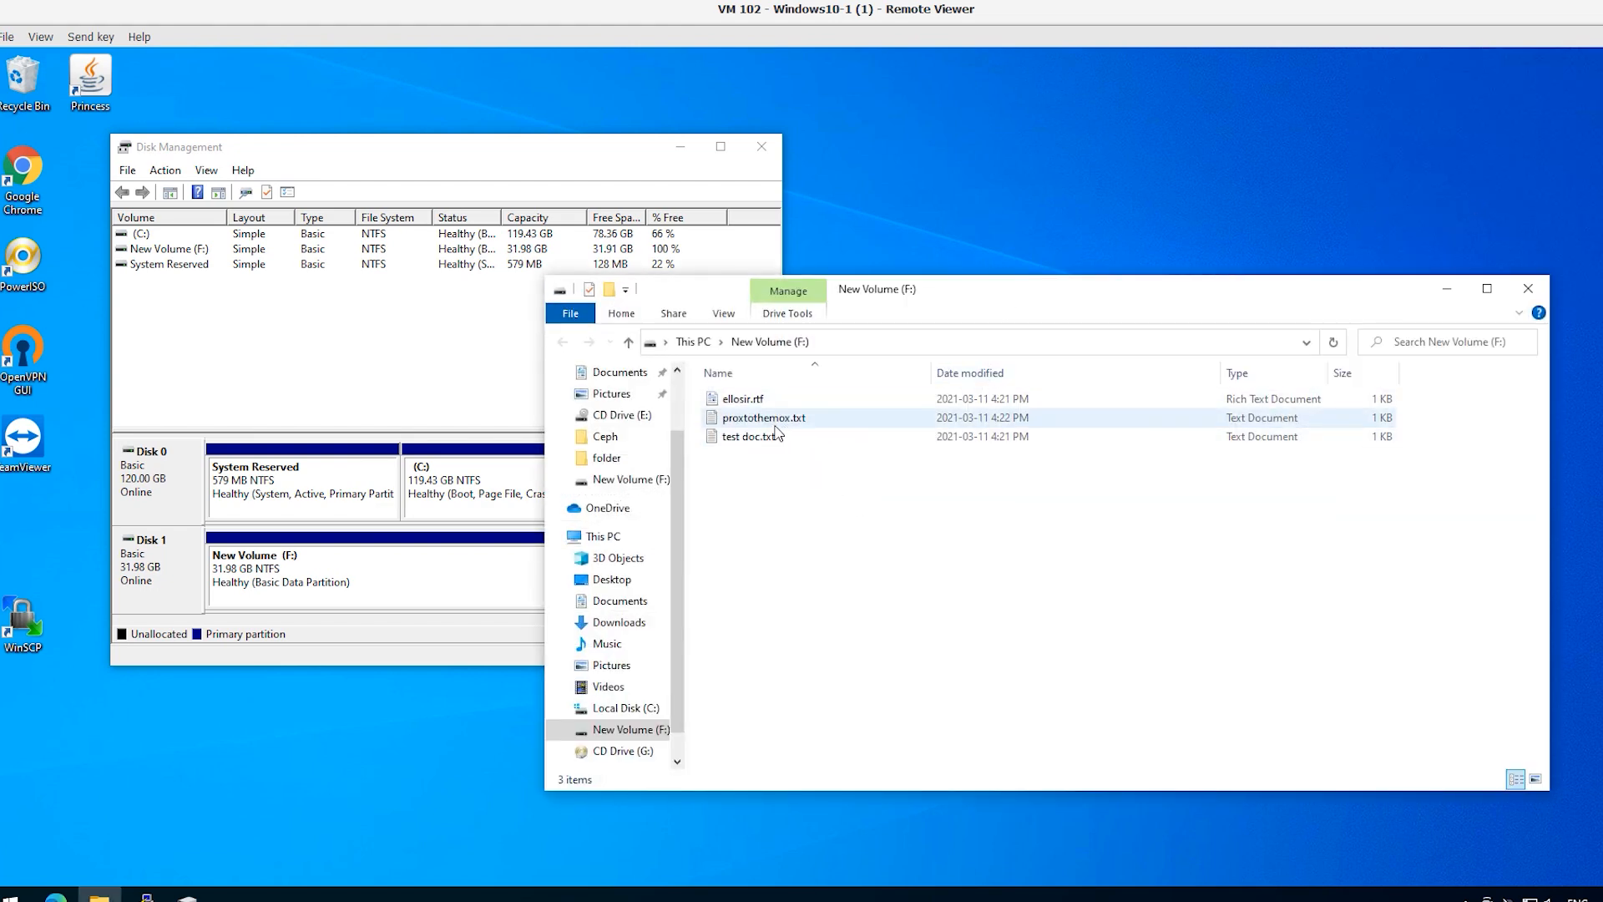
pyautogui.doubleClick(742, 436)
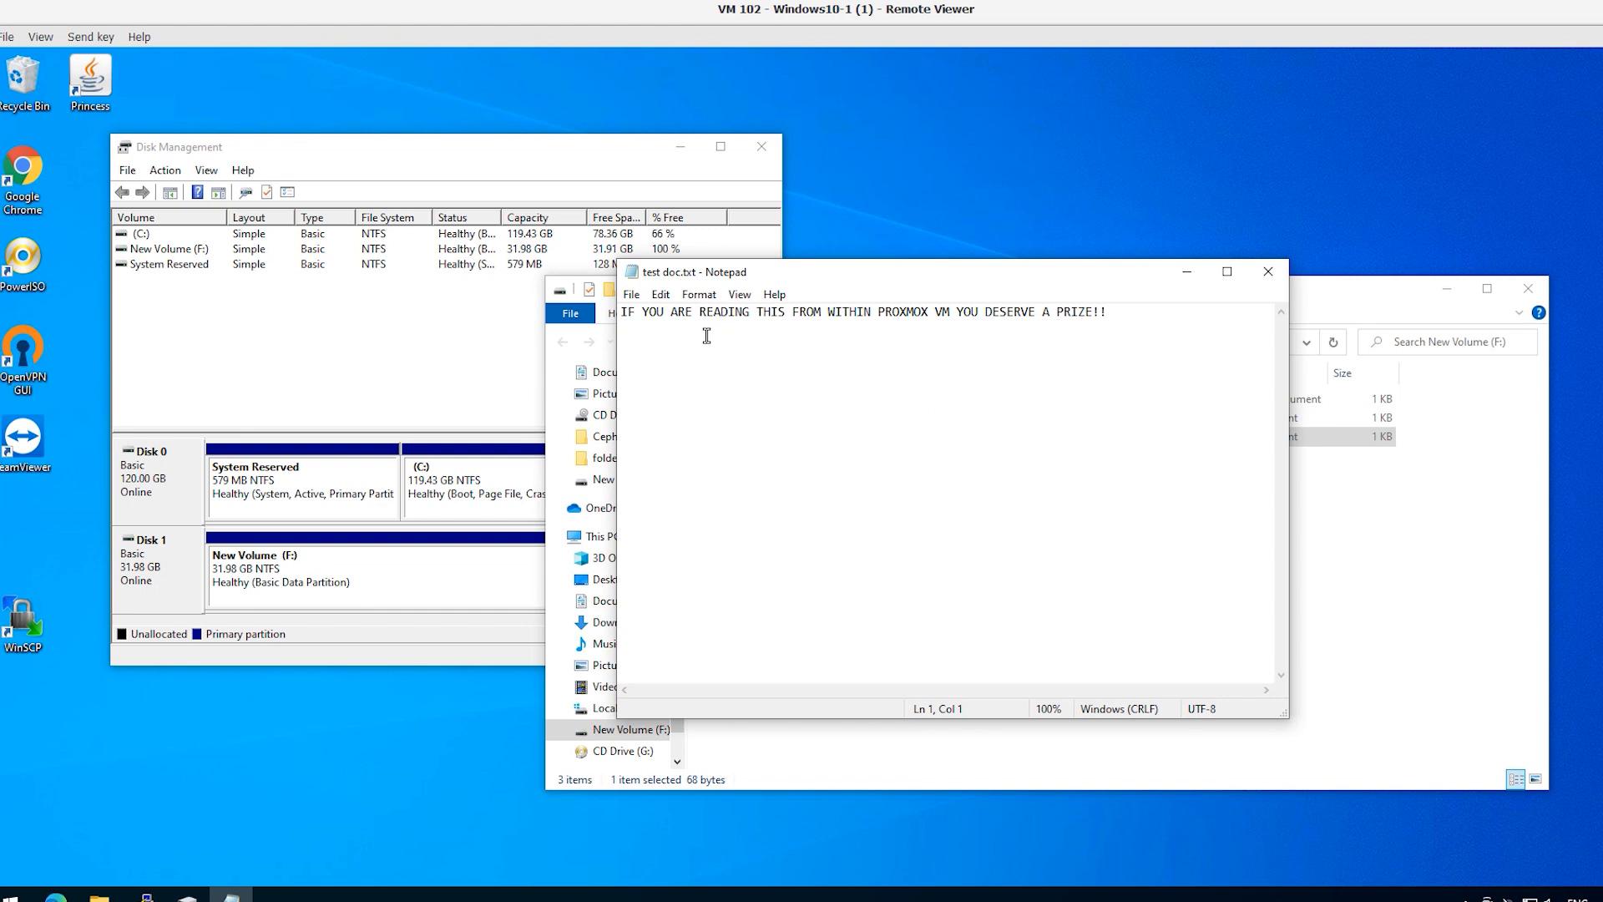
pyautogui.moveTo(623, 312); pyautogui.dragTo(906, 312)
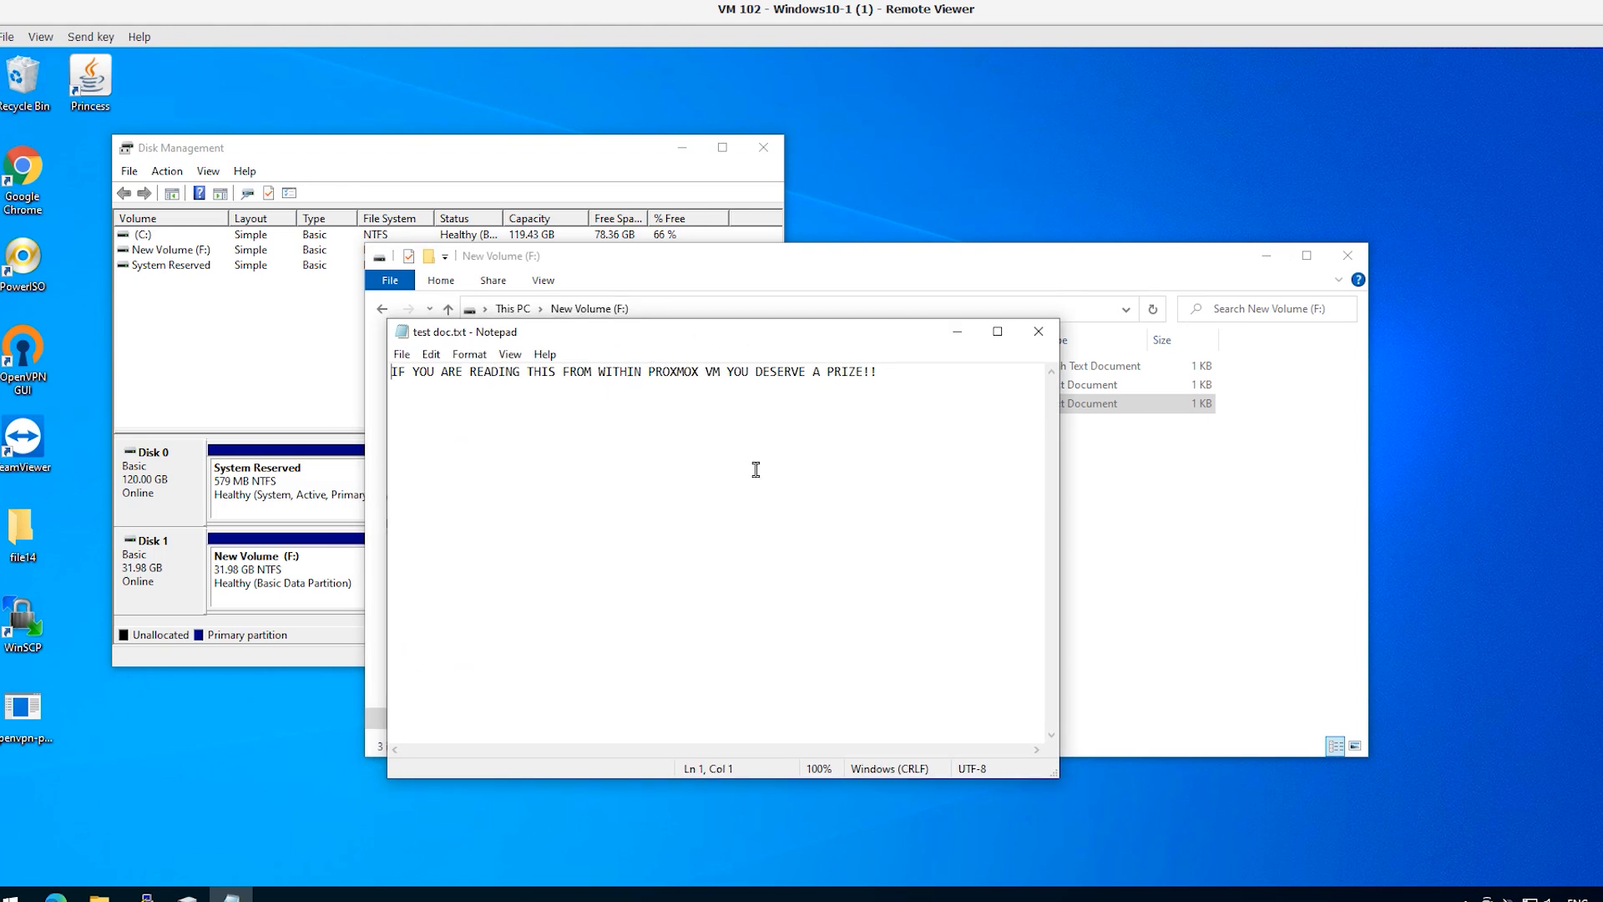
# Step: Leave the VM console and return to the vSphere petasan_03 datastore page
pyautogui.click(823, 371)
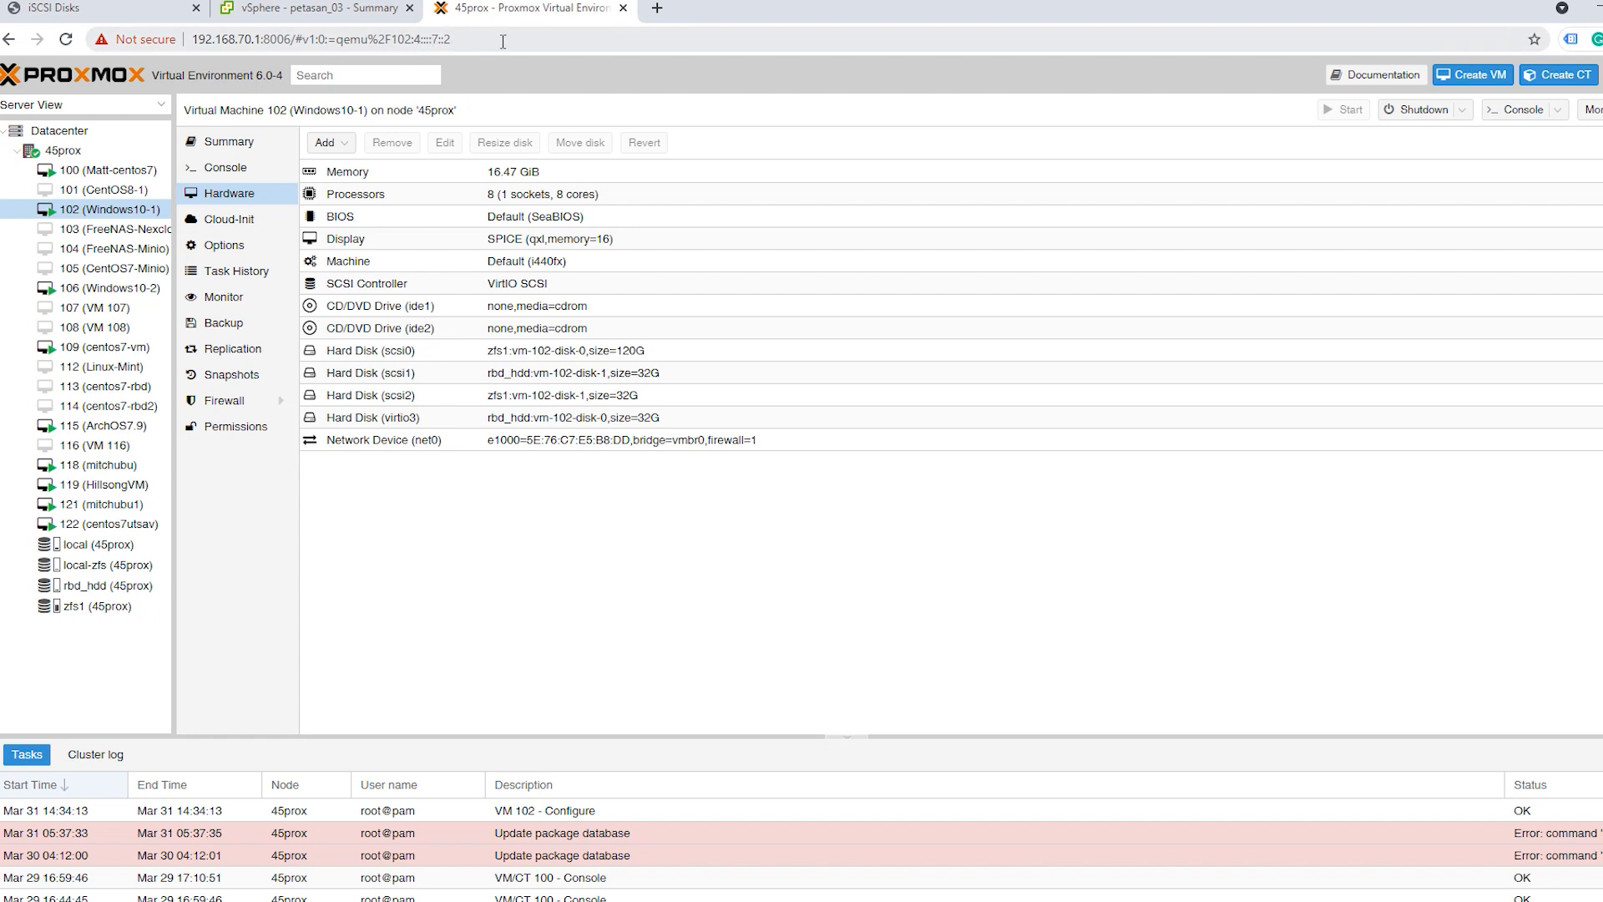
pyautogui.click(313, 9)
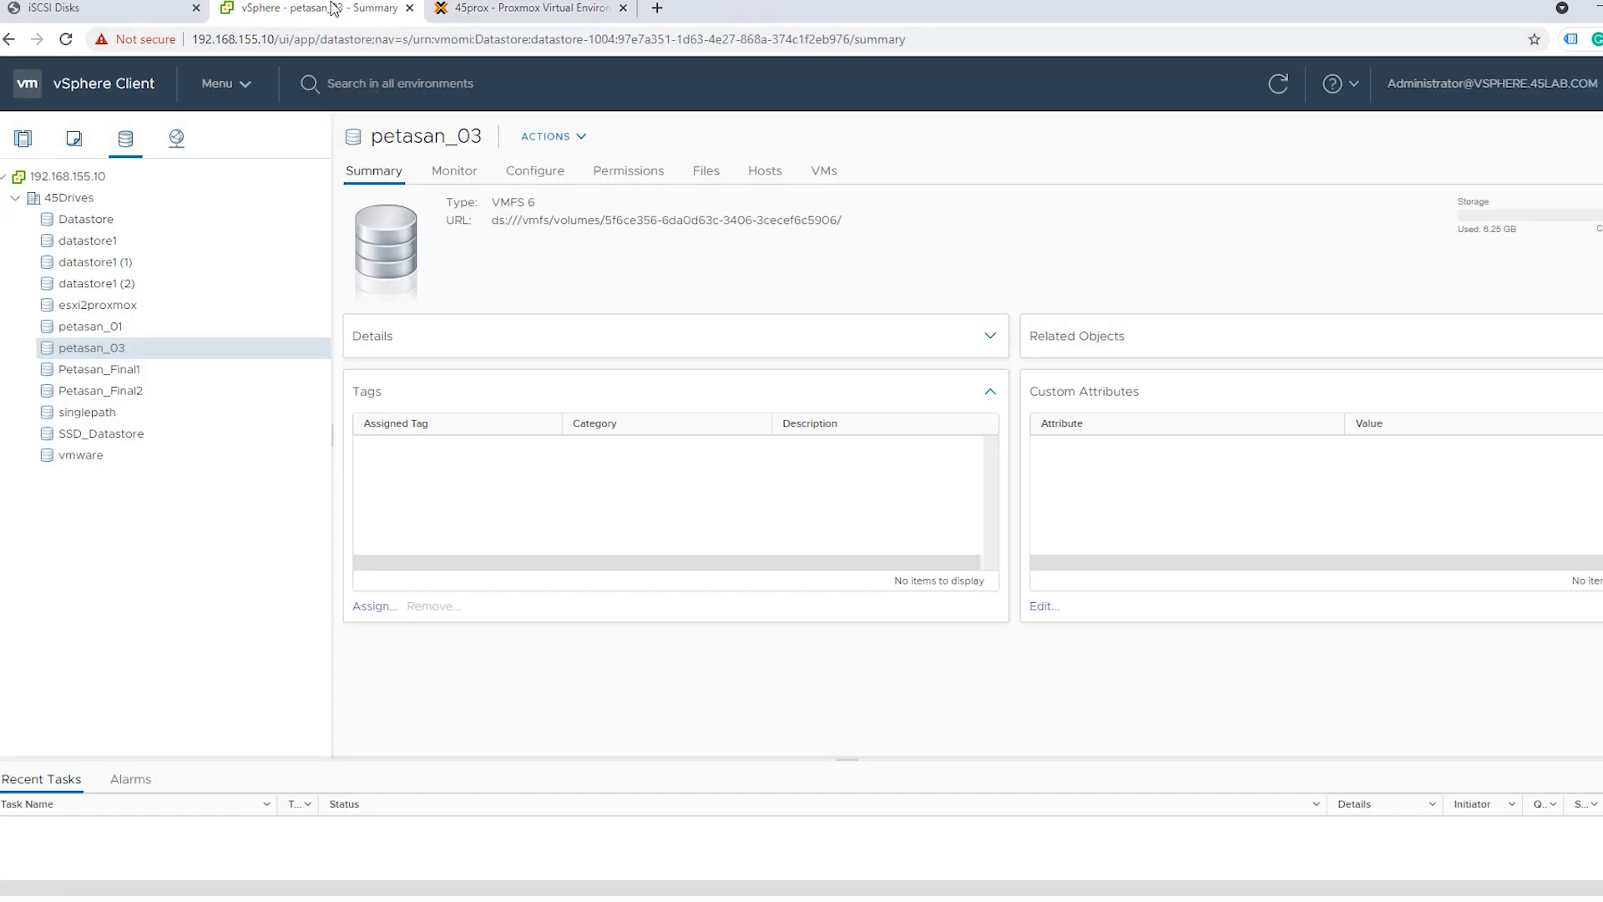